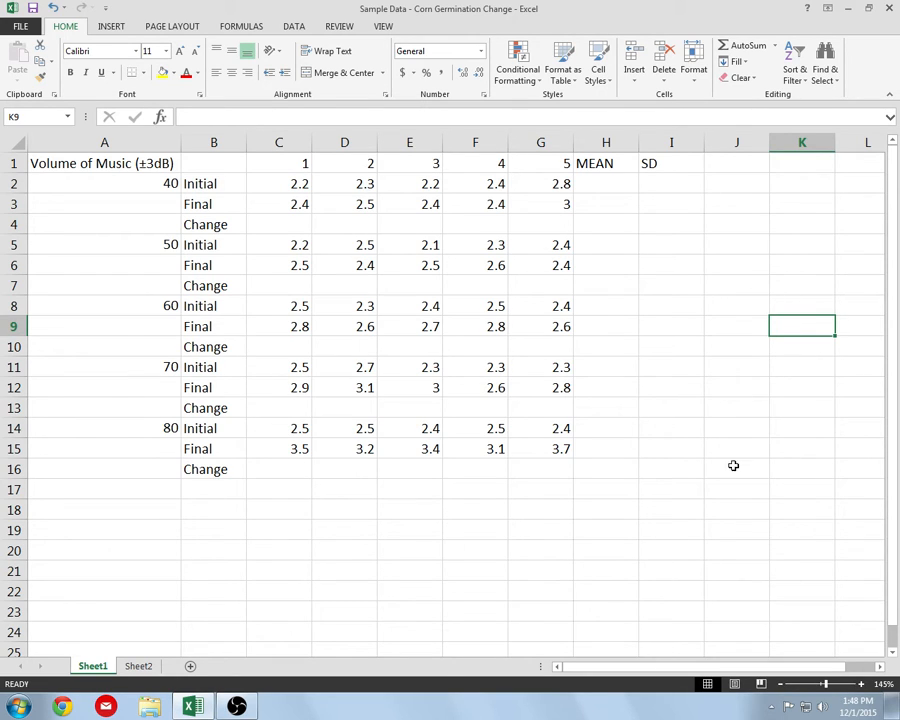
mouse_move(720, 489)
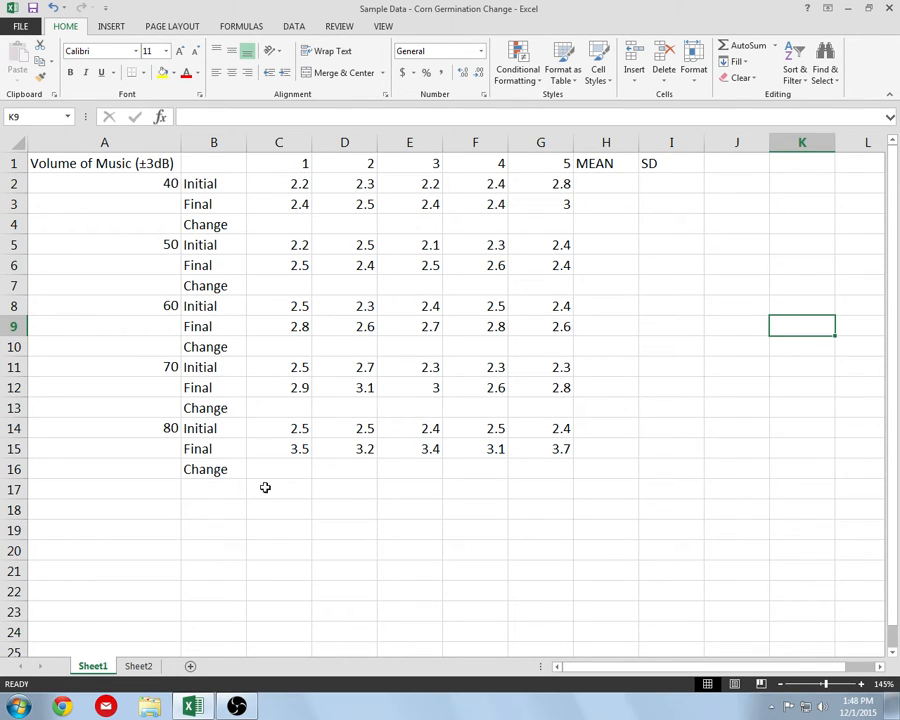
mouse_move(412, 175)
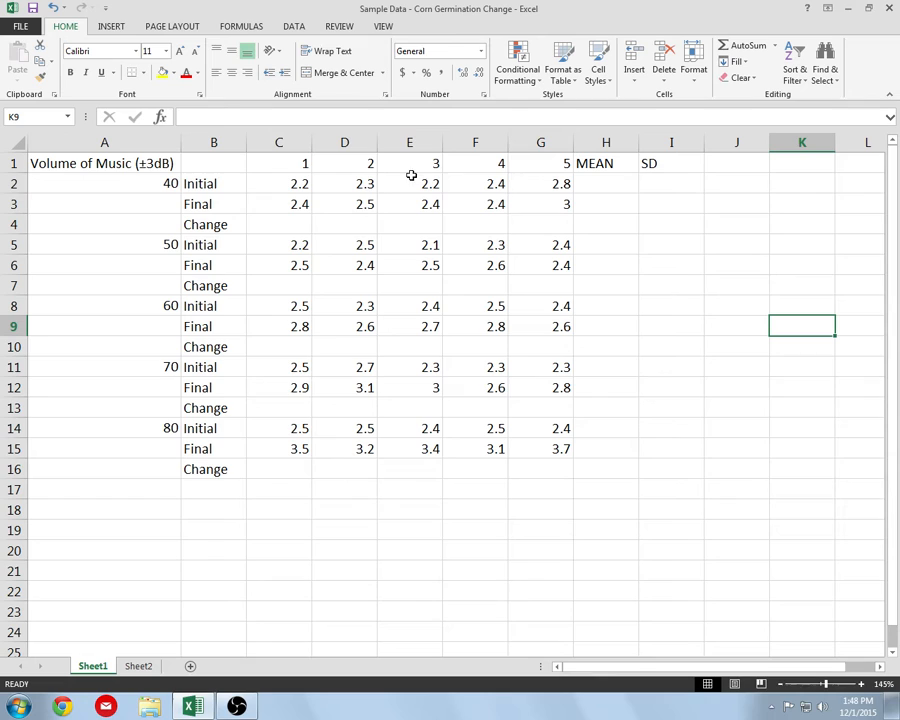
mouse_move(136, 192)
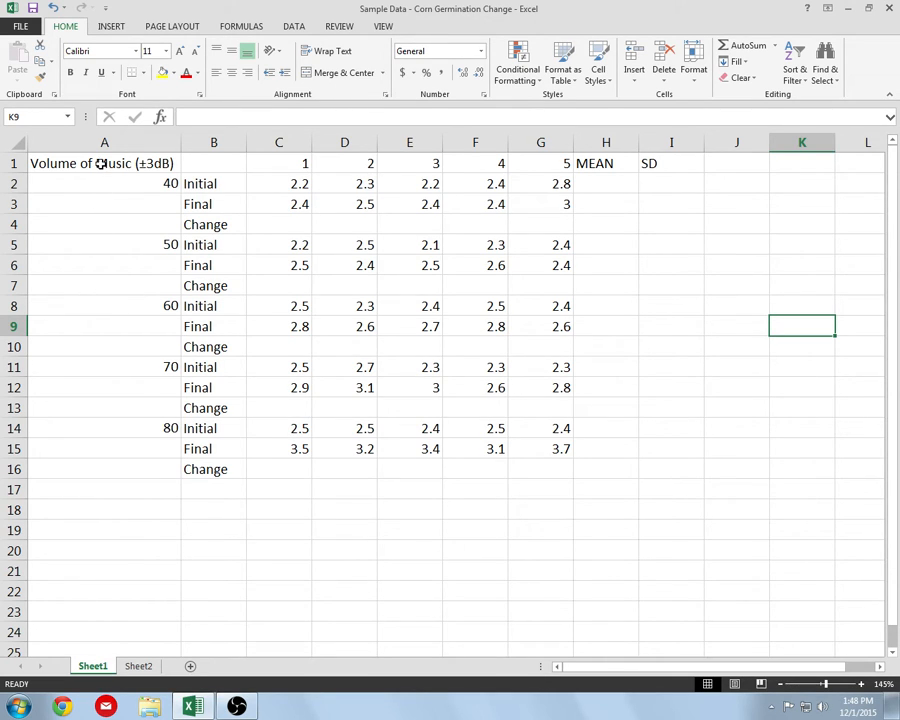
Step: Look over the Volume of Music heading and the column A volume cells
left_click(104, 163)
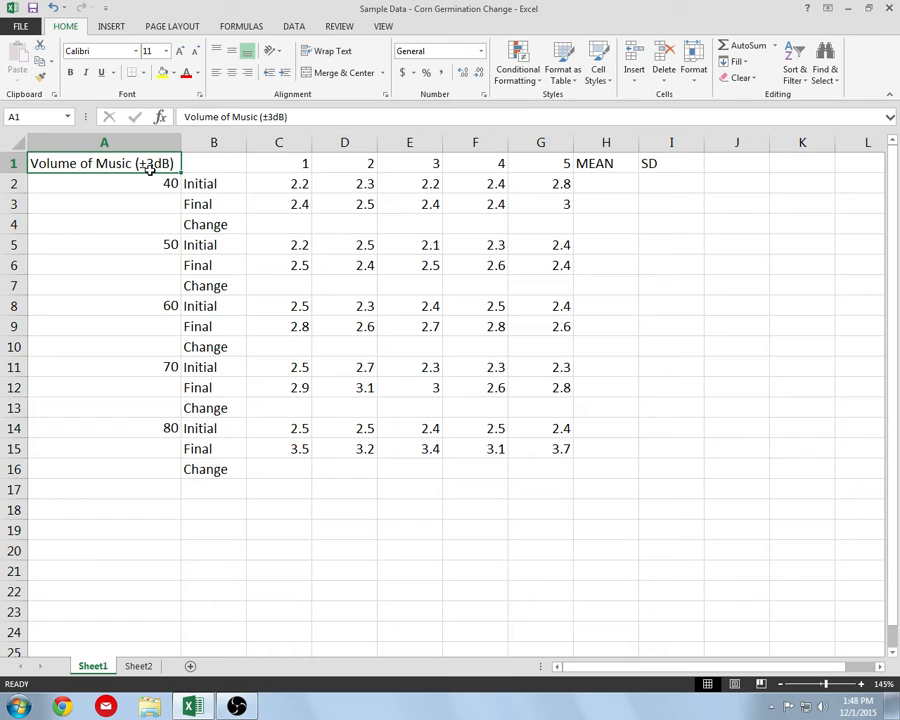
mouse_move(147, 177)
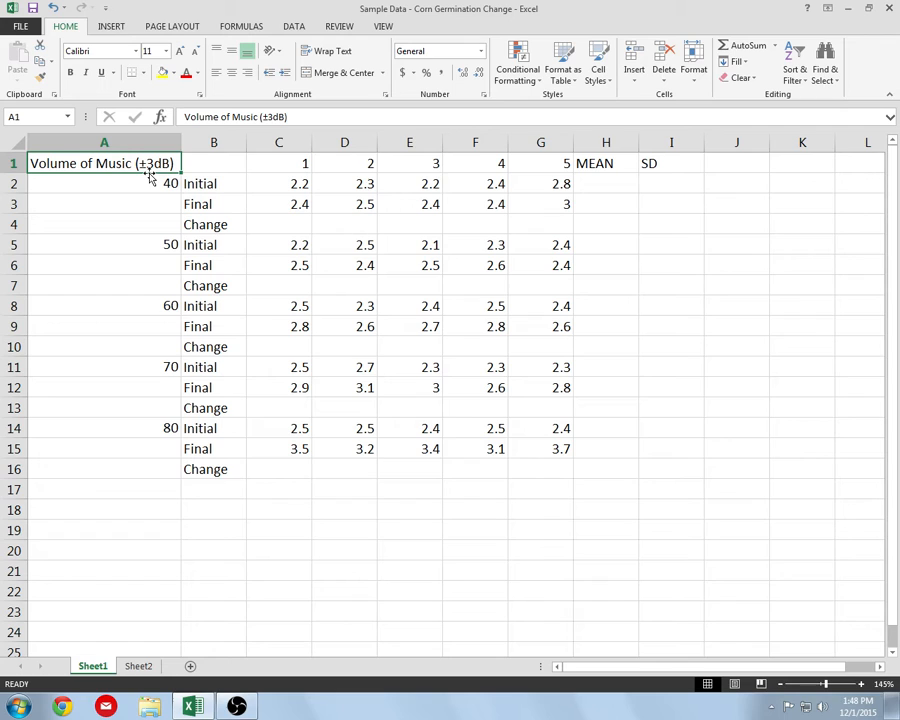
mouse_move(141, 163)
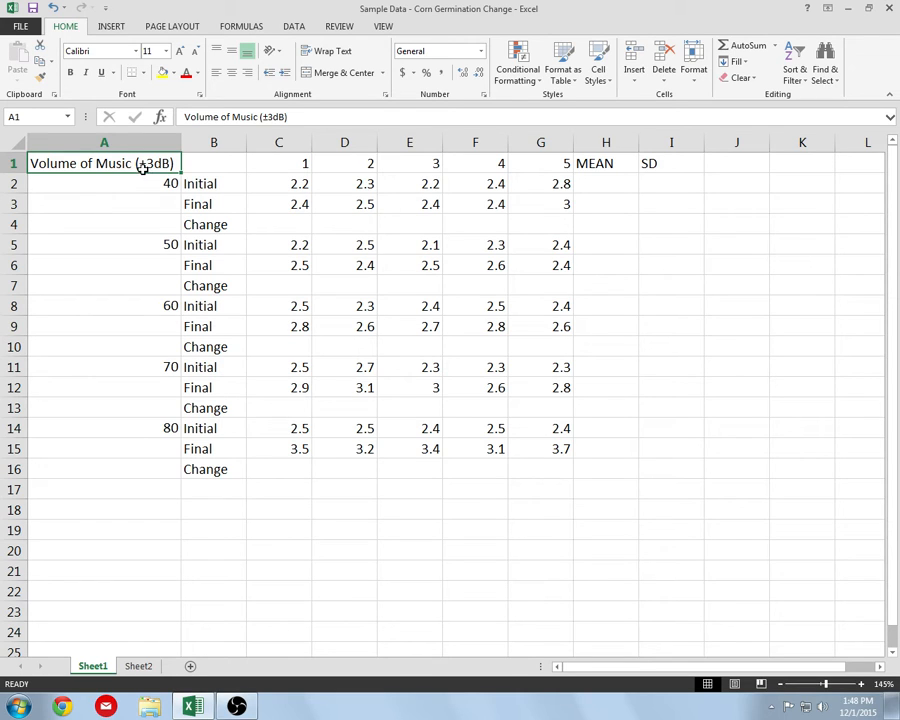
left_click_drag(104, 183, 104, 204)
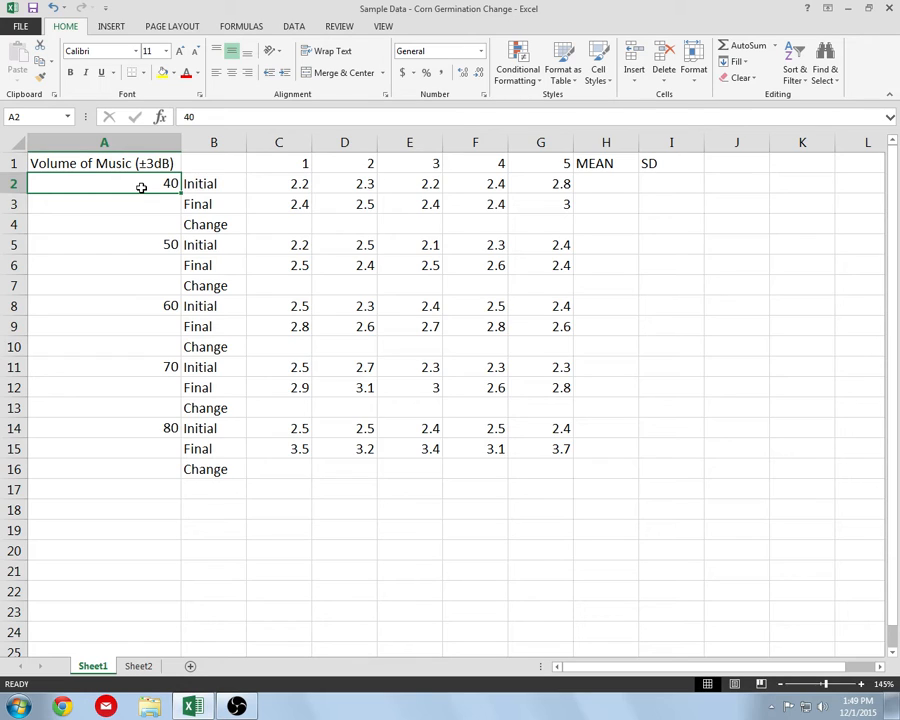
mouse_move(128, 184)
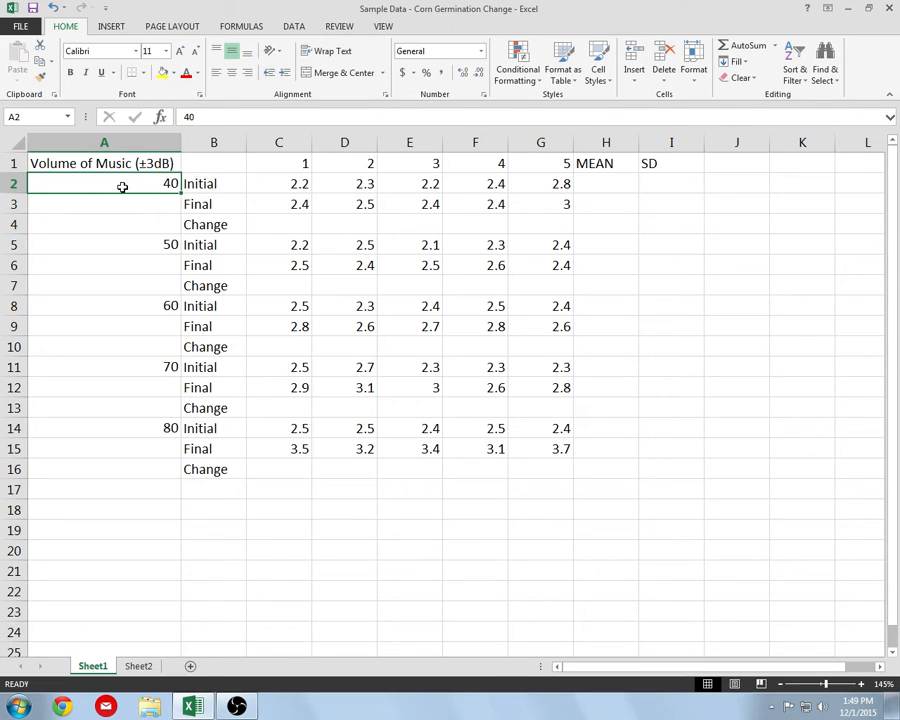
mouse_move(135, 183)
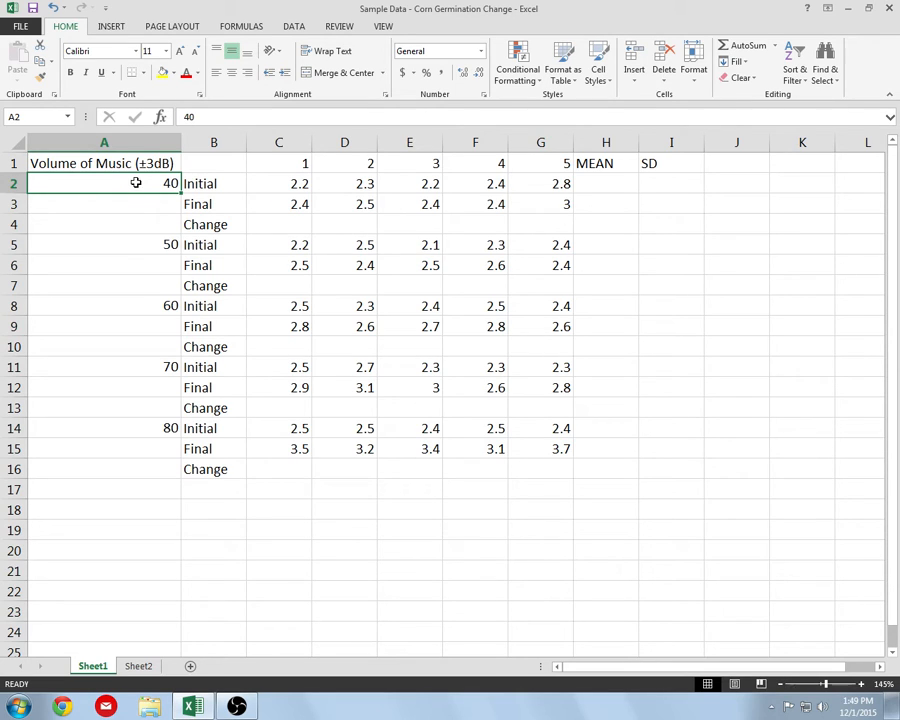
mouse_move(143, 183)
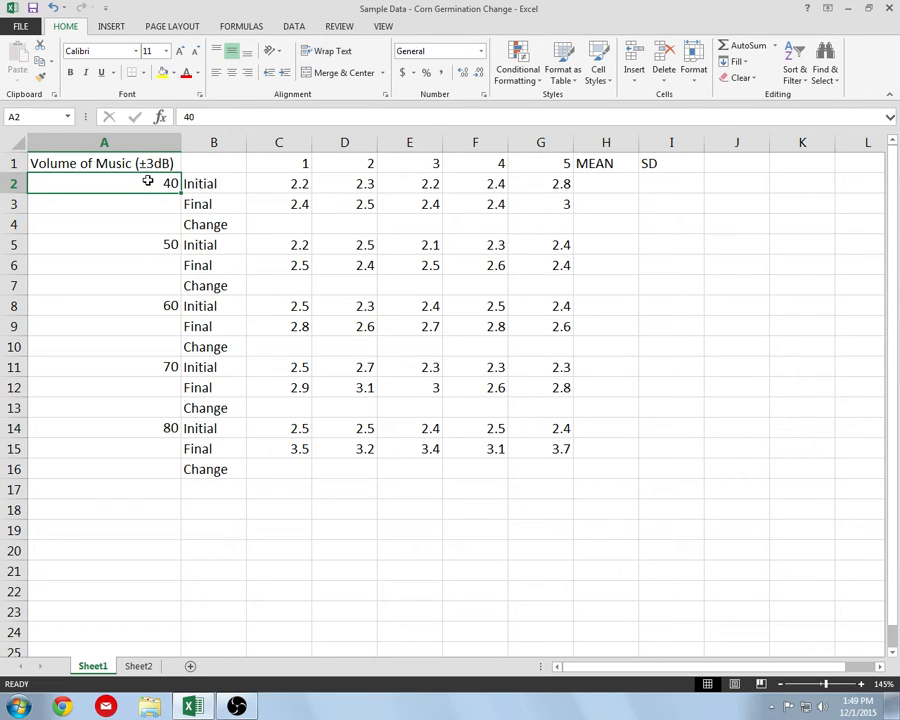
mouse_move(152, 188)
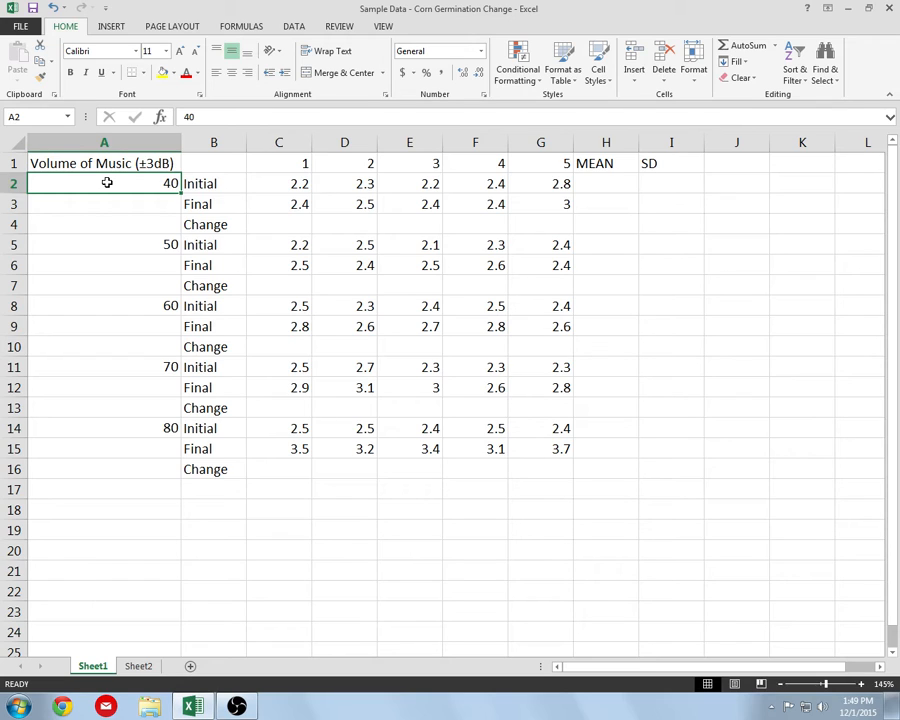
mouse_move(155, 265)
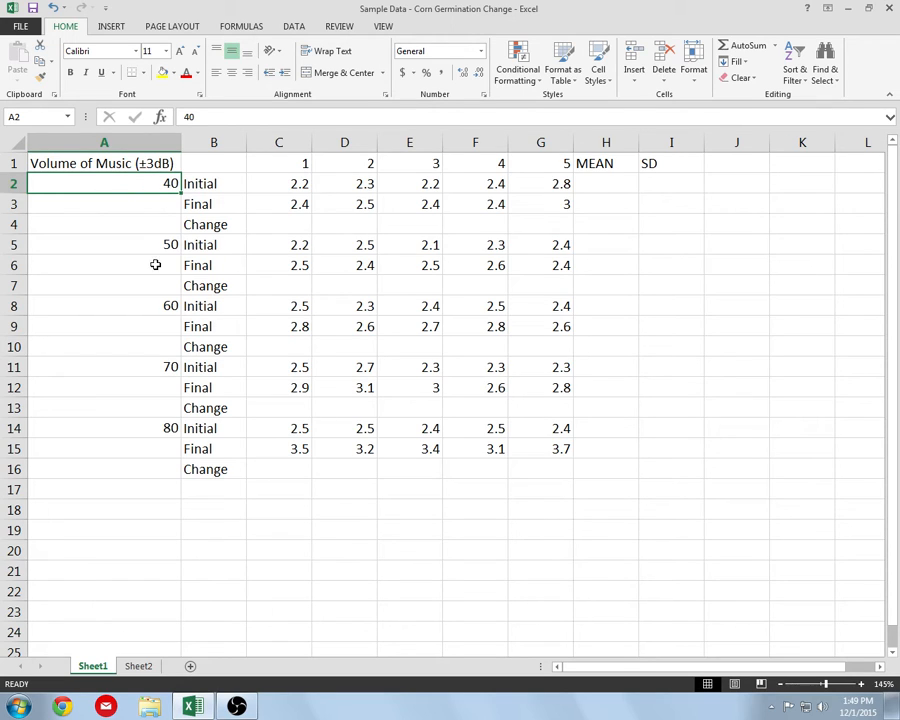
mouse_move(126, 248)
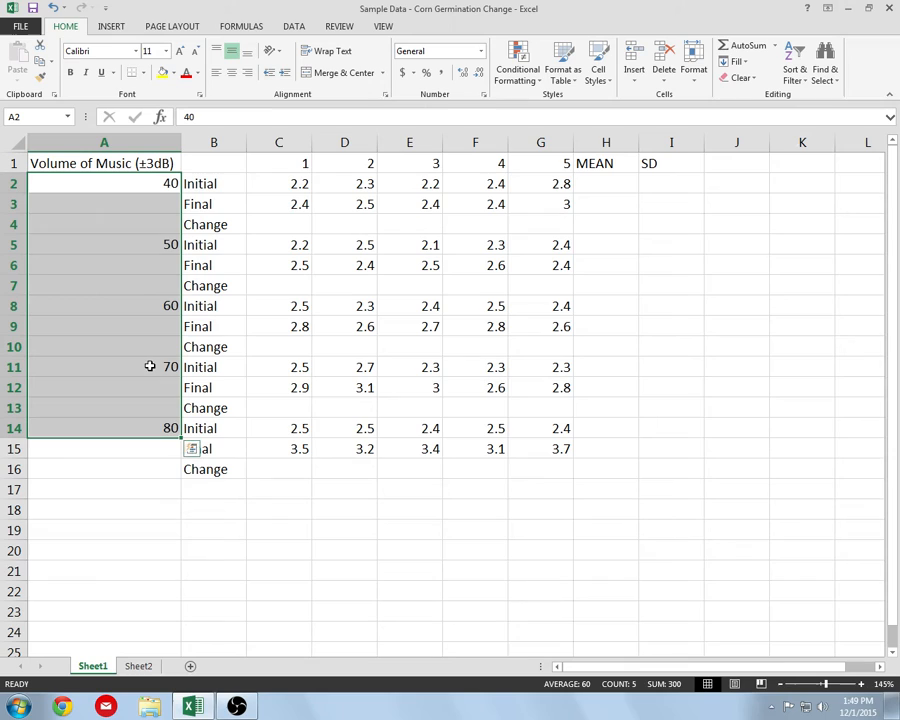
mouse_move(151, 428)
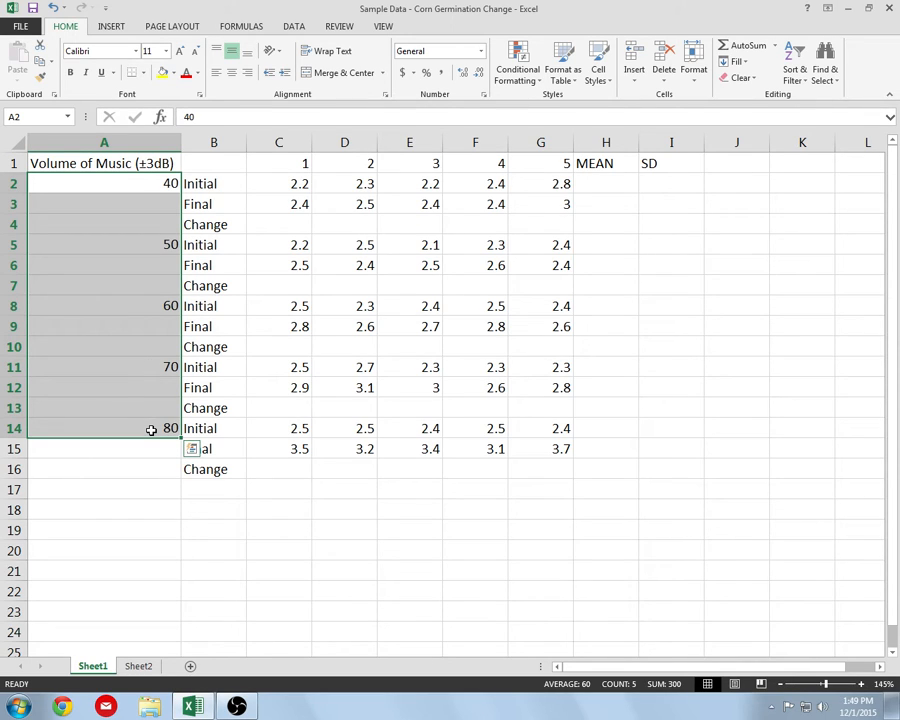
mouse_move(124, 413)
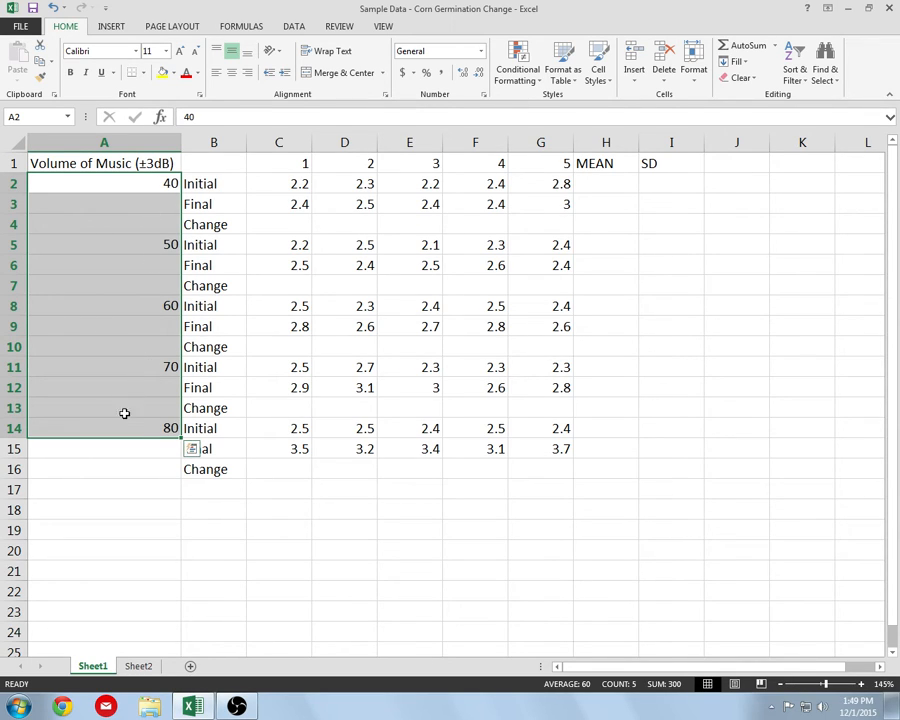
mouse_move(122, 426)
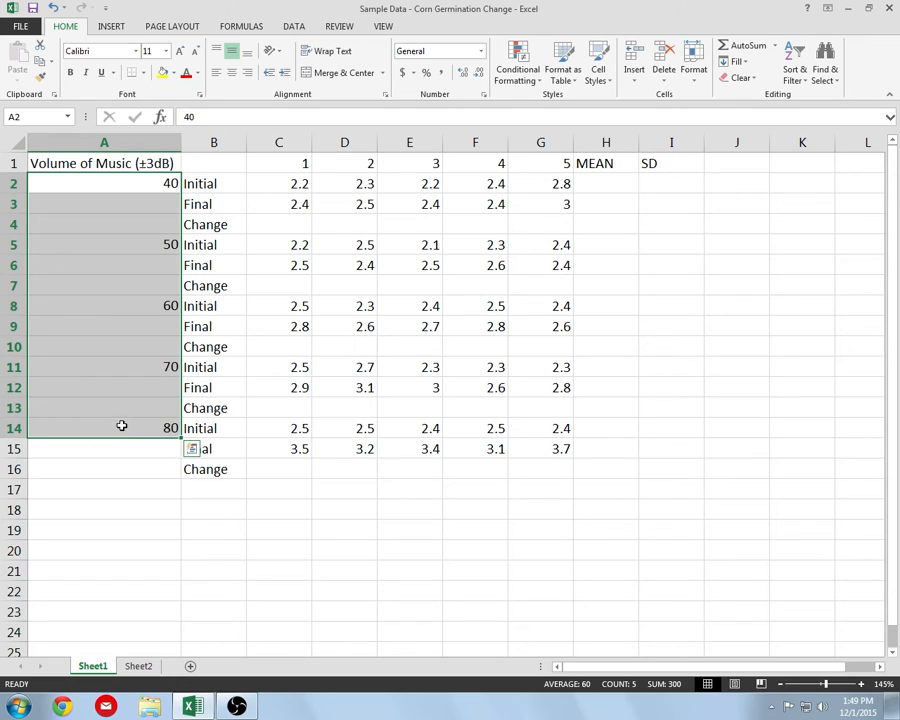
left_click(104, 367)
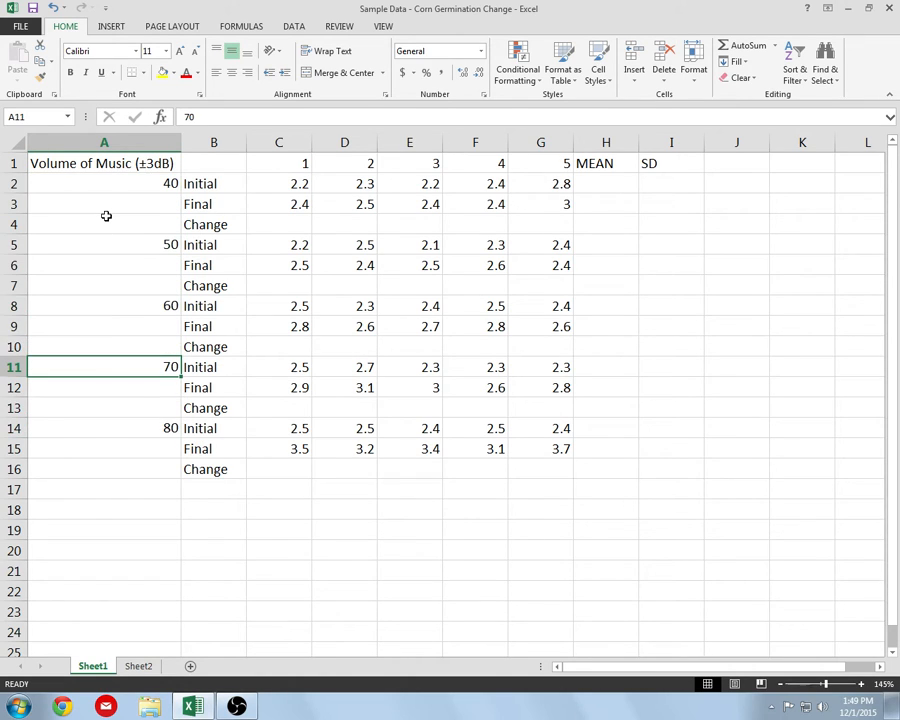
left_click(278, 428)
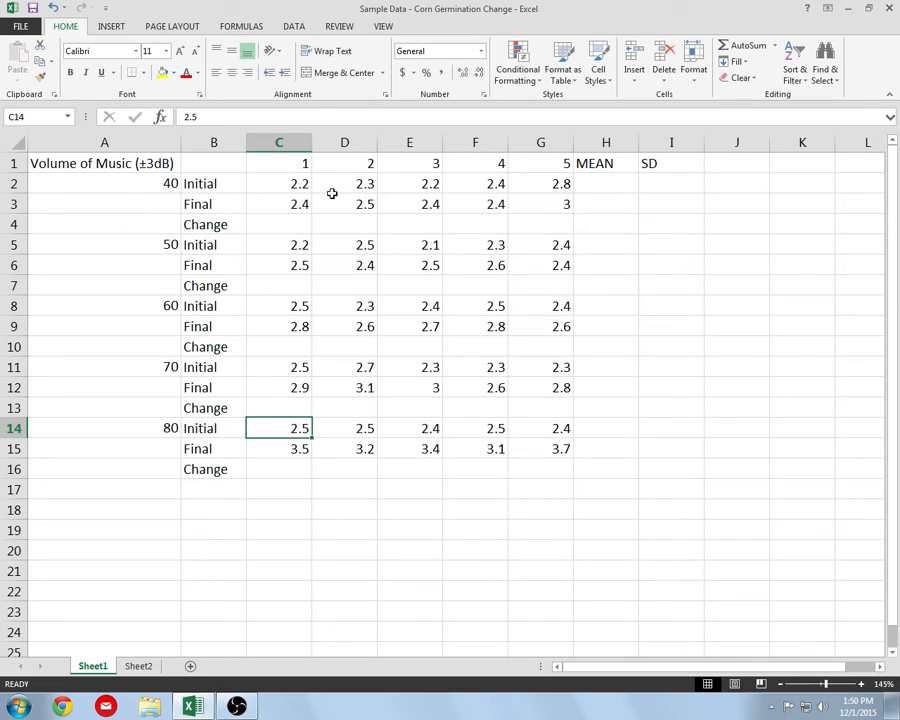
mouse_move(339, 182)
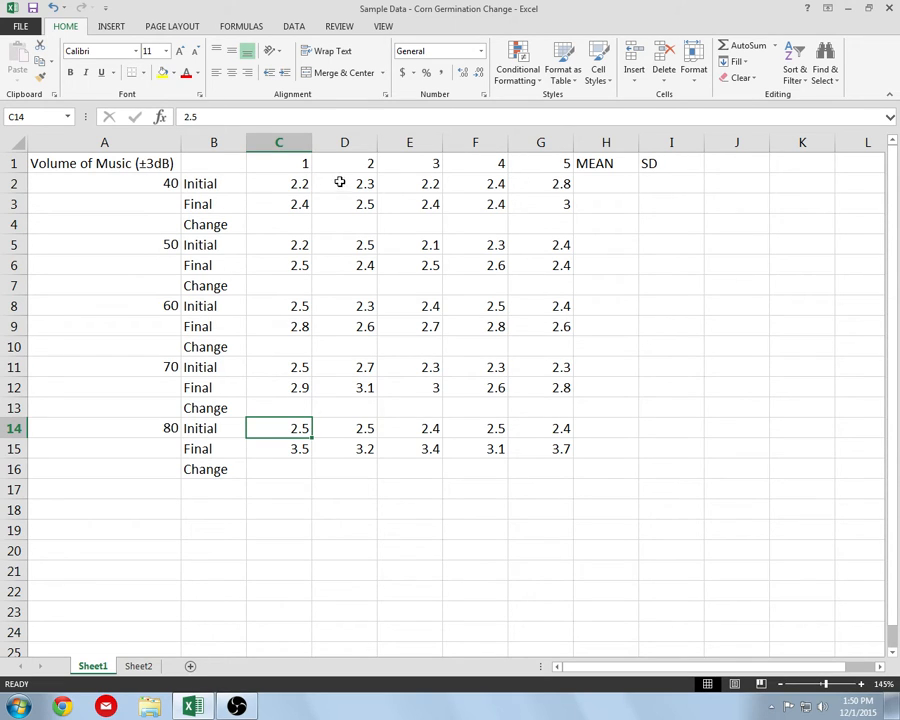
mouse_move(333, 189)
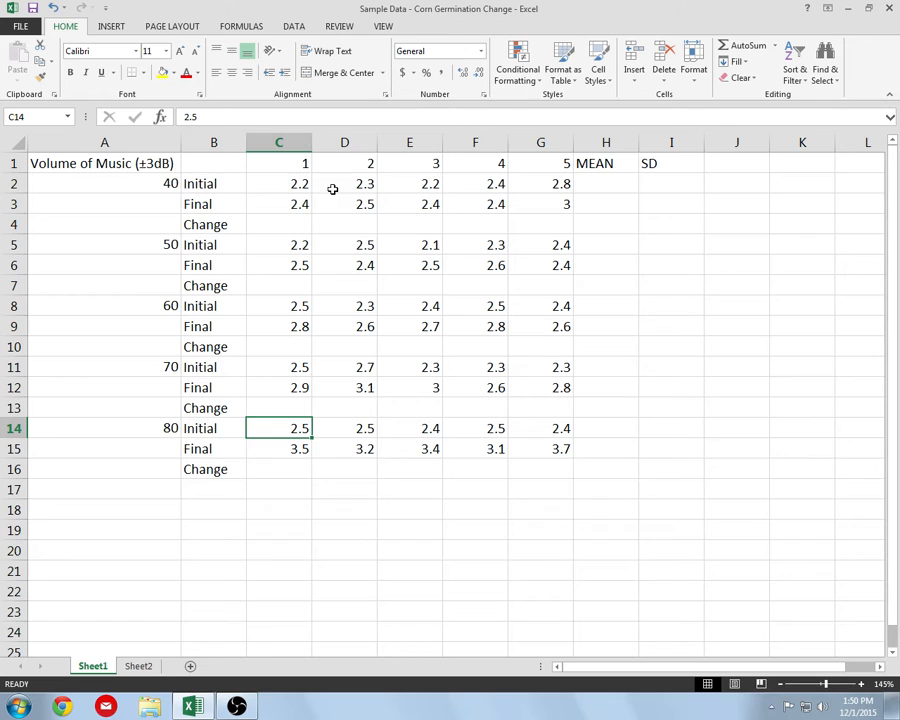
Step: Select the 40, 50 and 80 volume group rows and try the Borders control
left_click(110, 183)
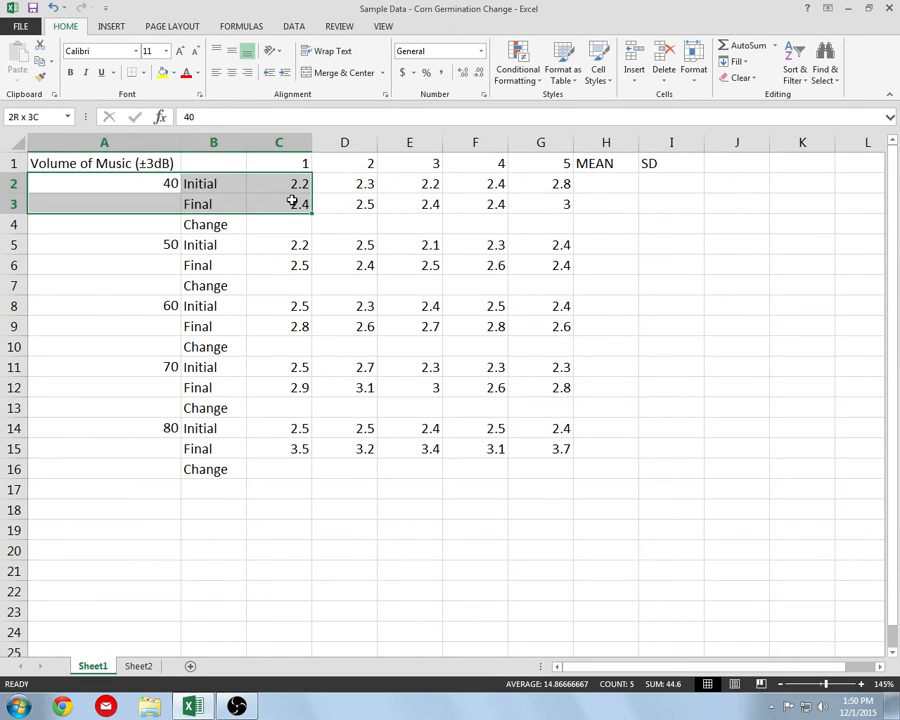
left_click_drag(290, 183, 660, 223)
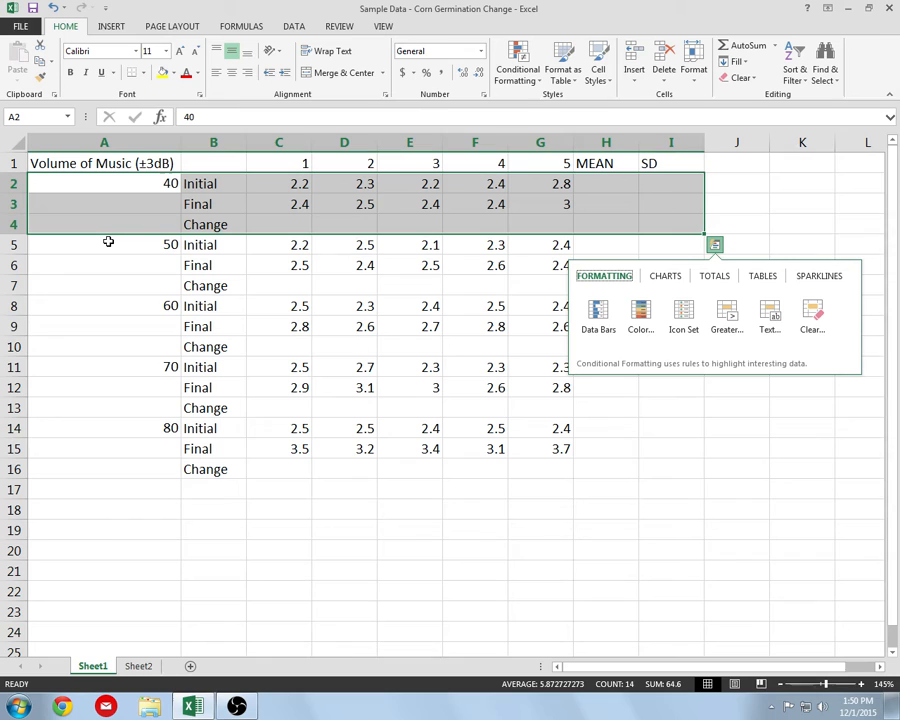
left_click(110, 244)
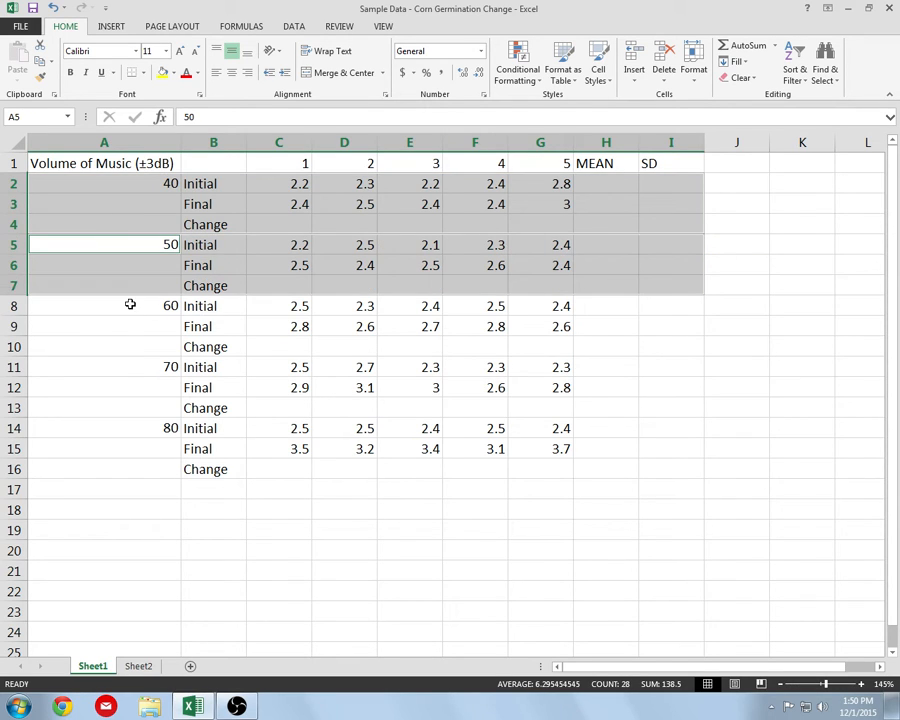
left_click(104, 367)
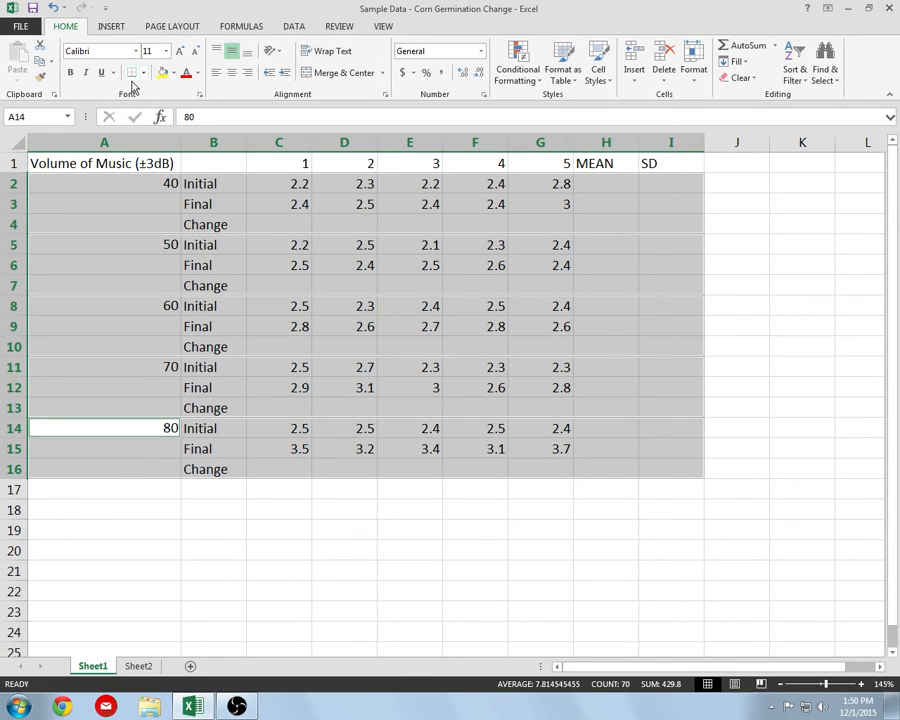
left_click(135, 72)
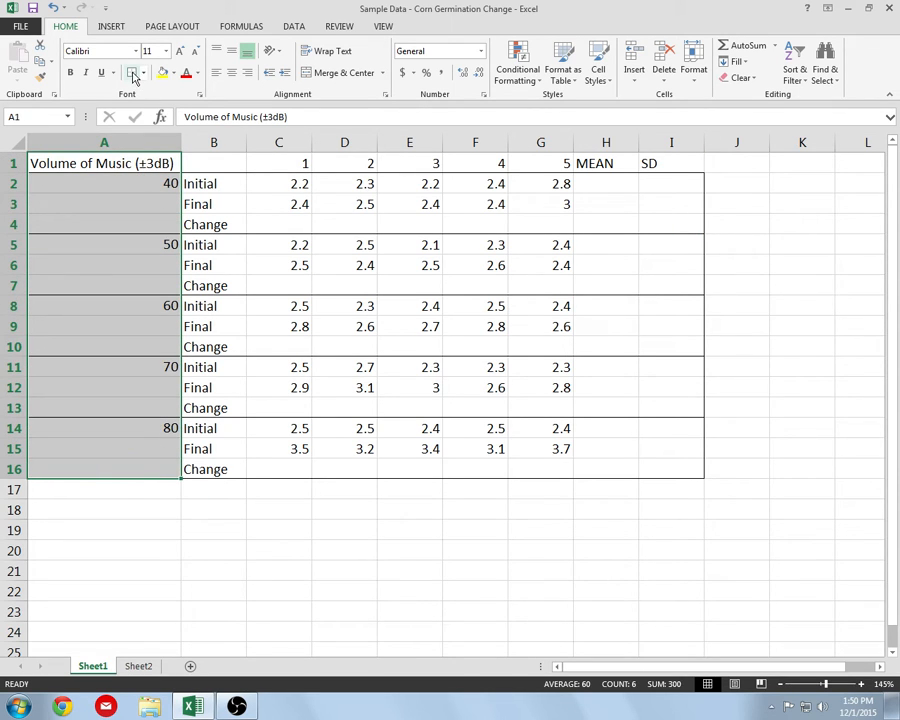
left_click(409, 265)
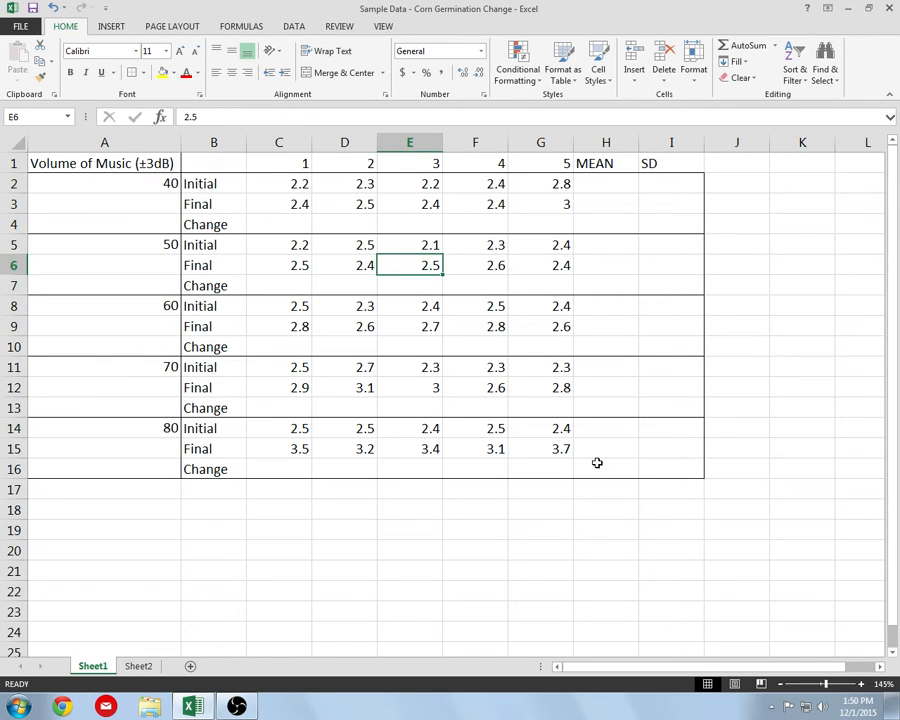
Step: Select the trial labels, trial data values and MEAN column, then deselect
left_click(213, 183)
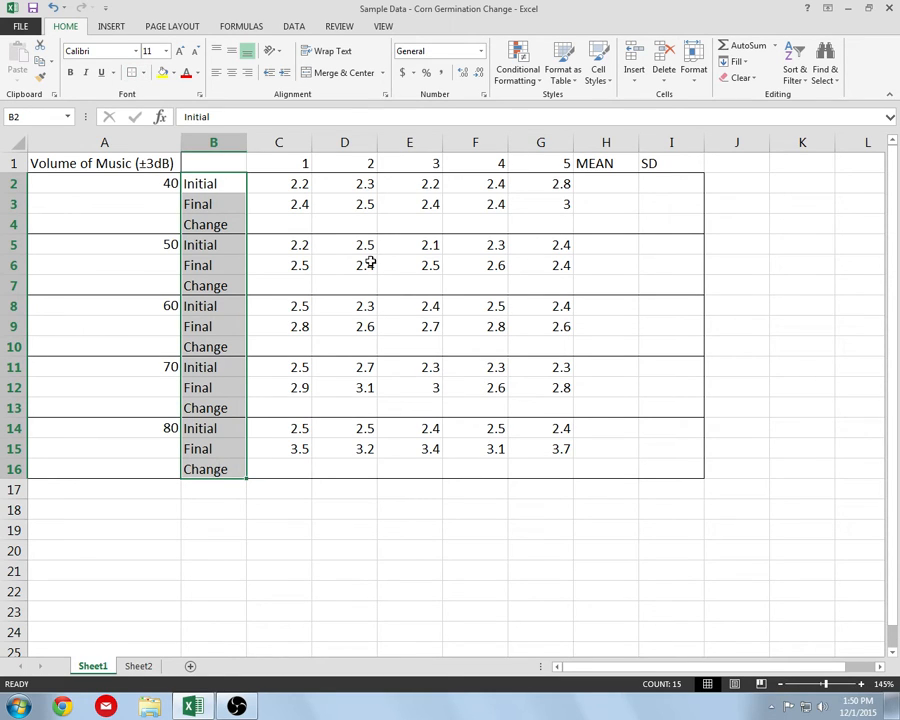
left_click(344, 265)
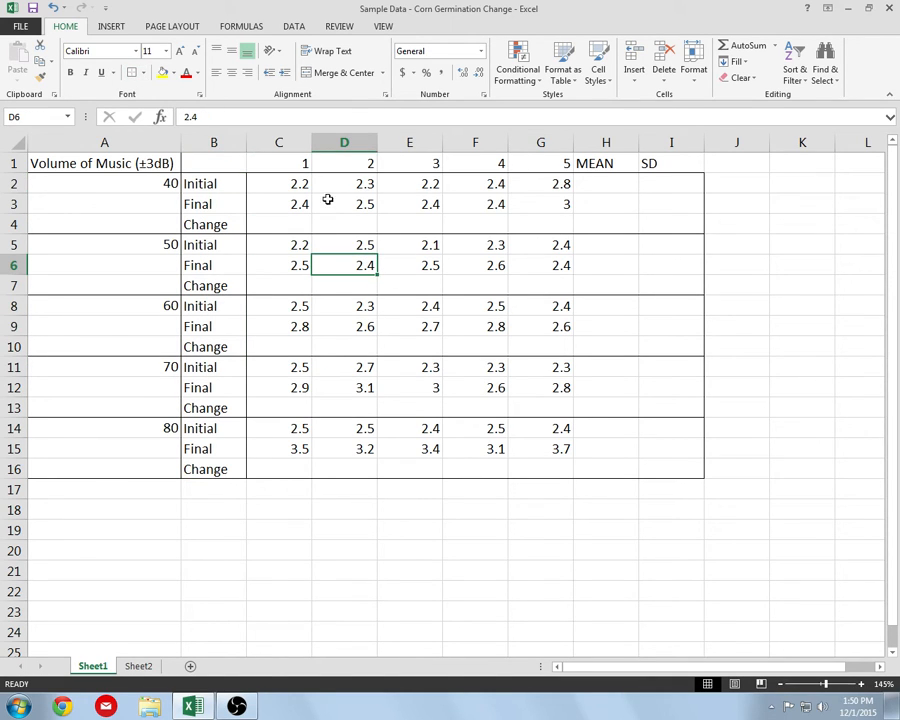
left_click_drag(278, 183, 540, 223)
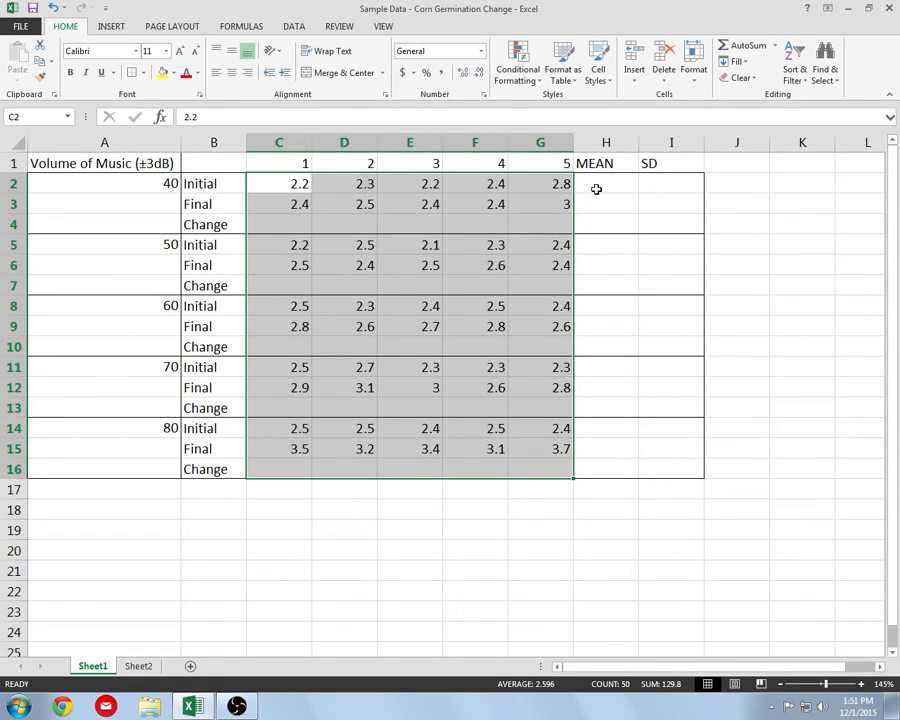
left_click(605, 183)
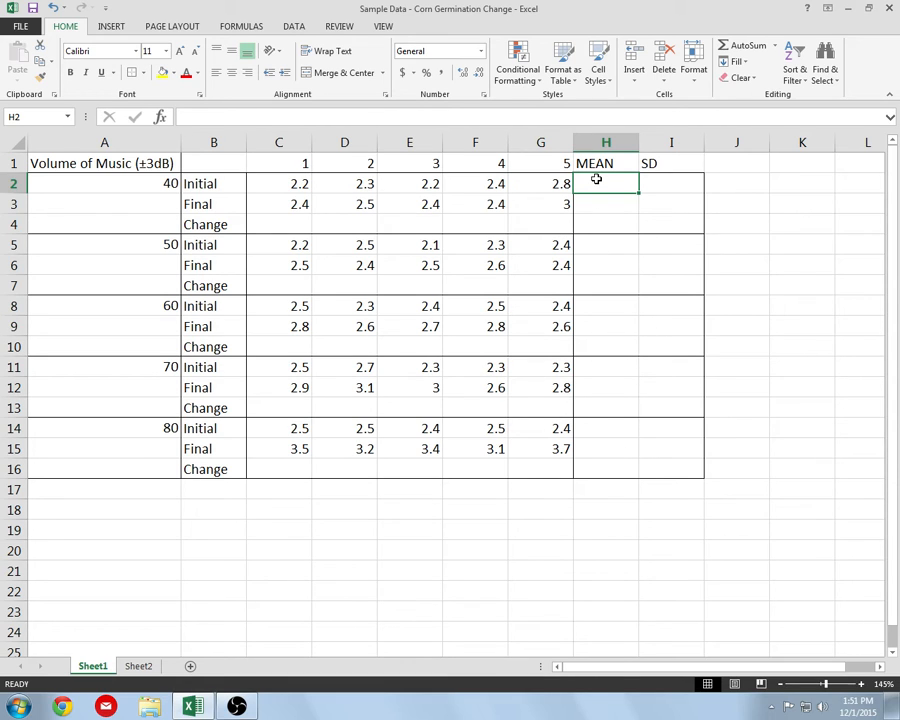
left_click_drag(605, 183, 605, 478)
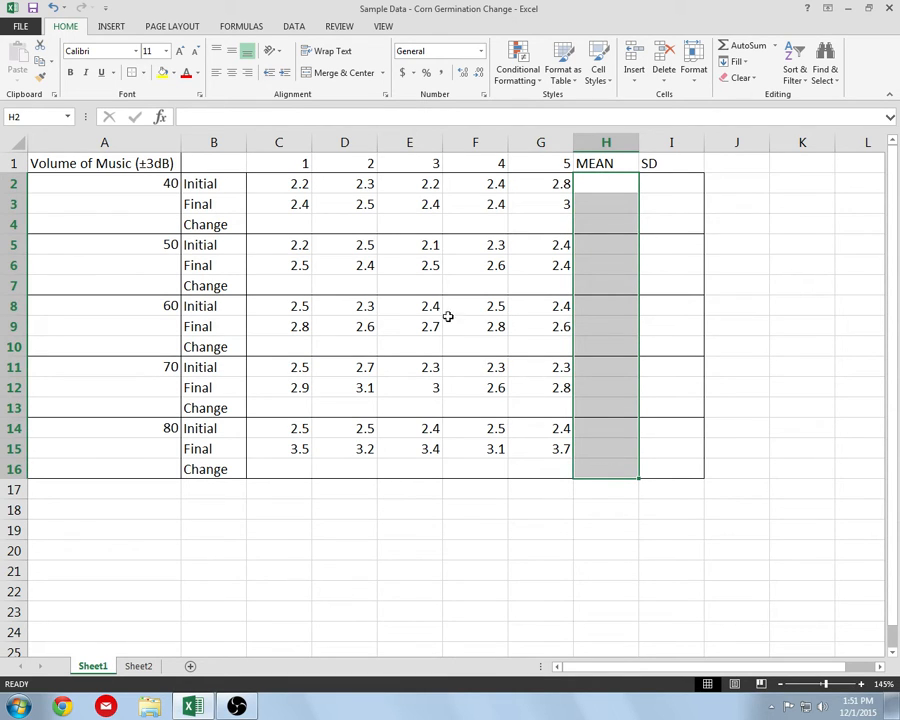
mouse_move(782, 256)
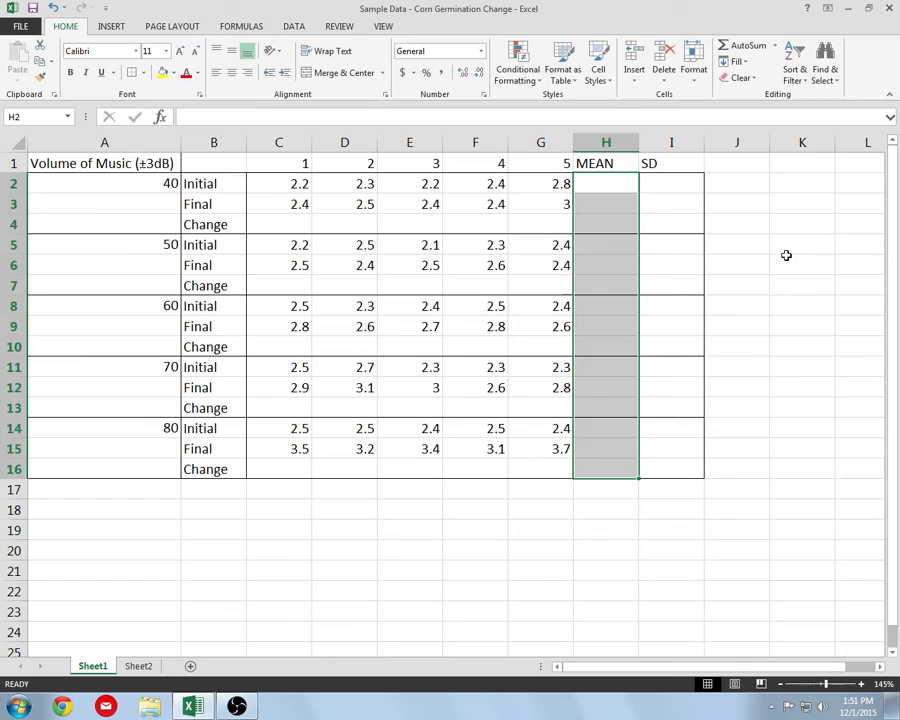
left_click(814, 256)
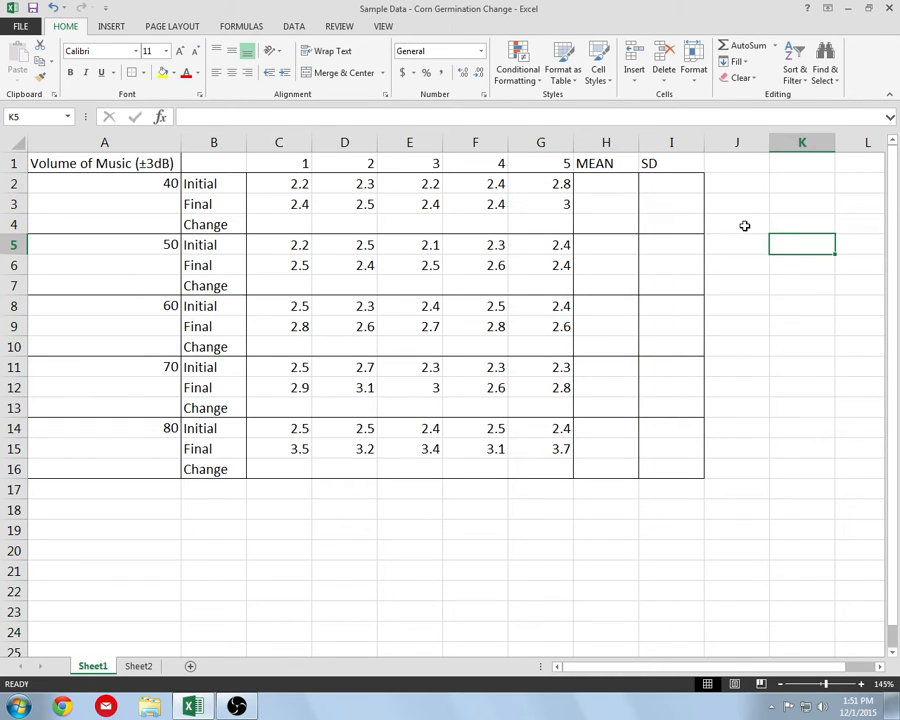
mouse_move(703, 244)
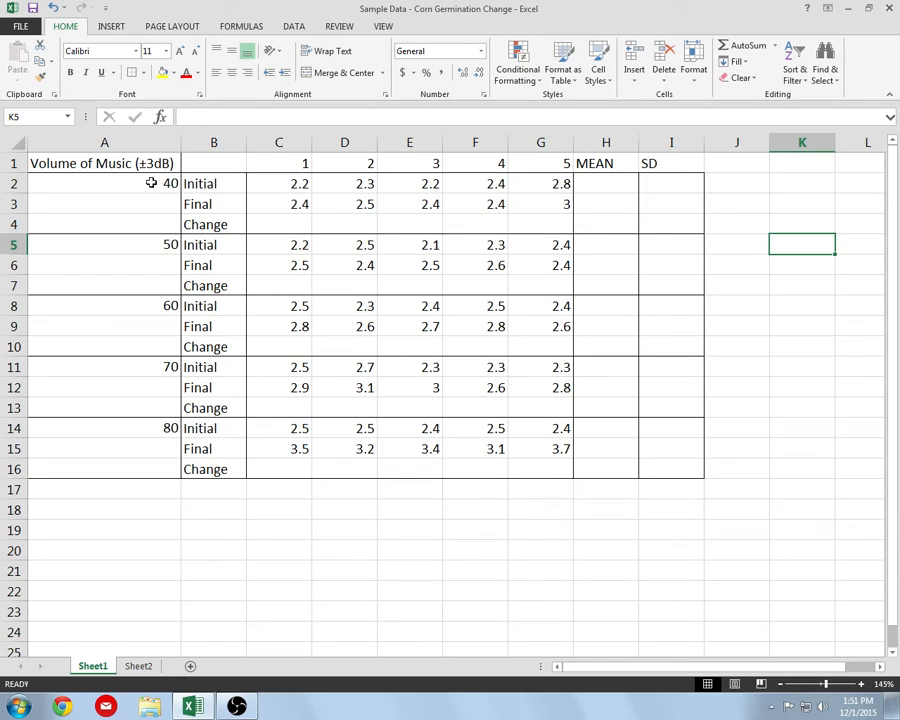
Step: Merge and centre the 40 volume group cells, keeping them vertically centred
left_click(120, 183)
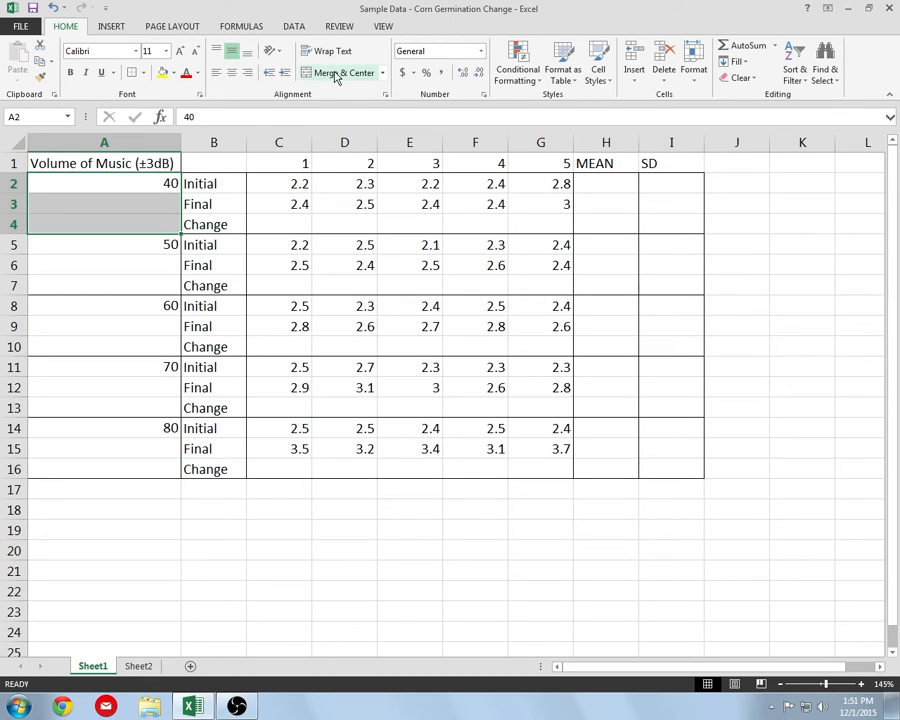
mouse_move(339, 72)
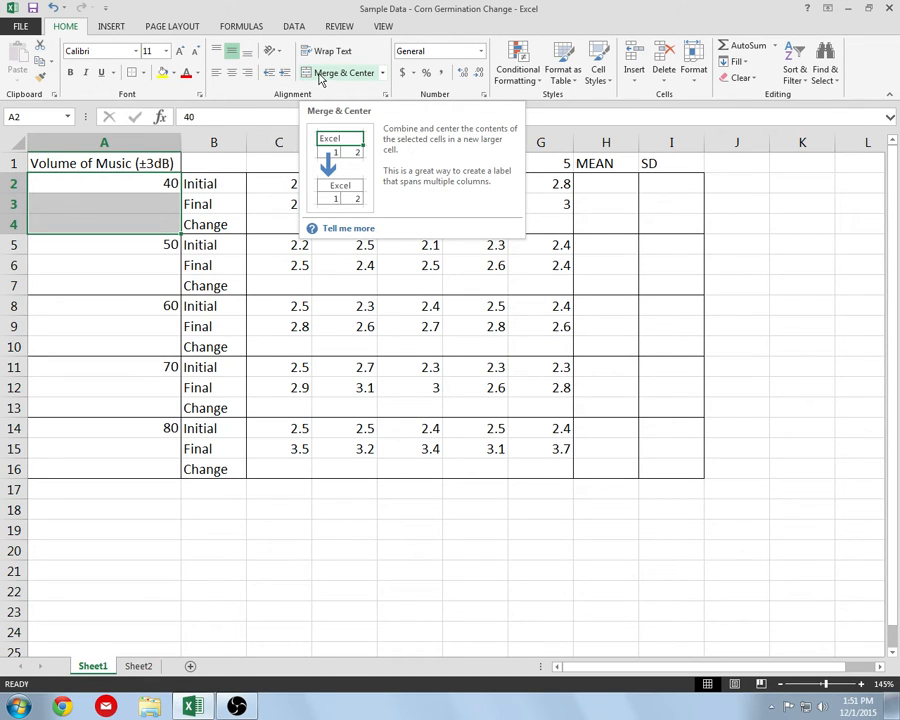
left_click(340, 72)
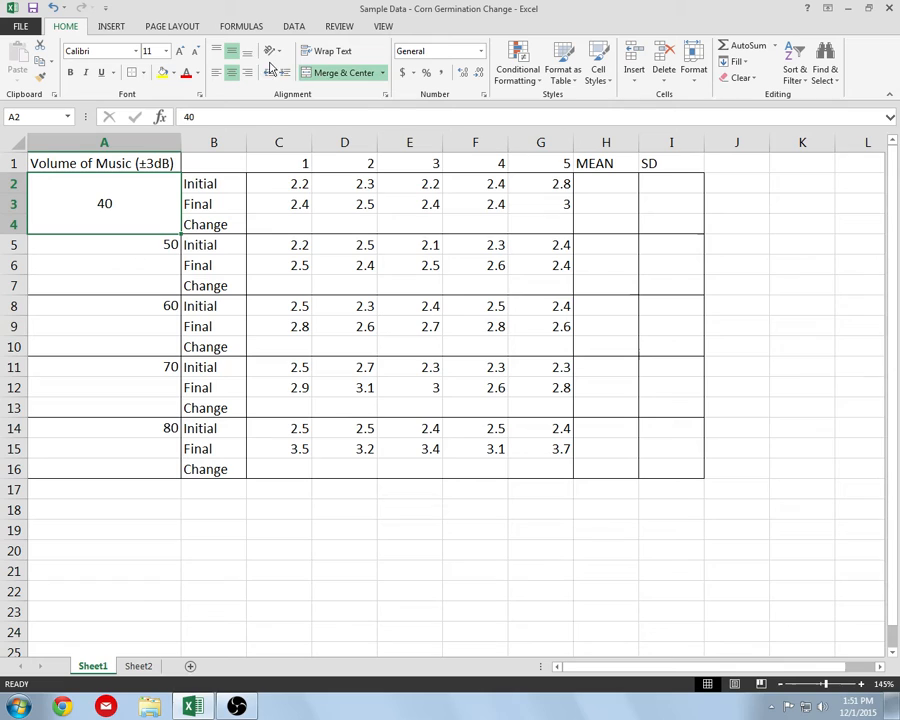
left_click(231, 51)
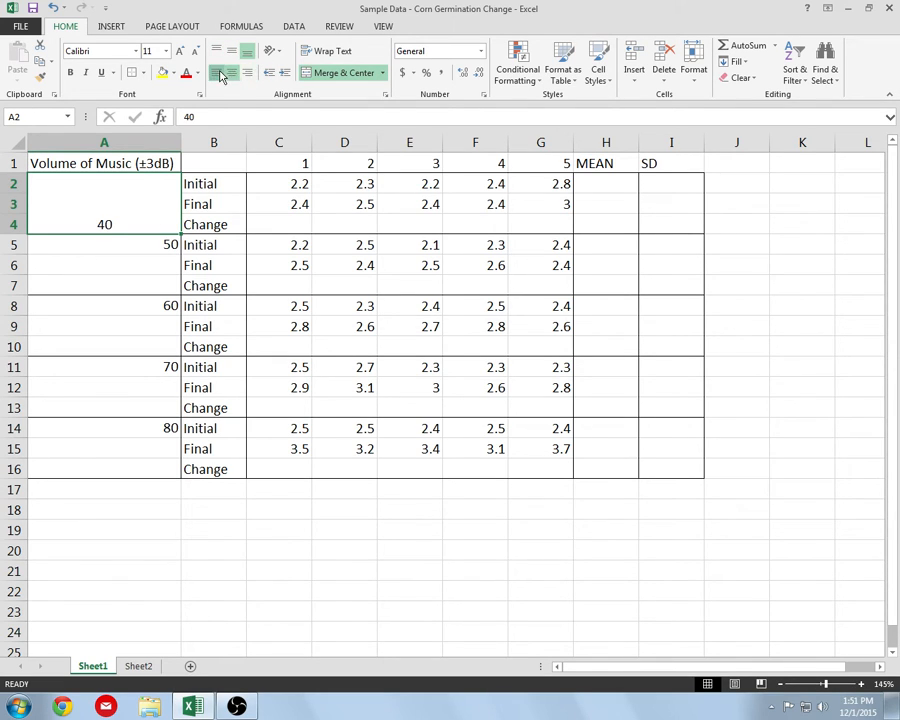
left_click(214, 72)
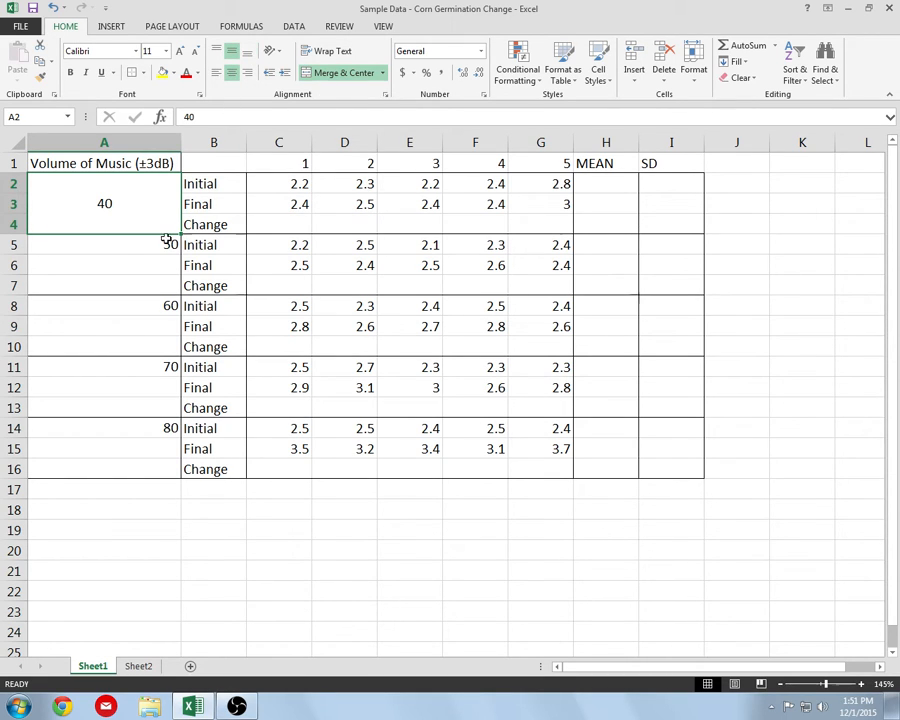
Step: Merge the remaining volume groups, narrow column A and wrap the Volume of Music heading
left_click(104, 265)
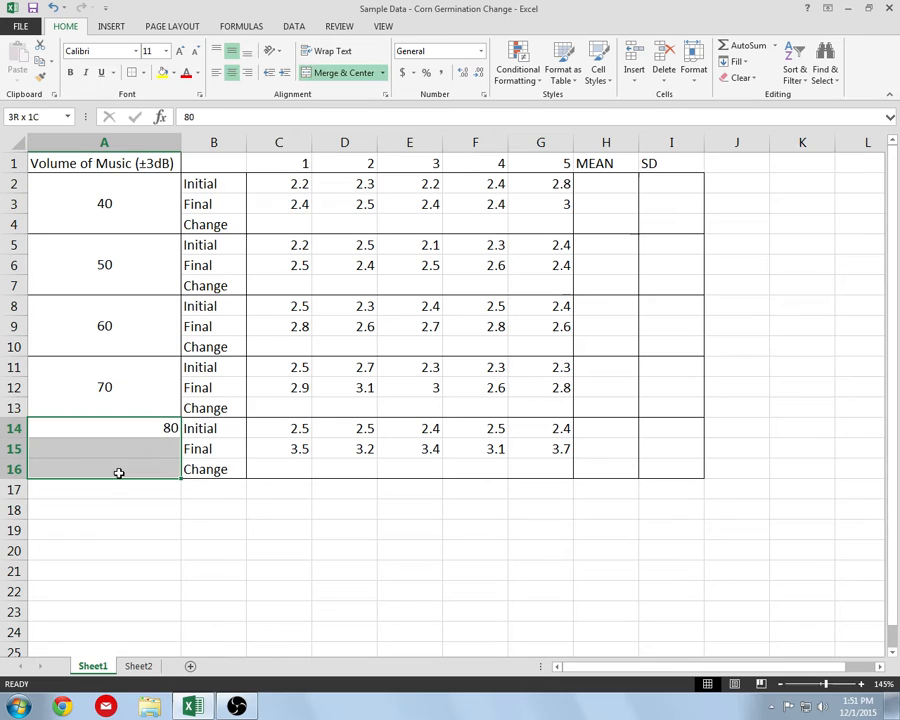
left_click(104, 163)
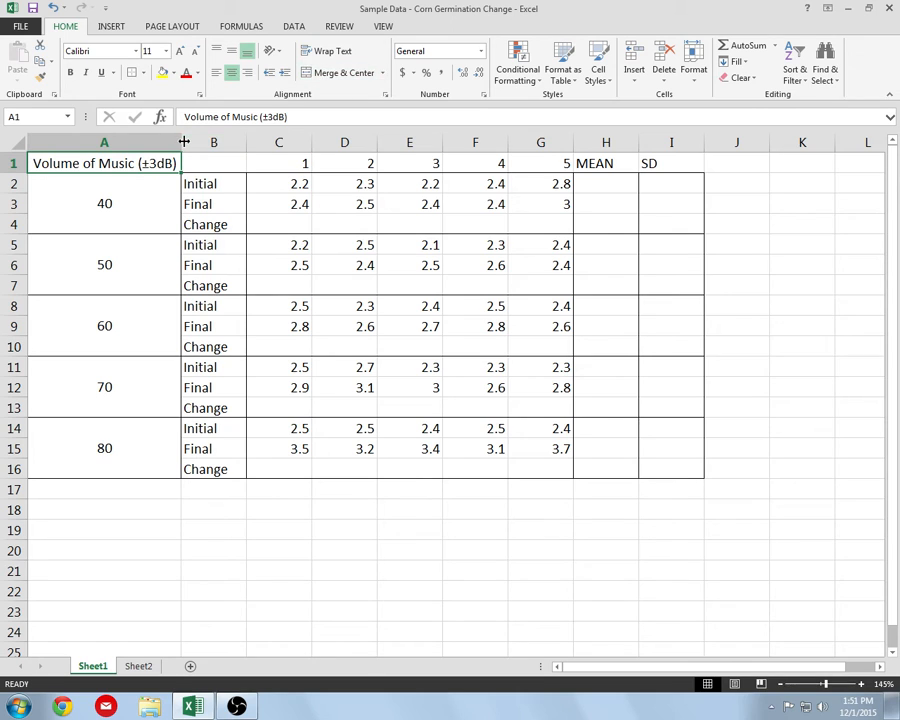
left_click_drag(183, 141, 147, 141)
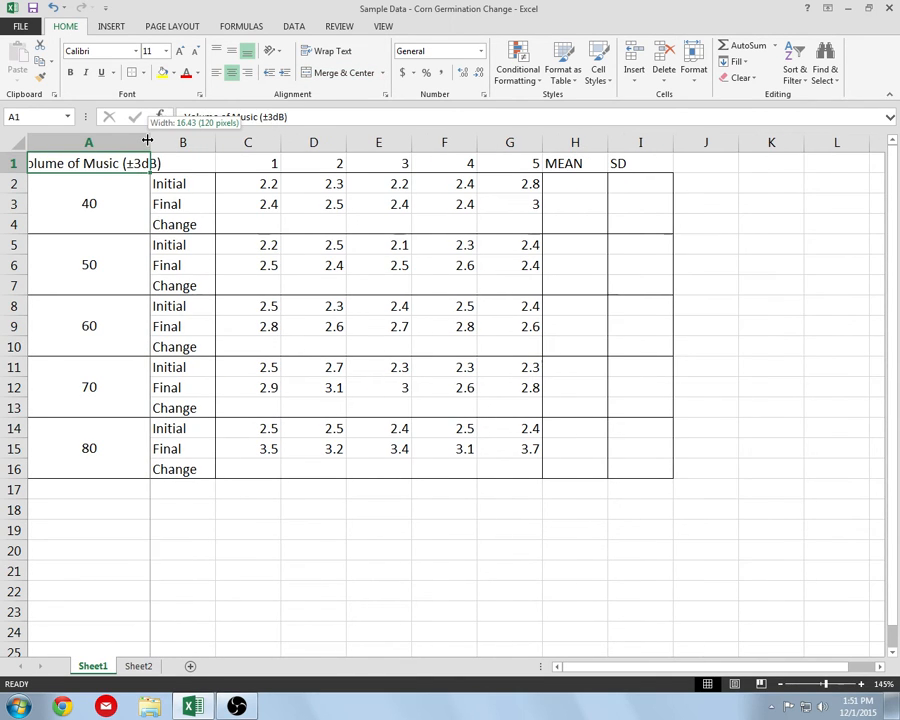
left_click(329, 51)
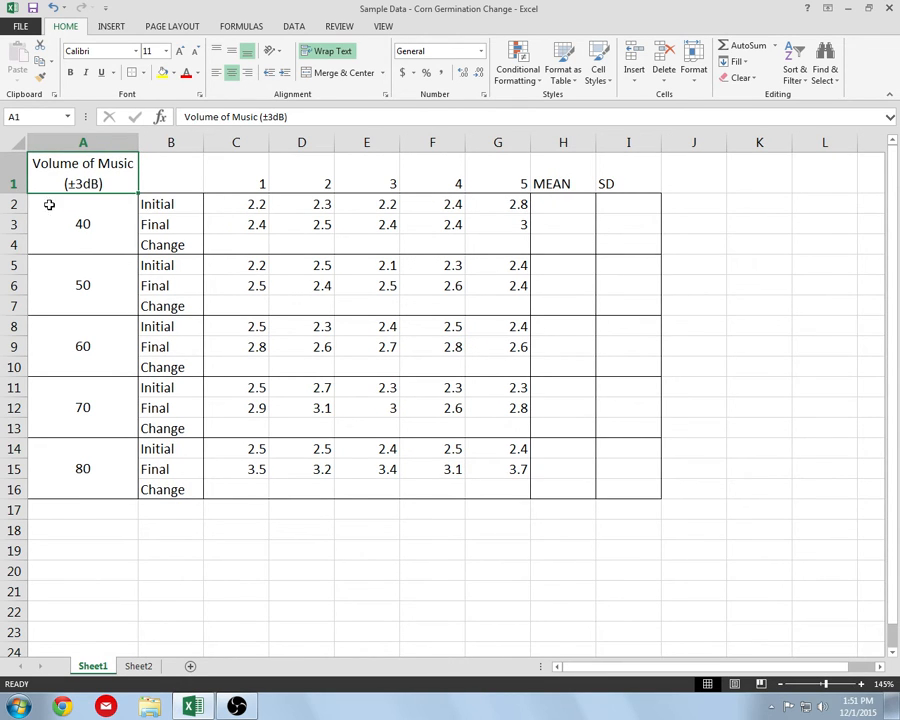
mouse_move(295, 224)
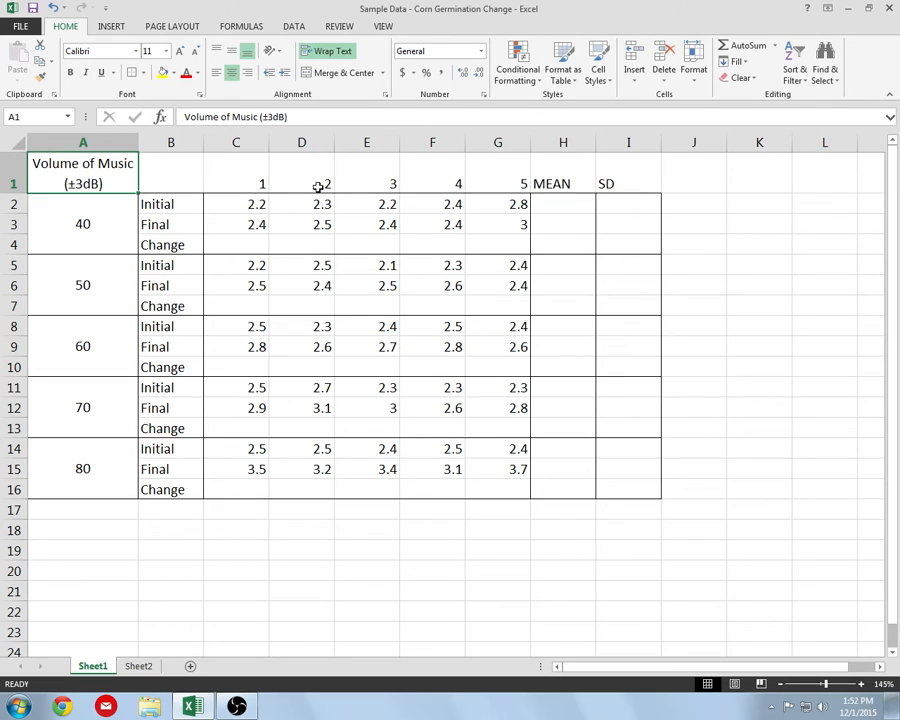
Step: Centre the trial number headings vertically and horizontally in their cells
left_click_drag(235, 183, 392, 183)
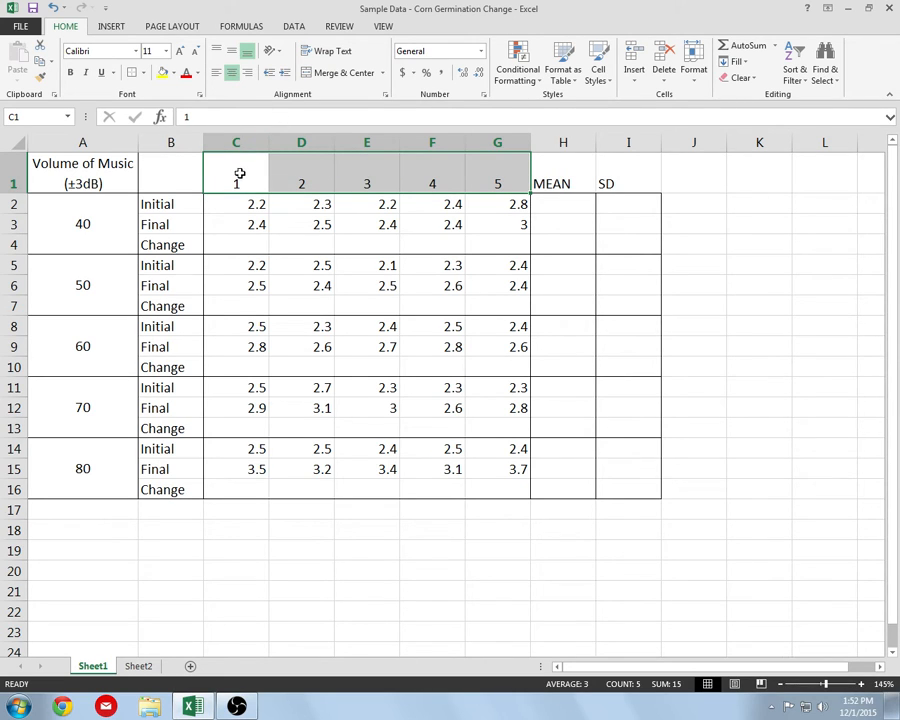
left_click(233, 51)
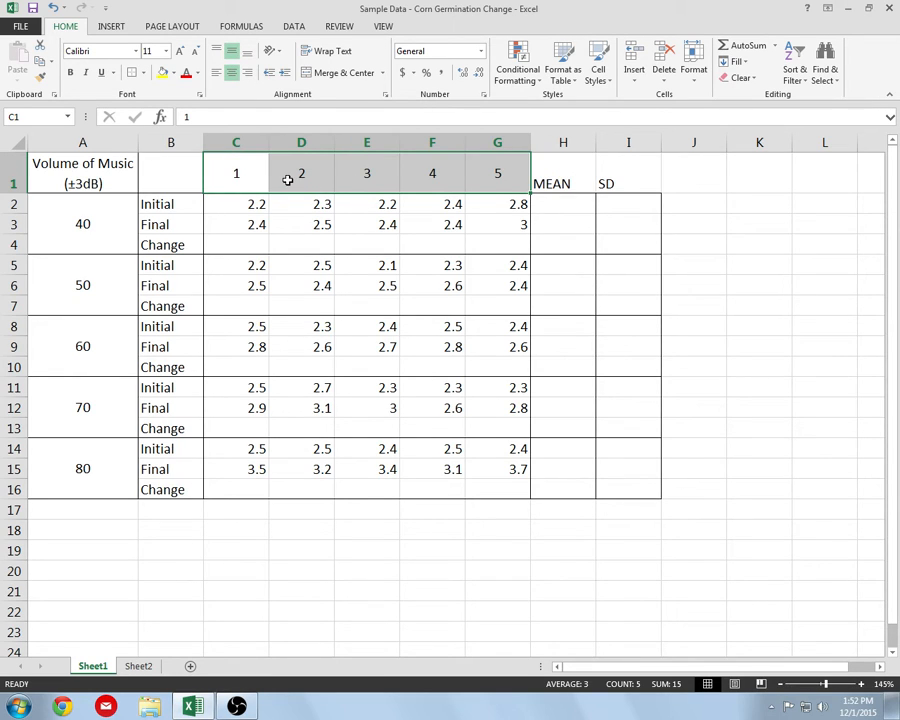
left_click(562, 183)
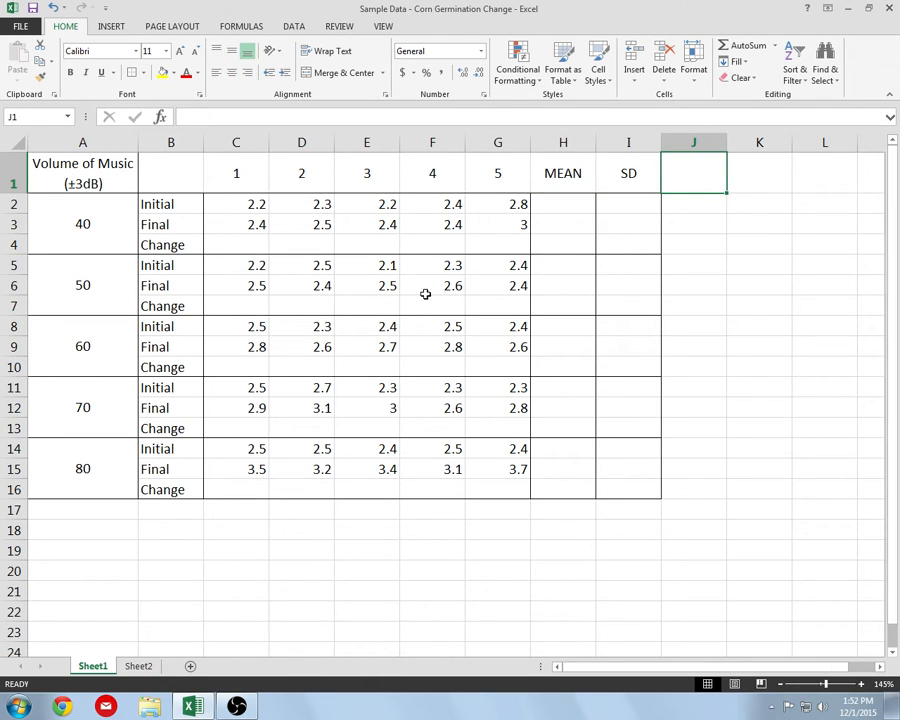
mouse_move(247, 204)
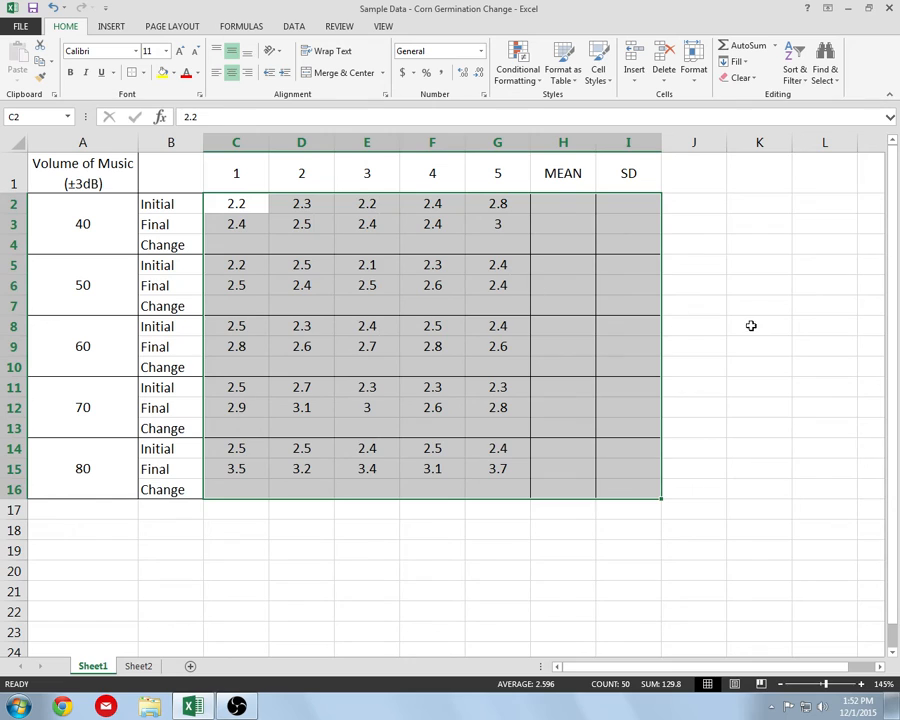
left_click(750, 325)
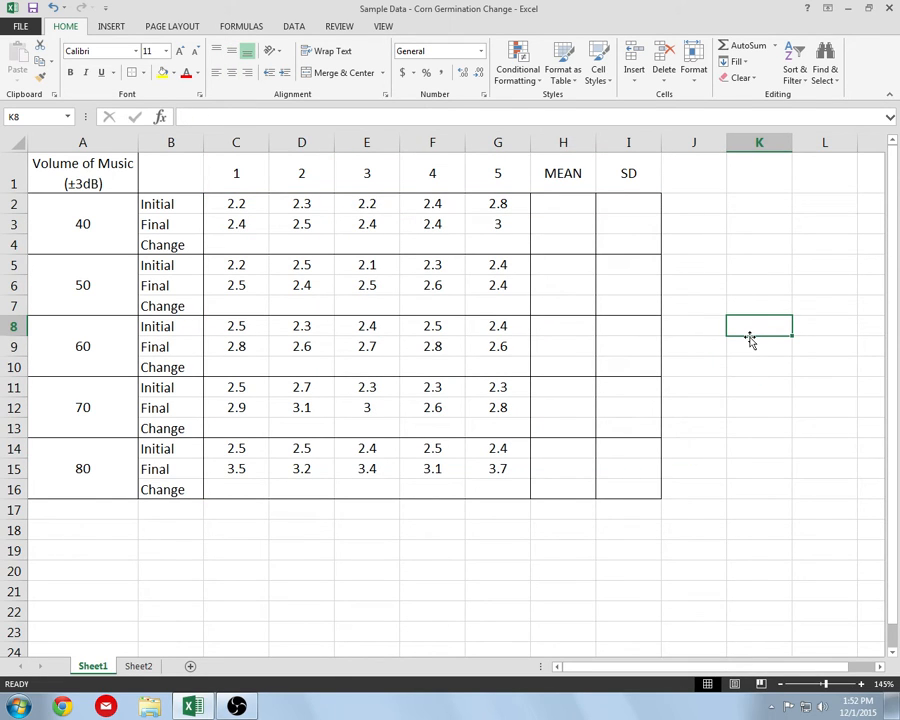
mouse_move(681, 325)
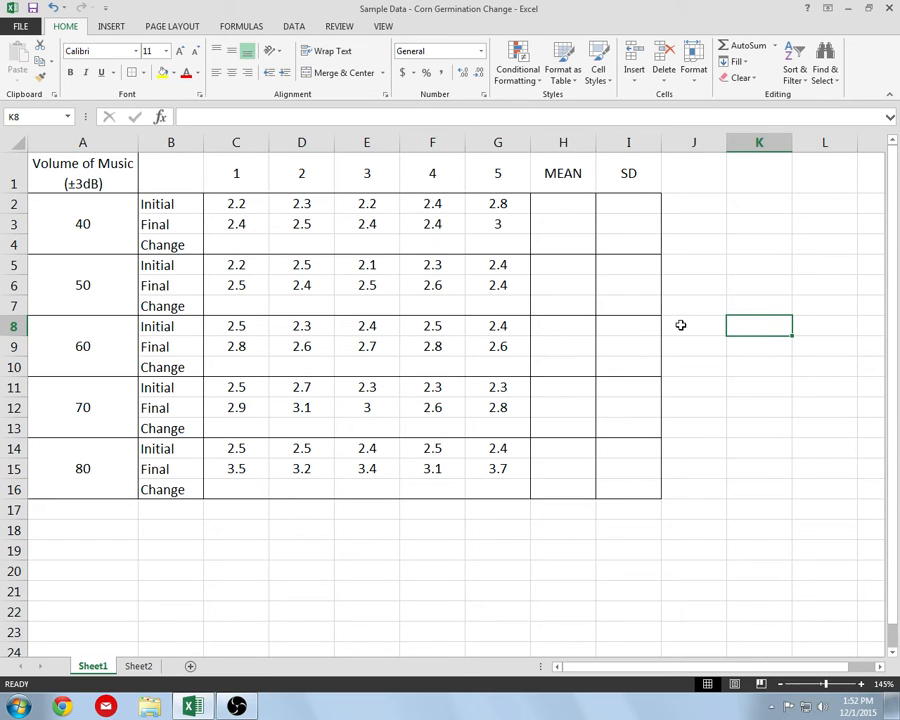
mouse_move(181, 203)
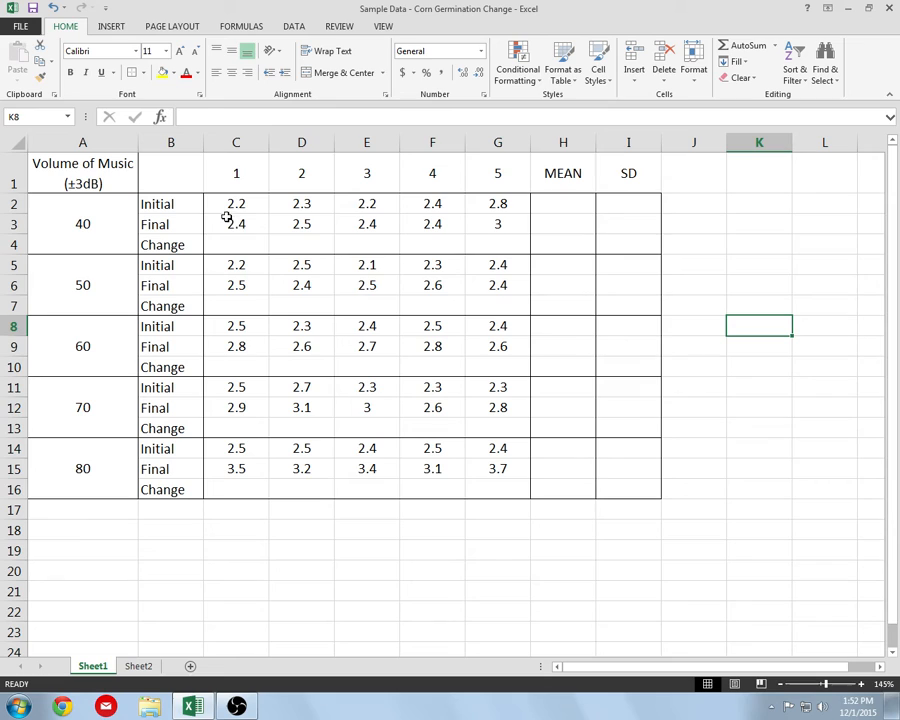
mouse_move(242, 245)
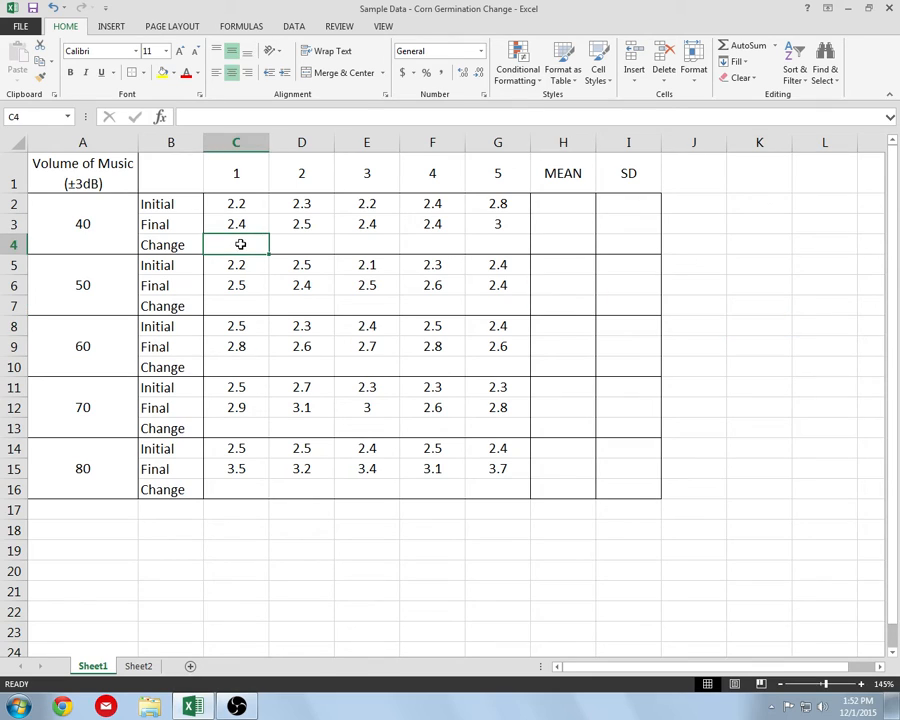
mouse_move(250, 243)
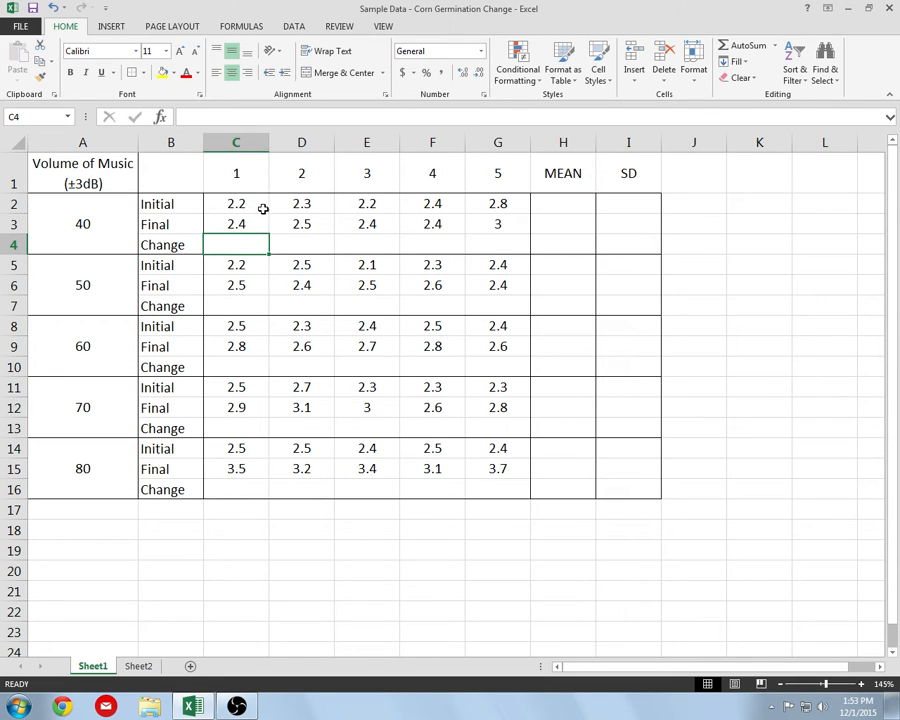
mouse_move(240, 173)
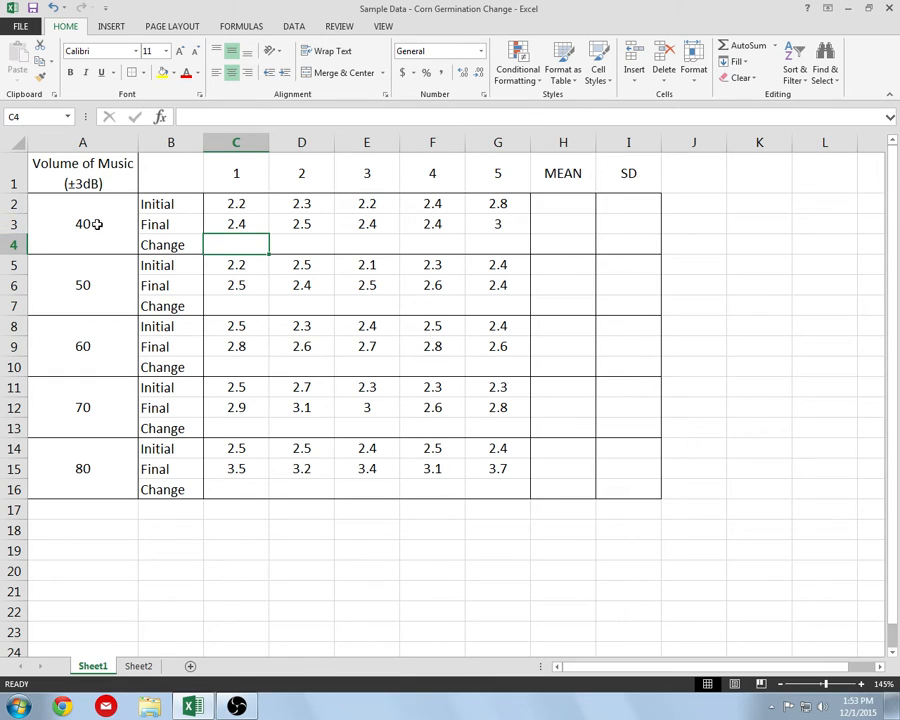
mouse_move(199, 205)
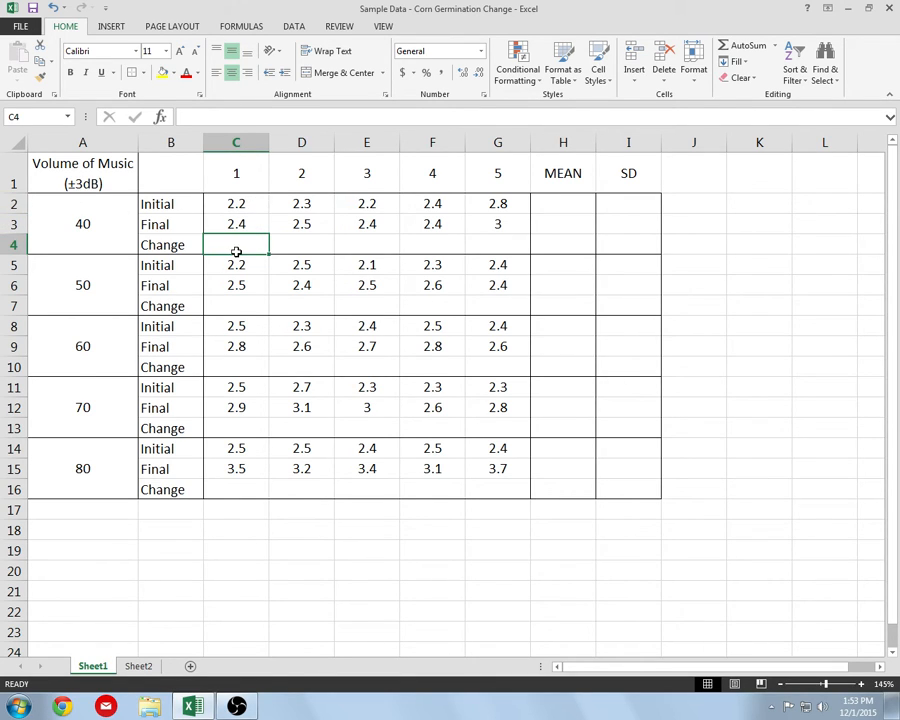
Step: Enter Change formulas =C3-C2 and =D3-D2 for volume 40 trials 1 and 2
type("=")
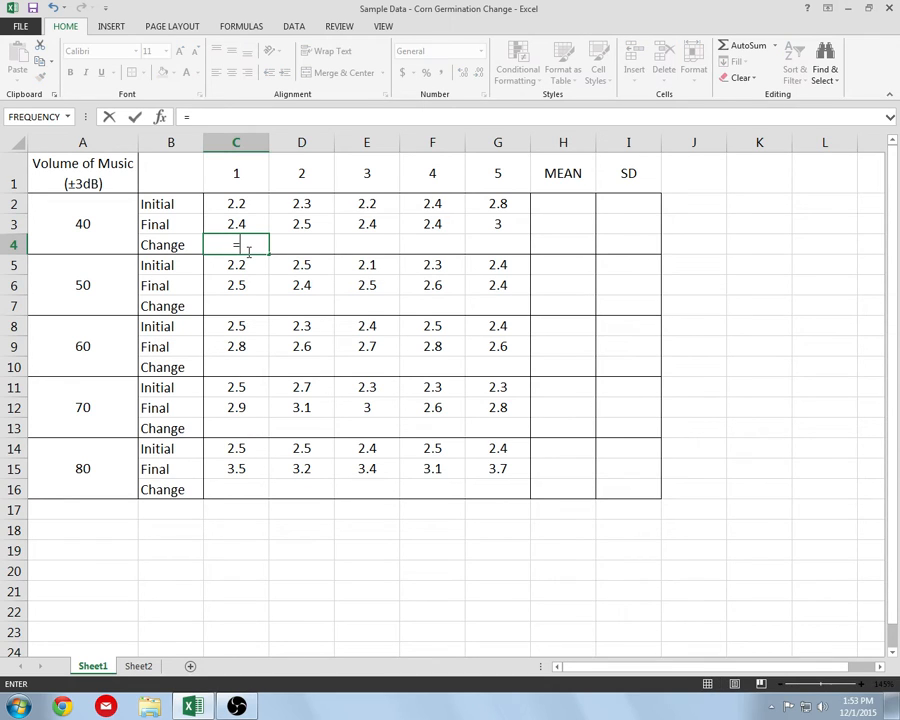
left_click(236, 224)
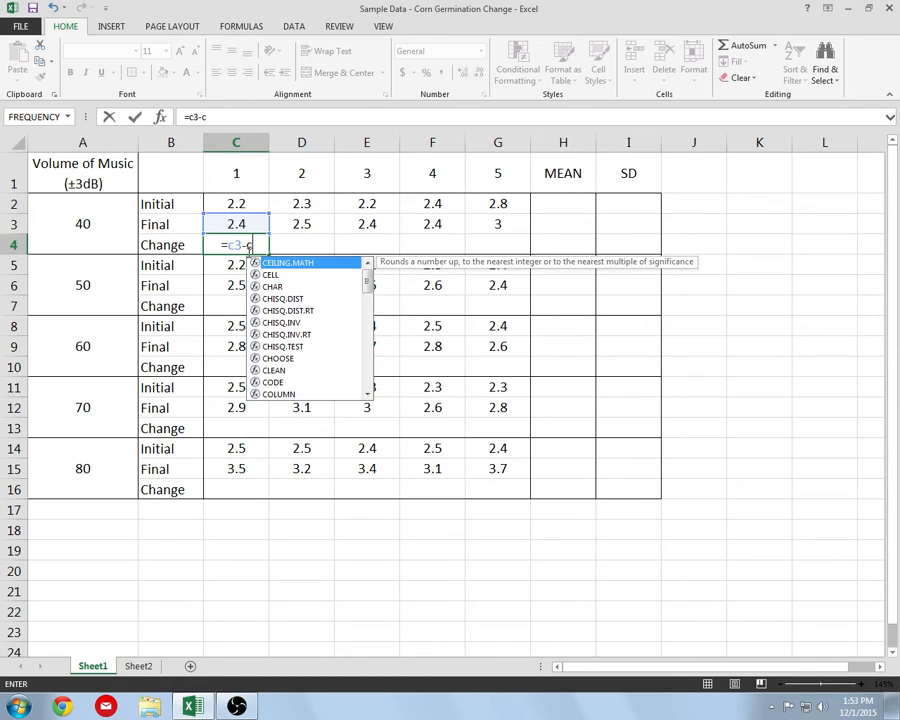
key("Enter")
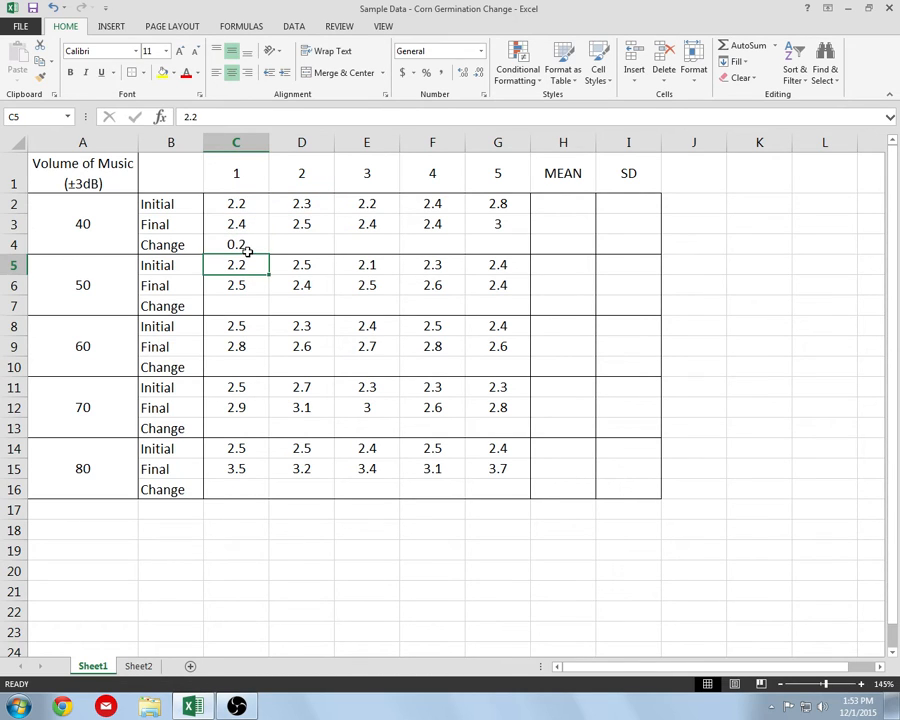
left_click(235, 244)
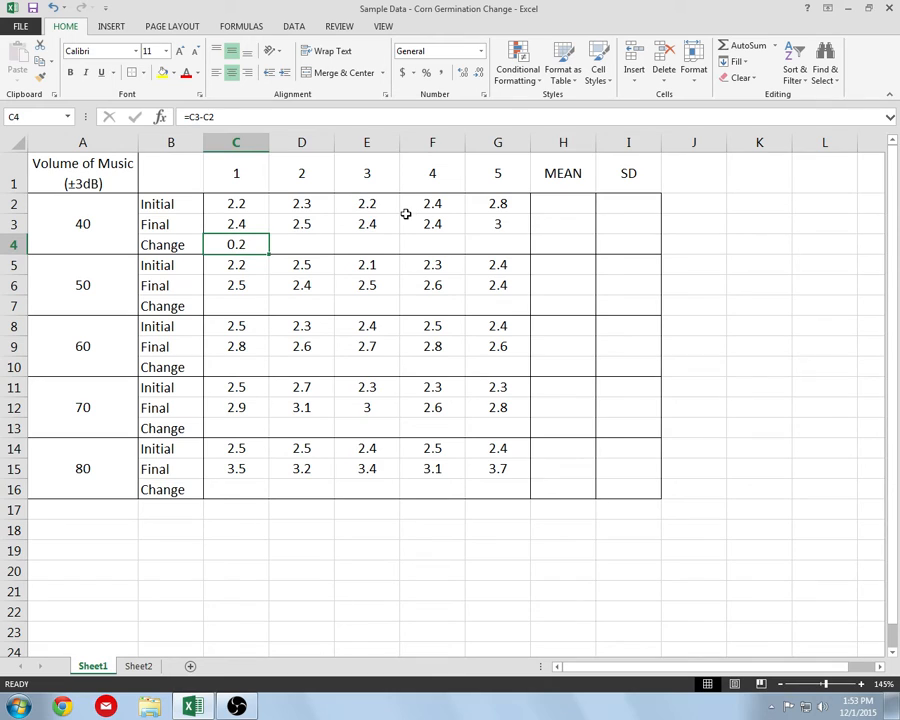
mouse_move(307, 243)
type("=")
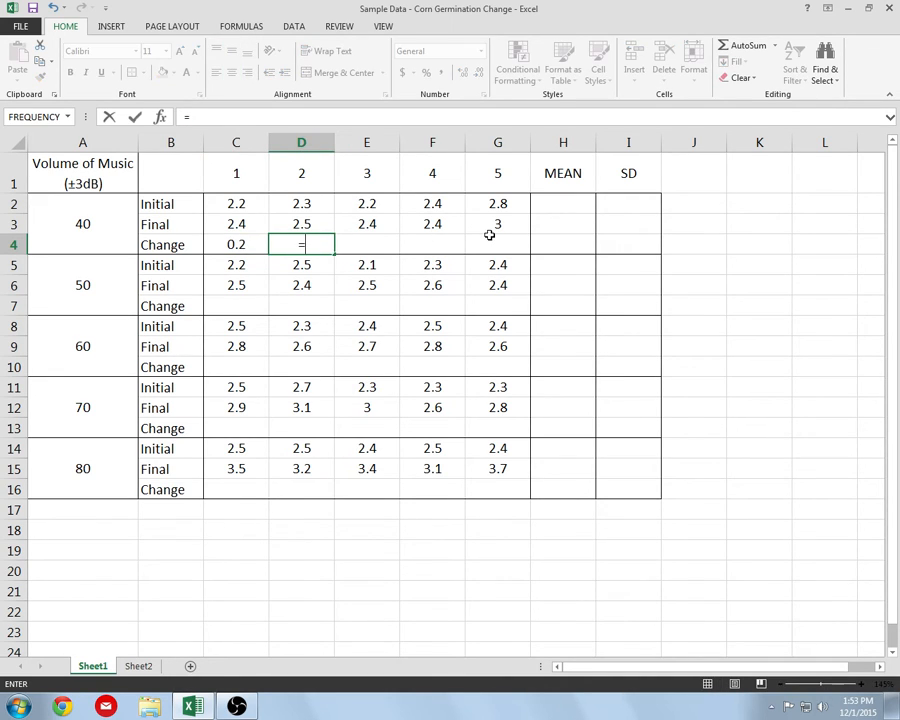
type("d")
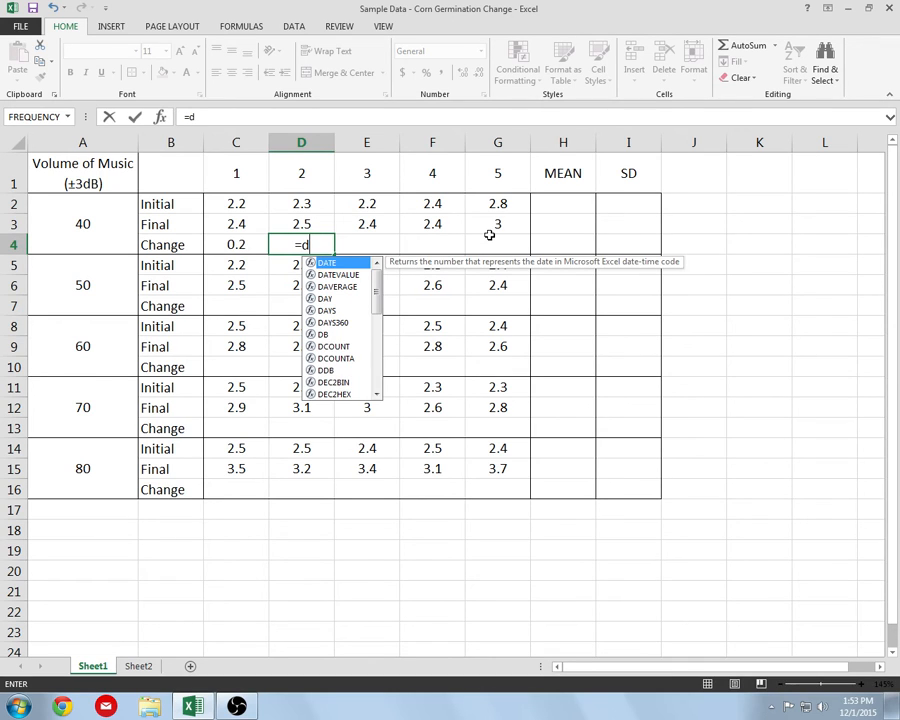
type("d3-")
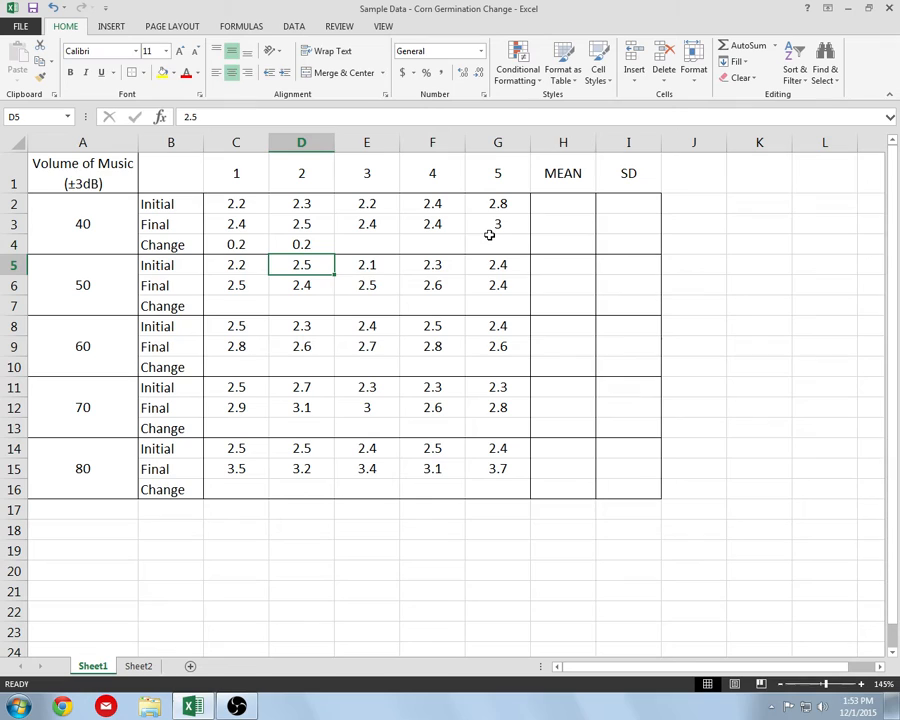
mouse_move(311, 238)
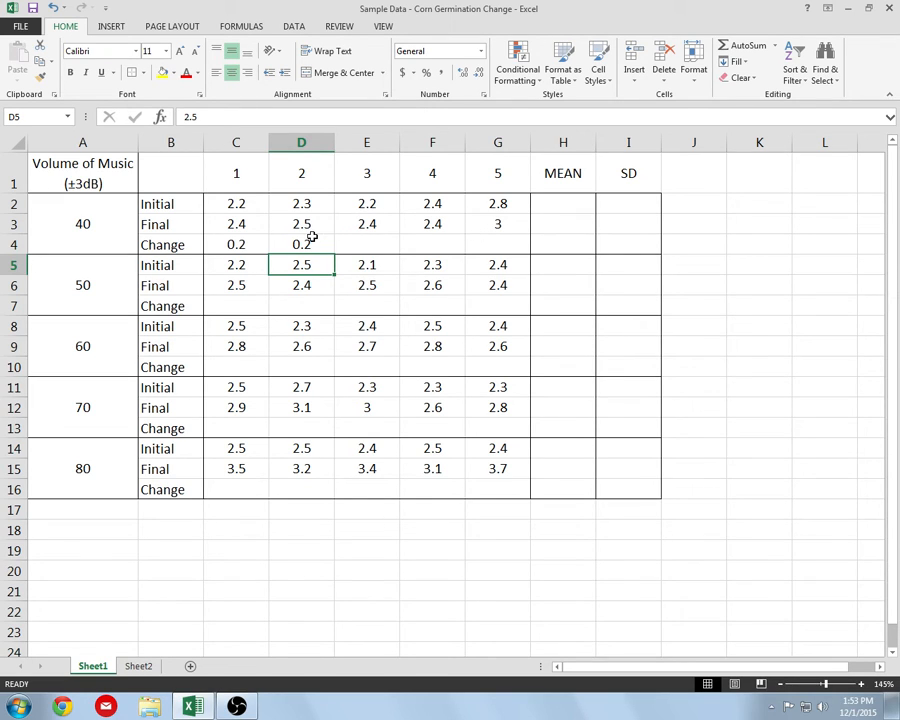
Step: Paste the Final minus Initial formula across the Change rows for volumes 50 to 80
left_click(301, 244)
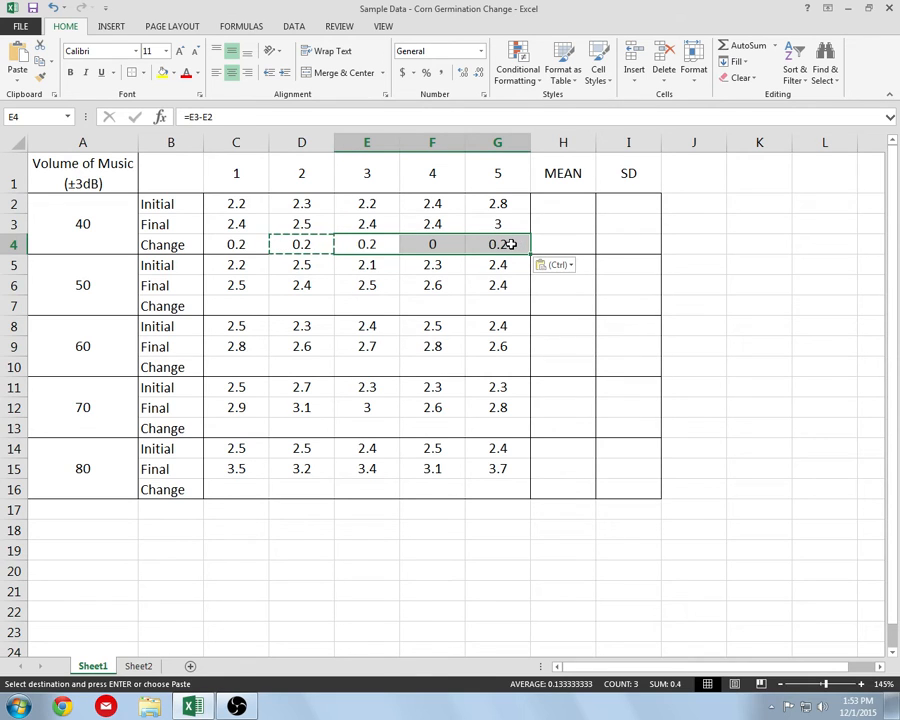
mouse_move(300, 300)
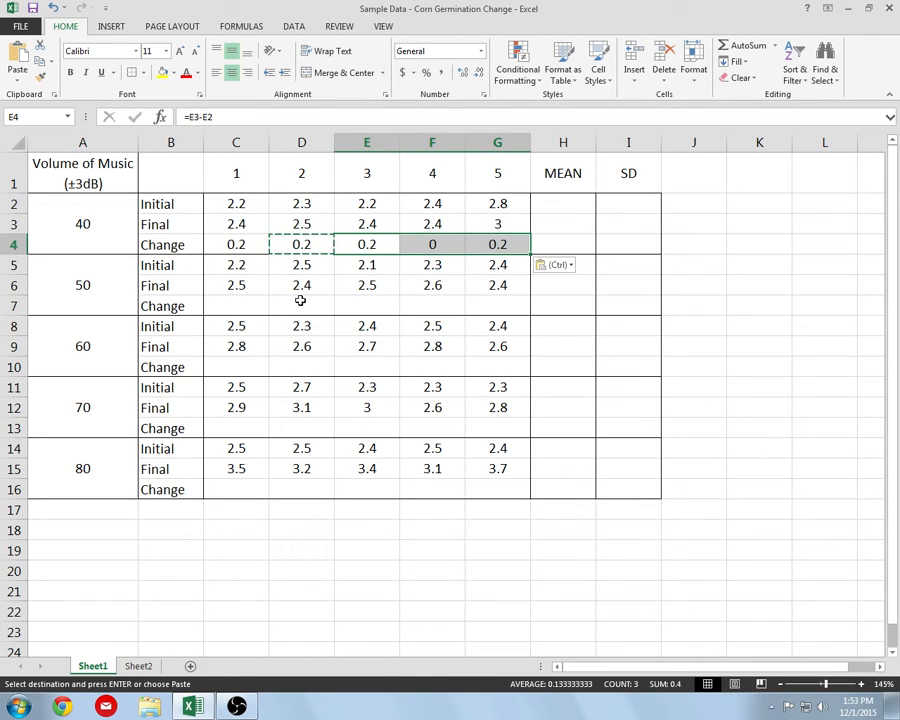
left_click(236, 305)
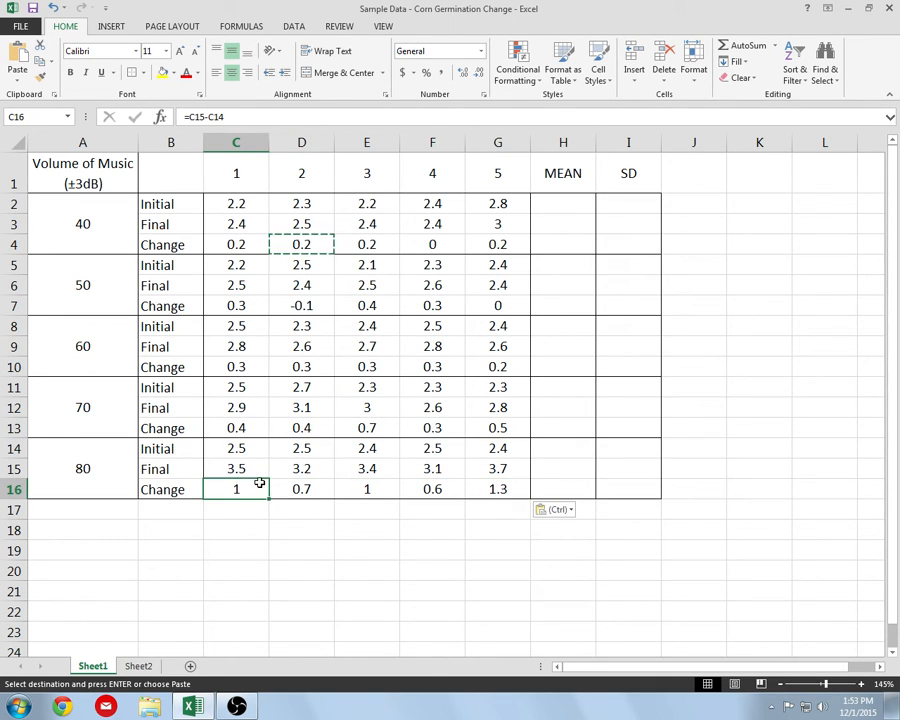
left_click(236, 305)
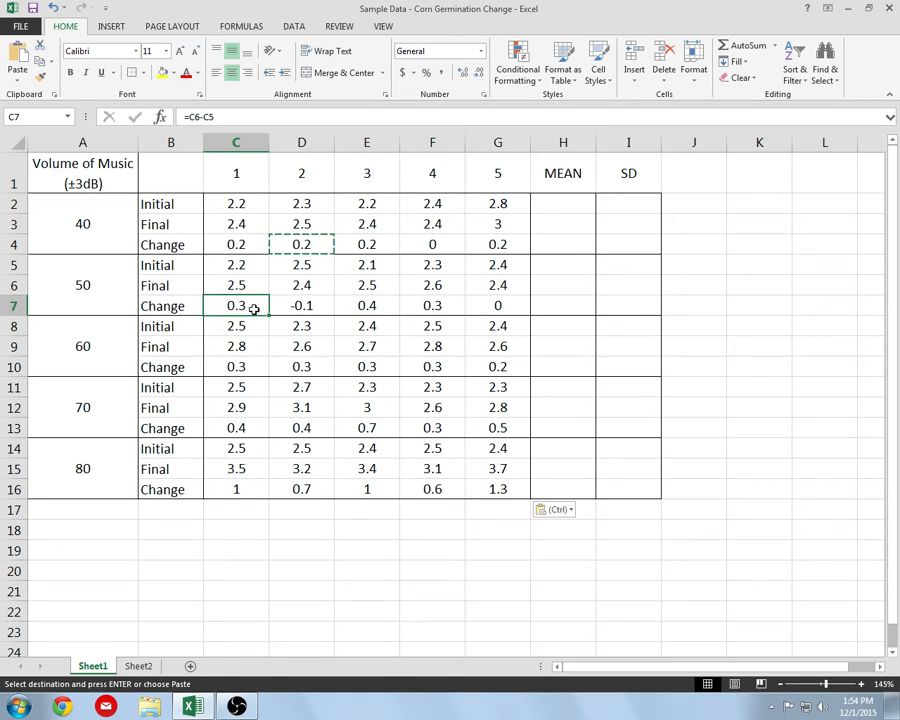
left_click(236, 367)
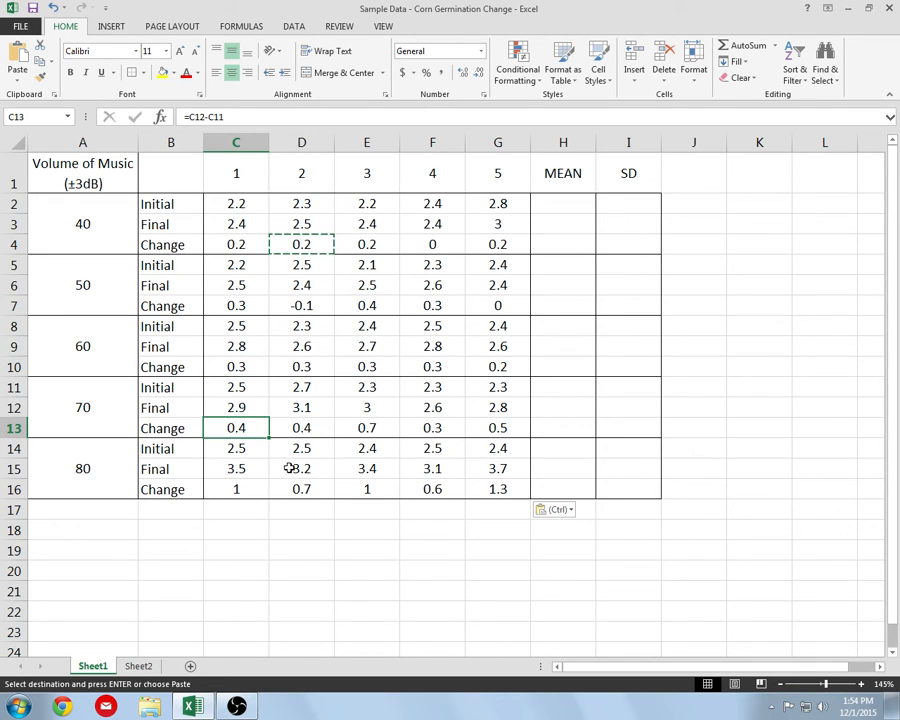
left_click(497, 264)
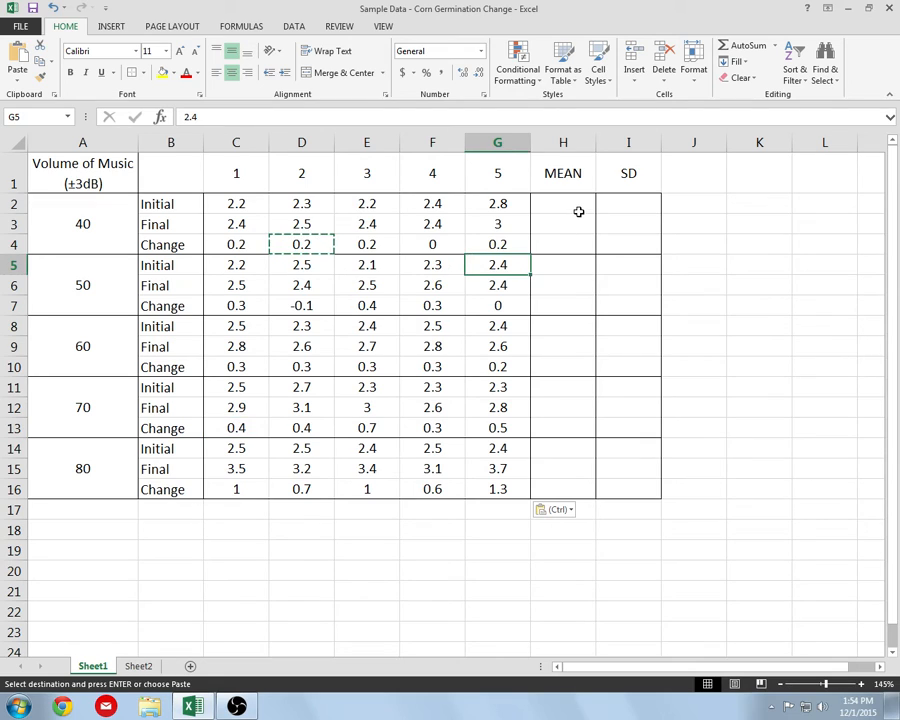
left_click(563, 203)
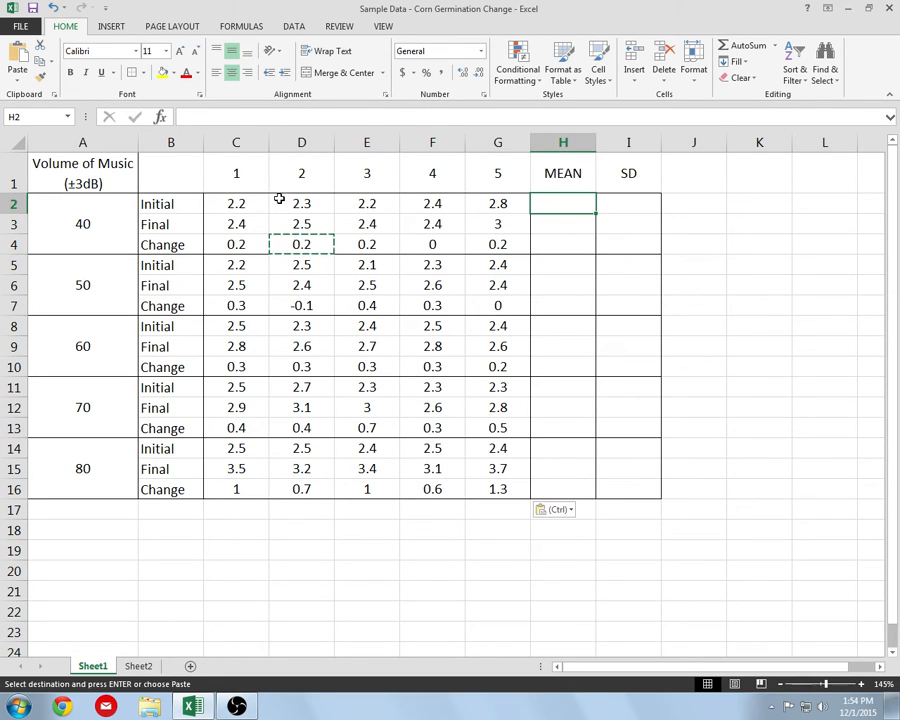
Step: Fill the MEAN column with each row's five-trial average using AutoSum Average
left_click(236, 204)
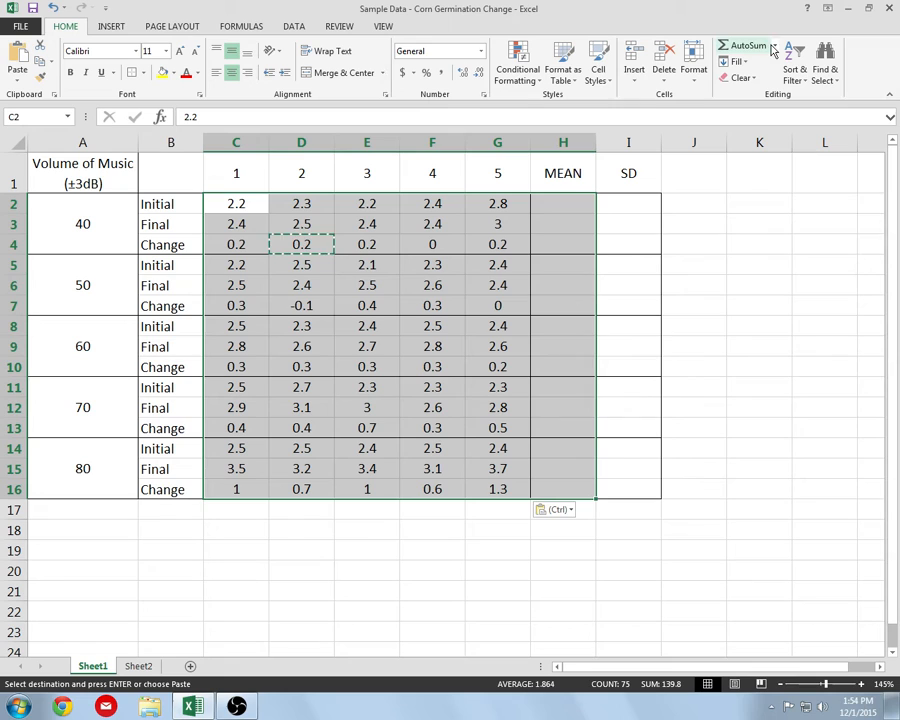
left_click(783, 45)
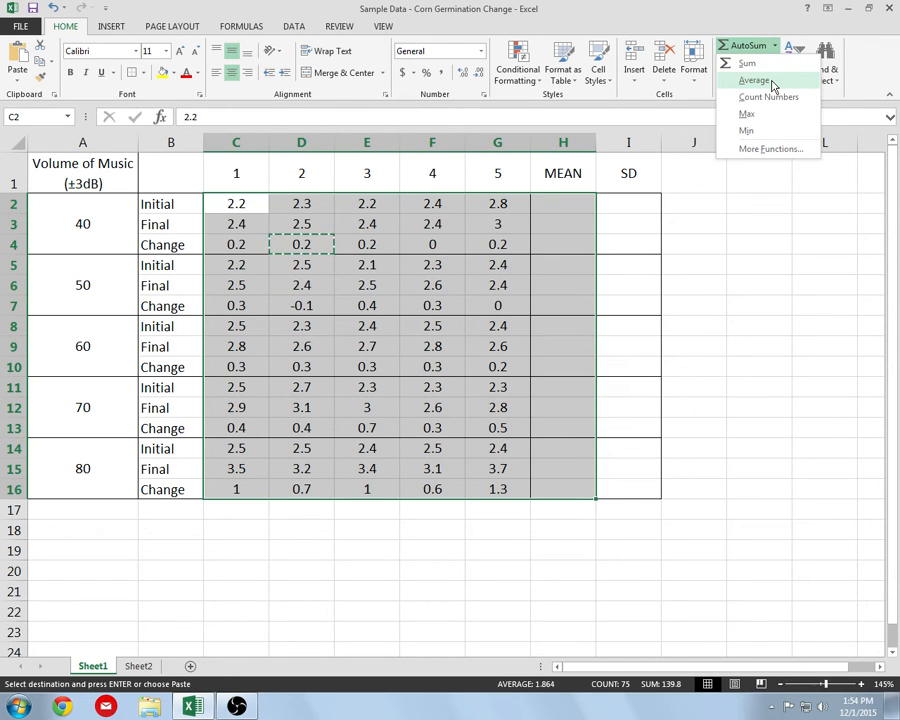
left_click(749, 79)
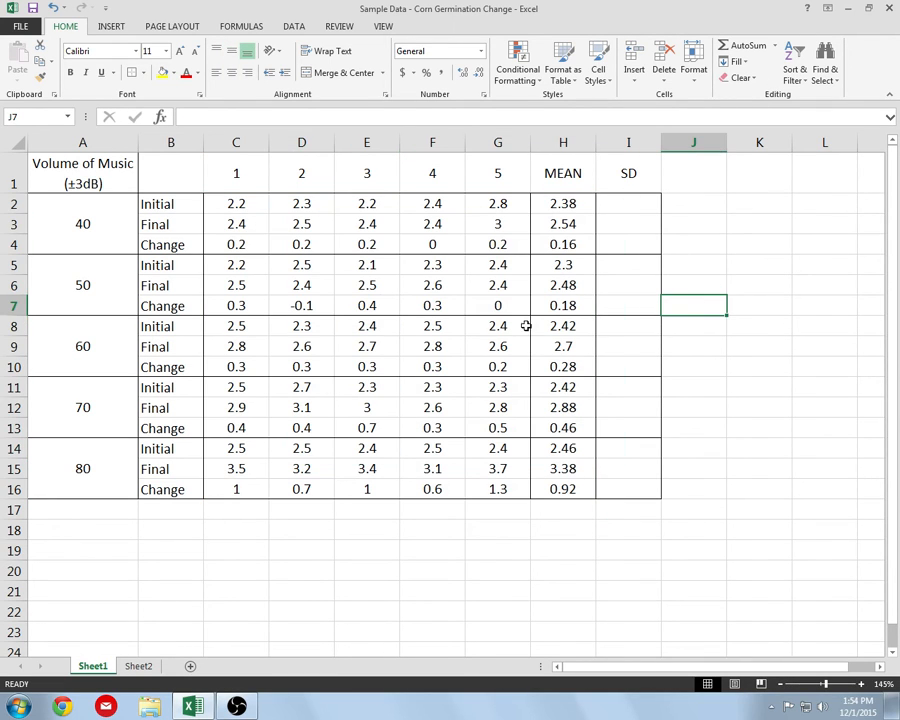
mouse_move(576, 204)
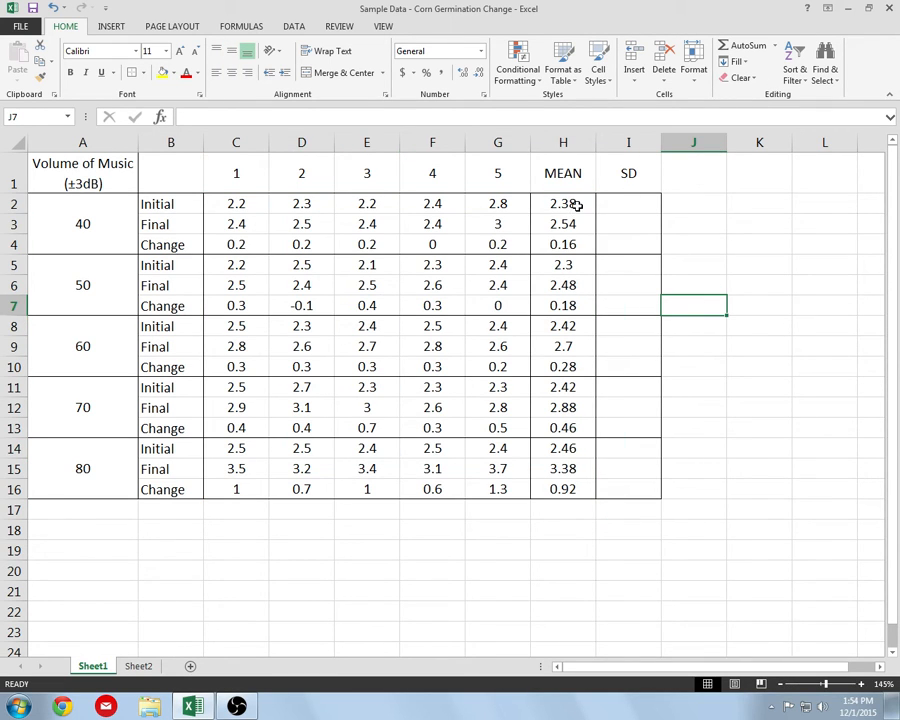
mouse_move(580, 405)
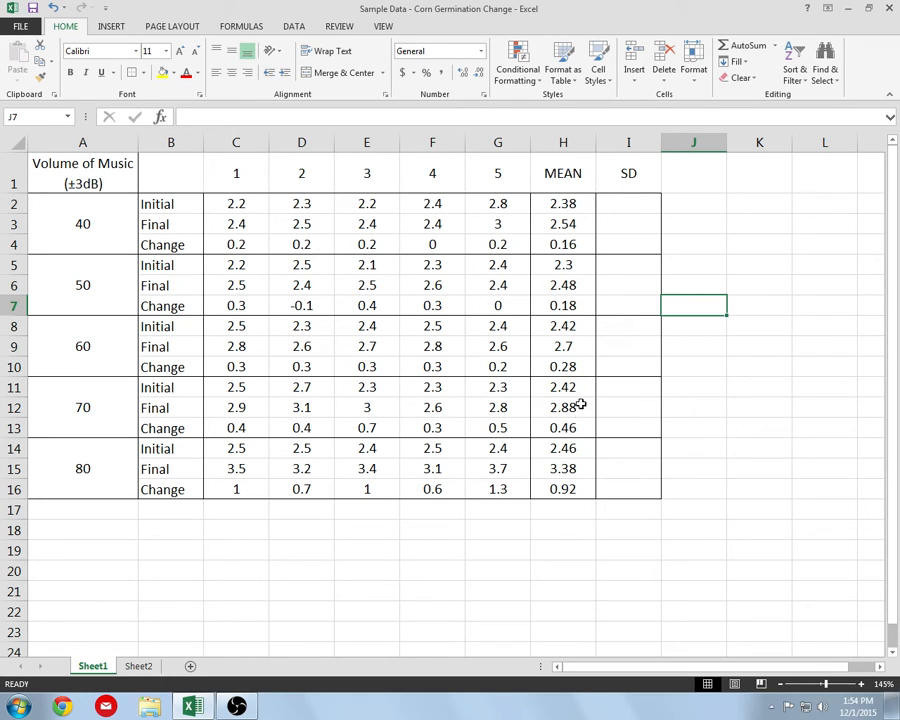
mouse_move(567, 285)
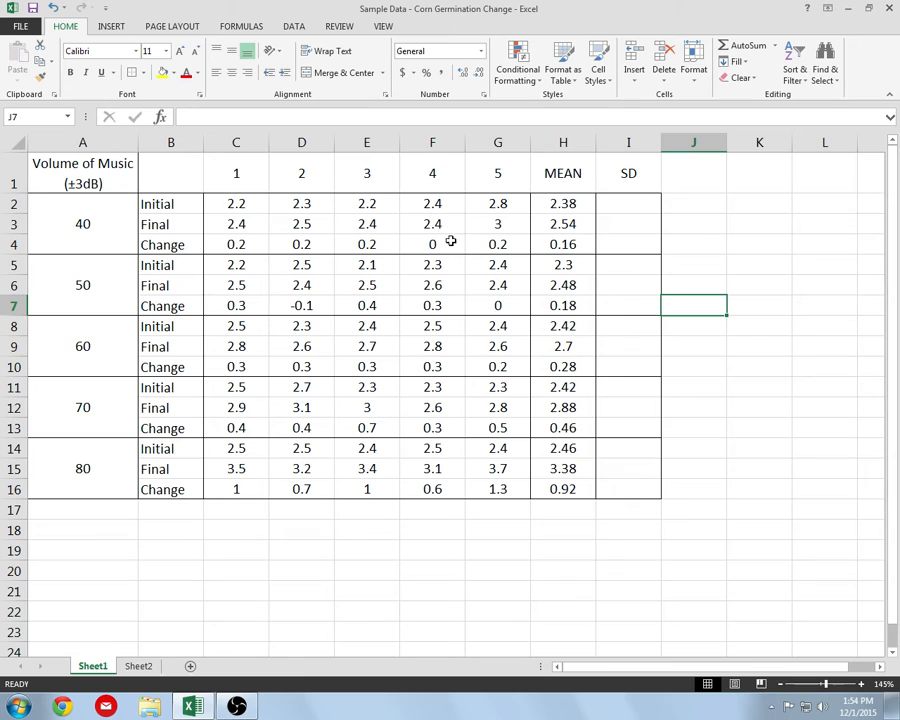
mouse_move(497, 305)
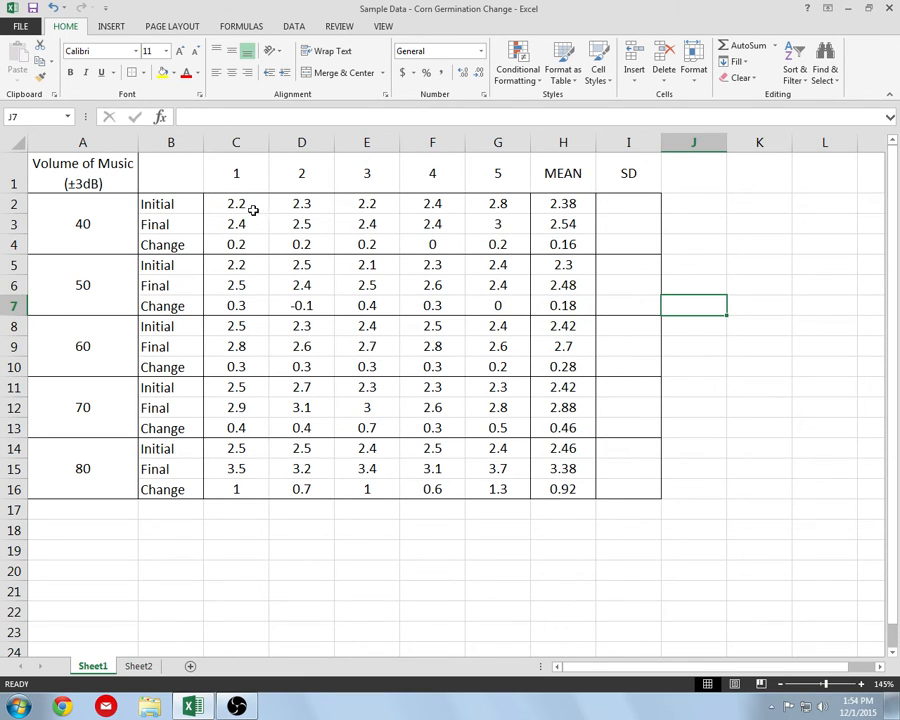
Step: Show trial readings with one decimal place and MEAN values with two (2.30)
left_click_drag(236, 203, 497, 489)
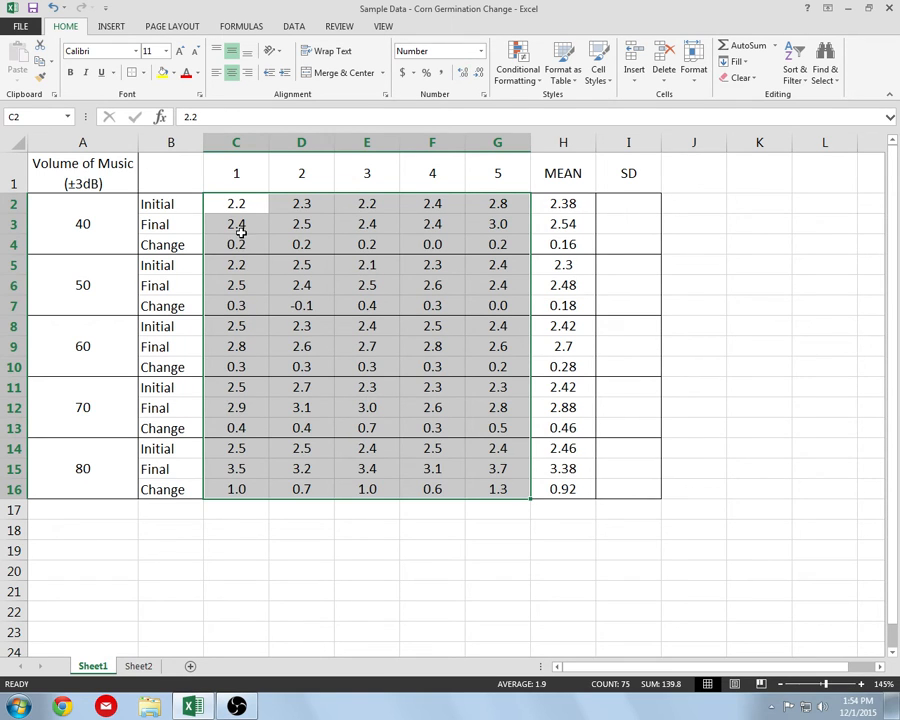
left_click(562, 203)
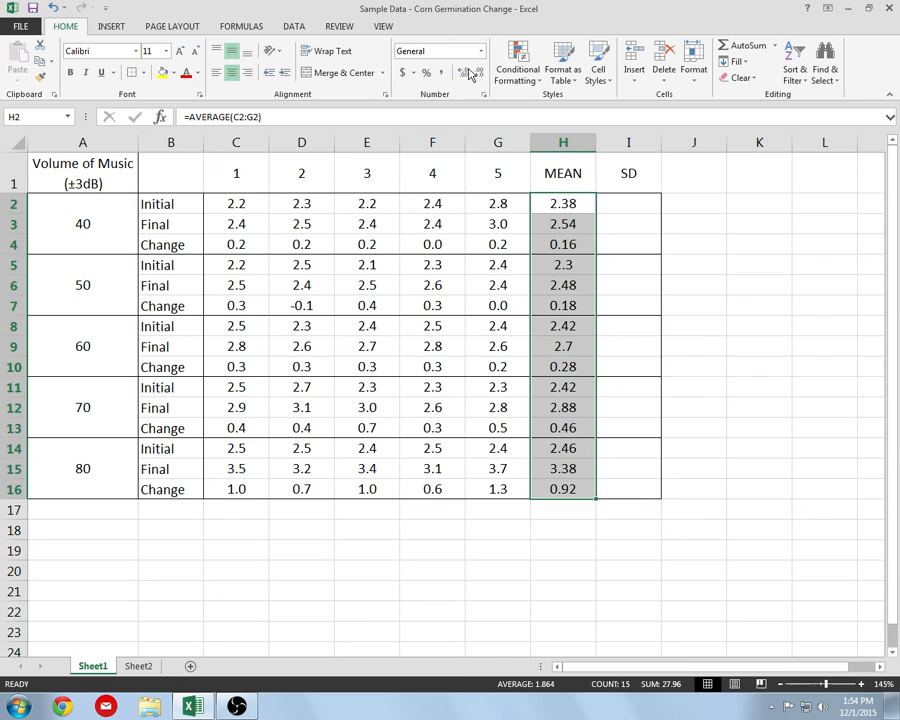
left_click(477, 74)
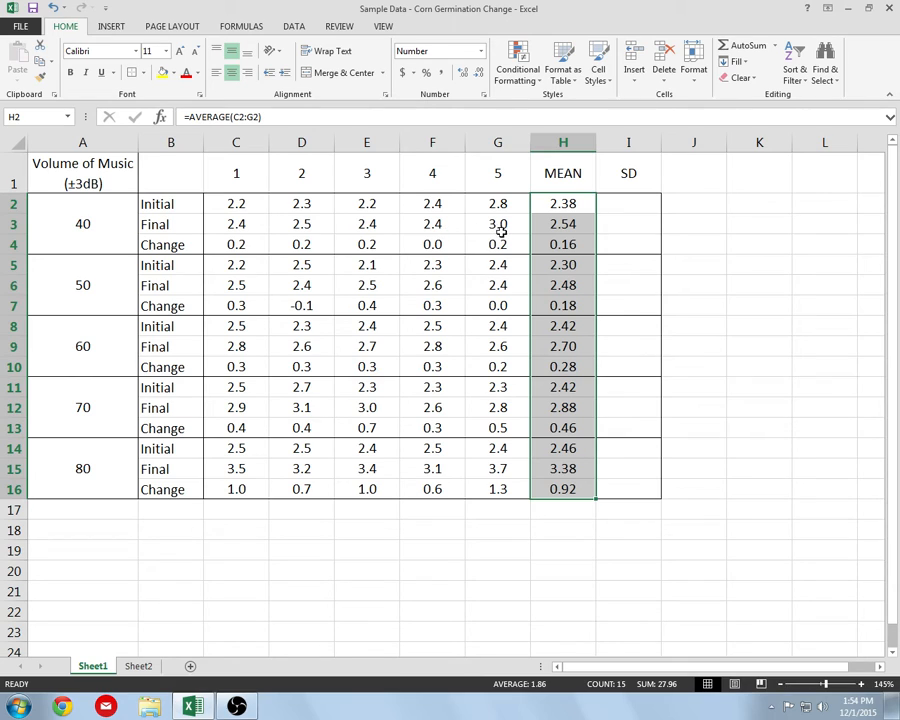
left_click(562, 244)
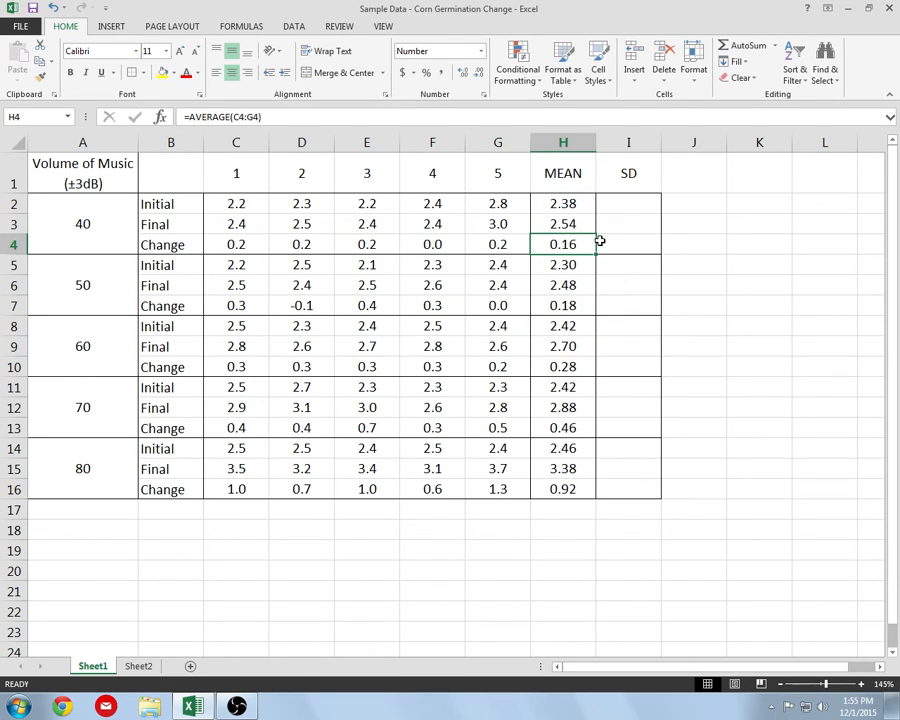
mouse_move(629, 210)
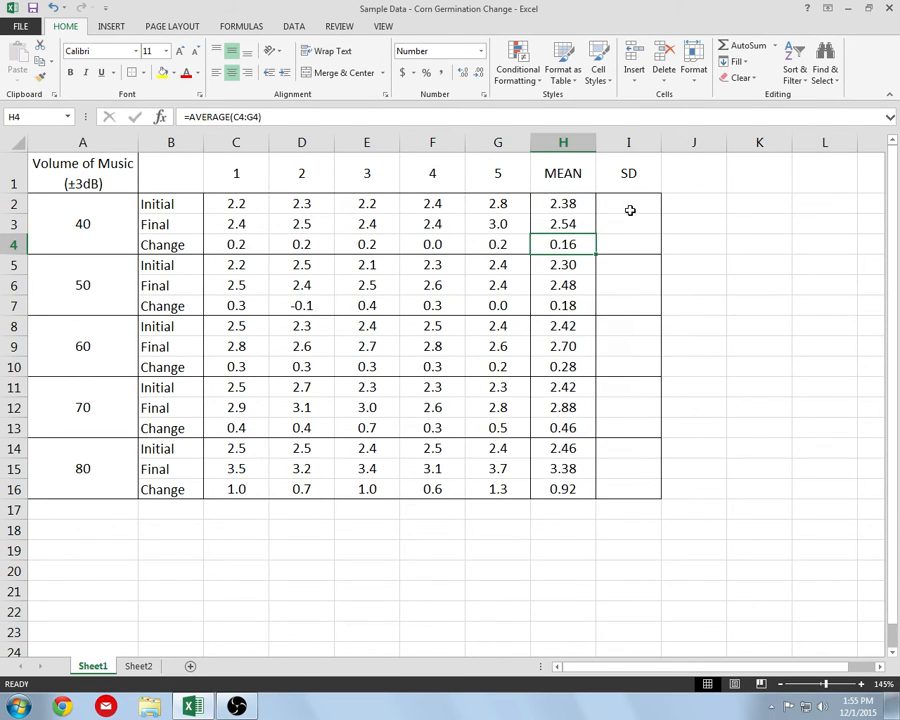
mouse_move(635, 250)
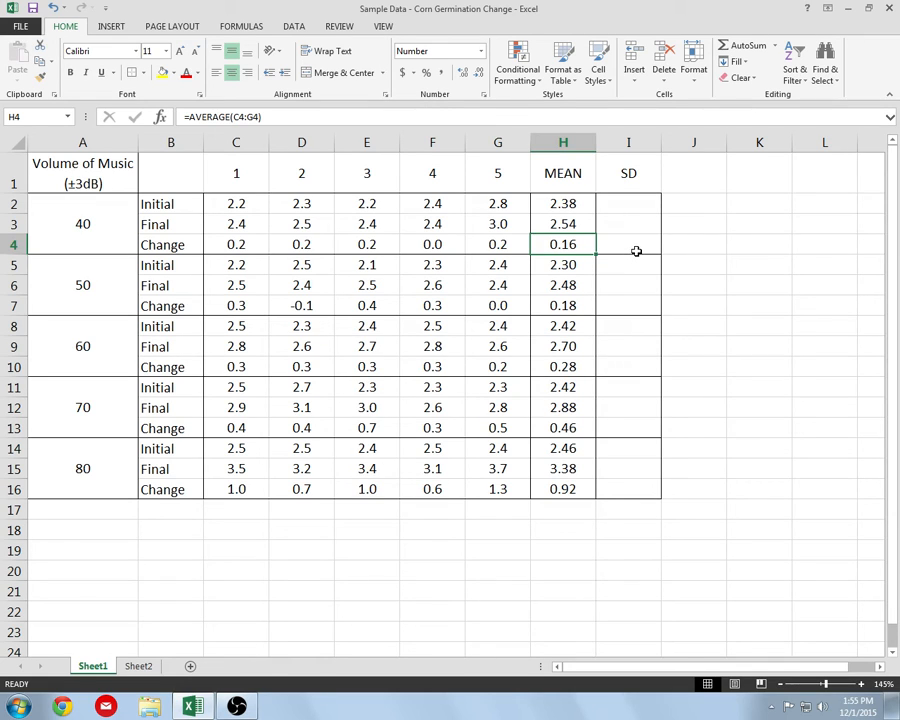
left_click(628, 244)
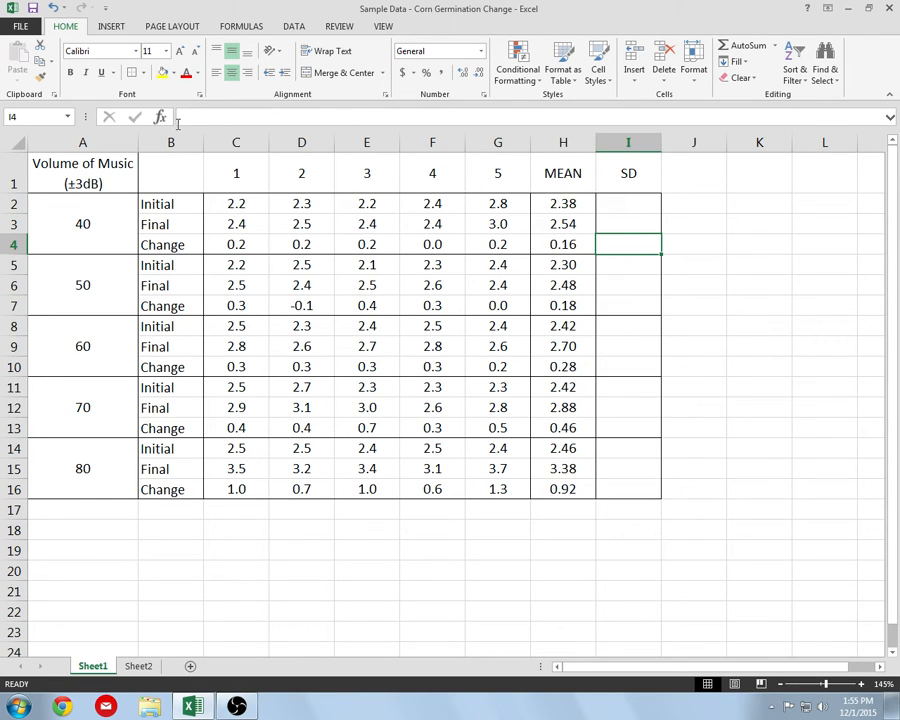
Step: Insert STDEV over C4:G4 into I4 after dismissing FREQUENCY, giving 0.08944
left_click(157, 117)
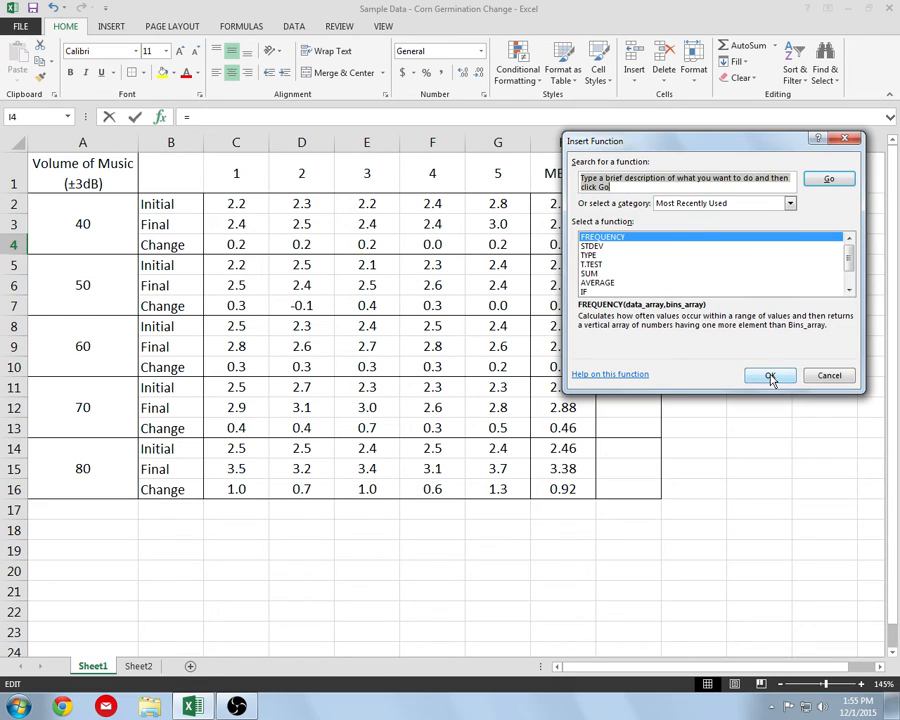
left_click(770, 375)
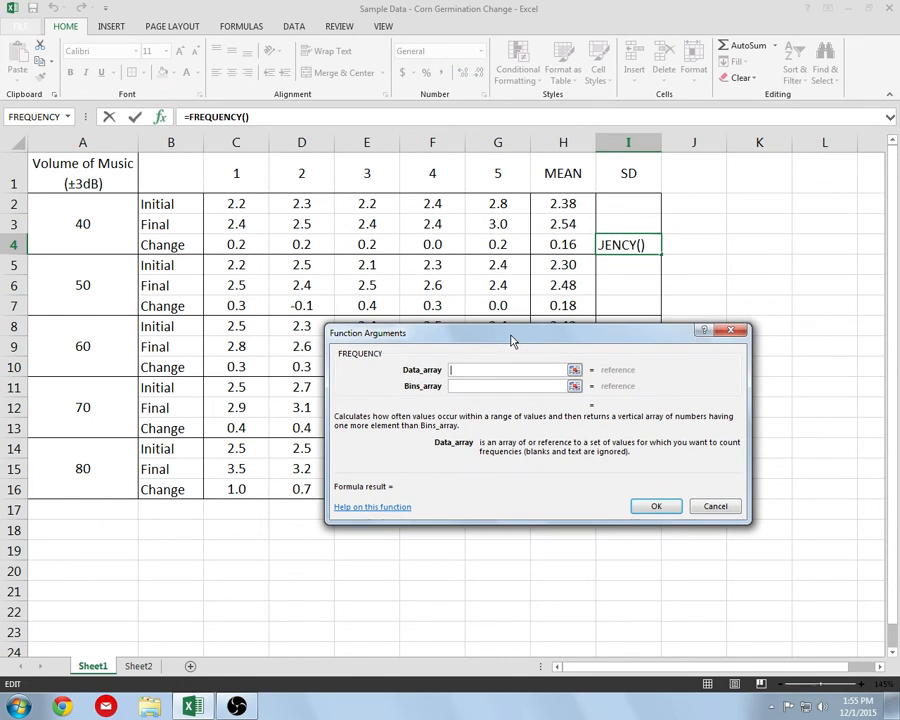
left_click(715, 506)
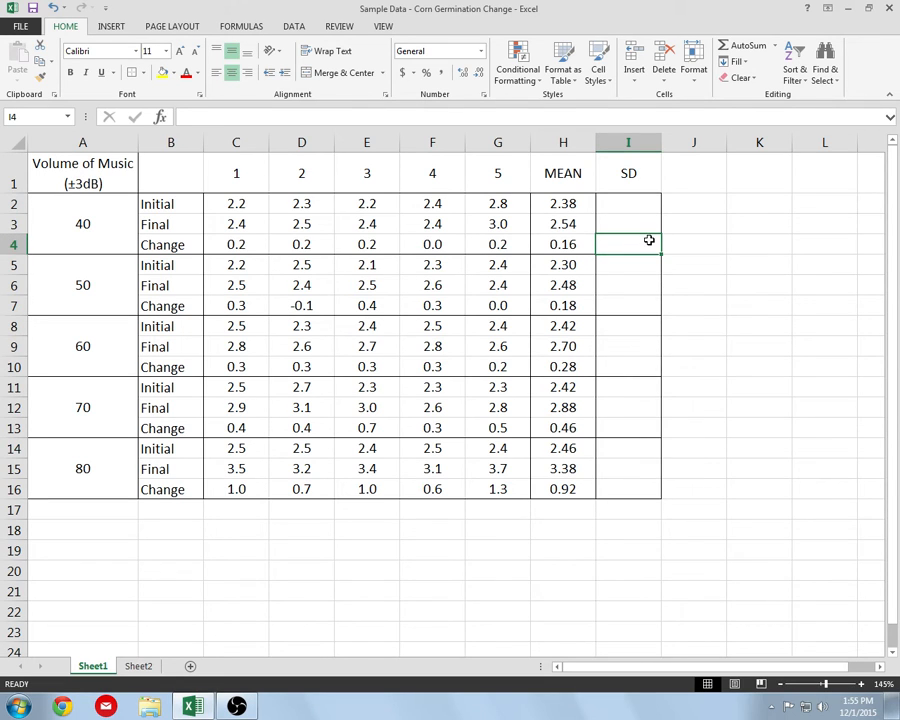
mouse_move(160, 117)
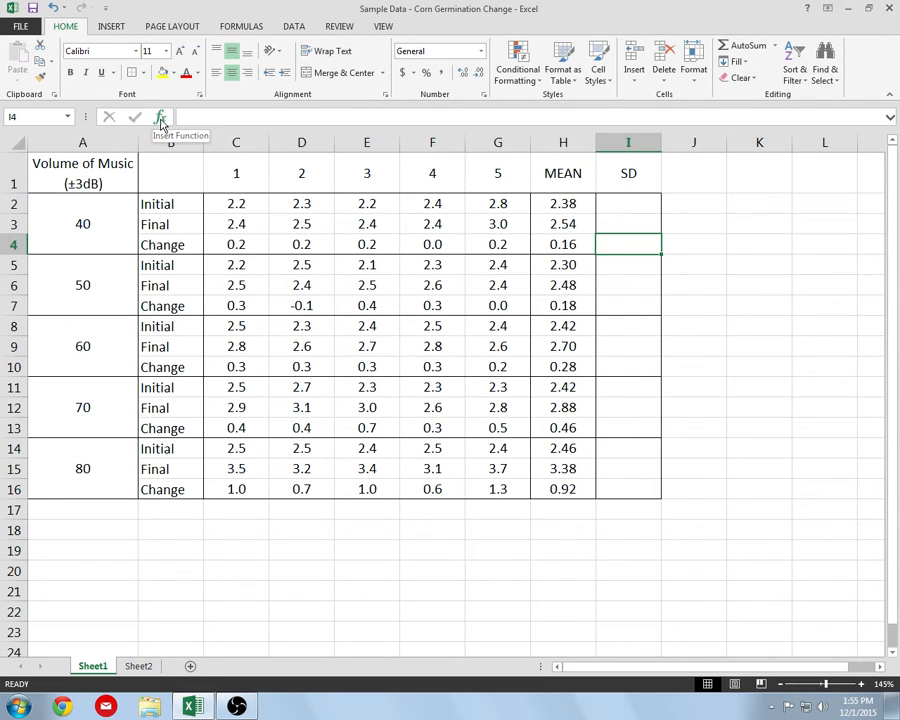
left_click(160, 117)
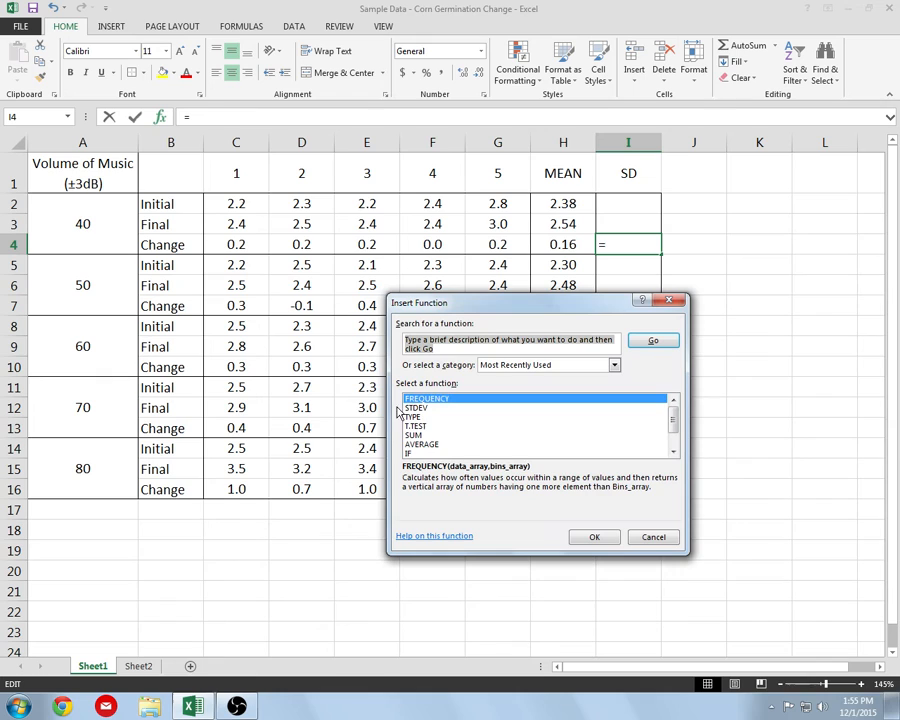
left_click(421, 407)
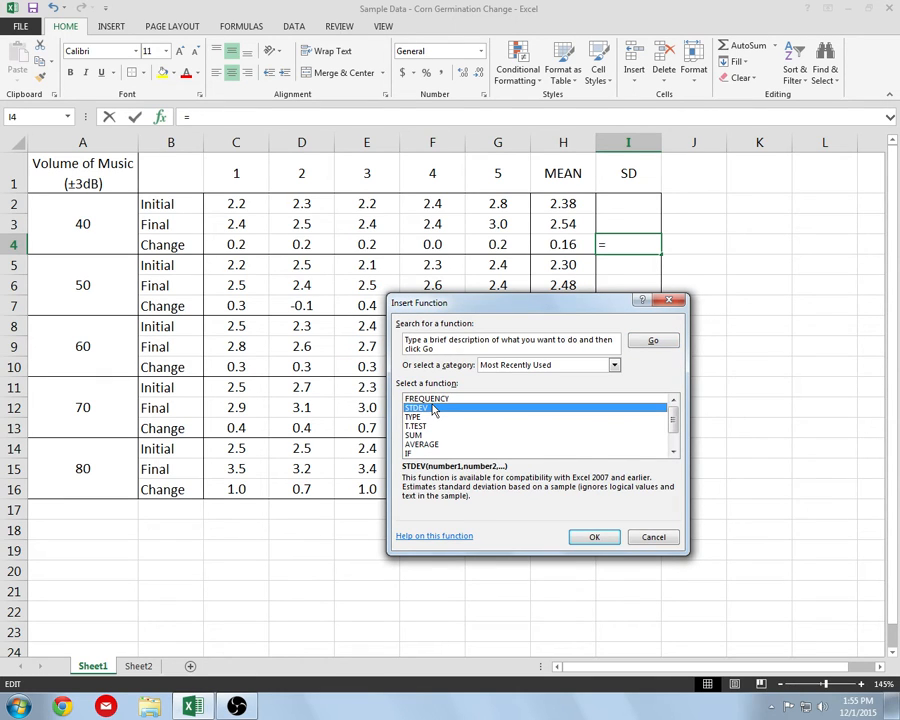
left_click(613, 365)
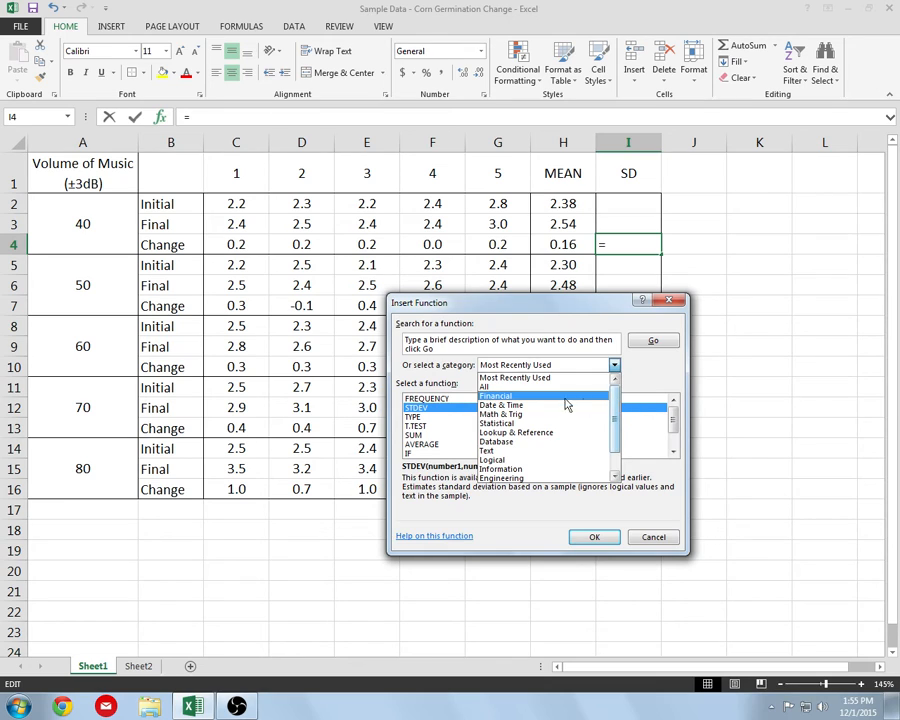
left_click(497, 423)
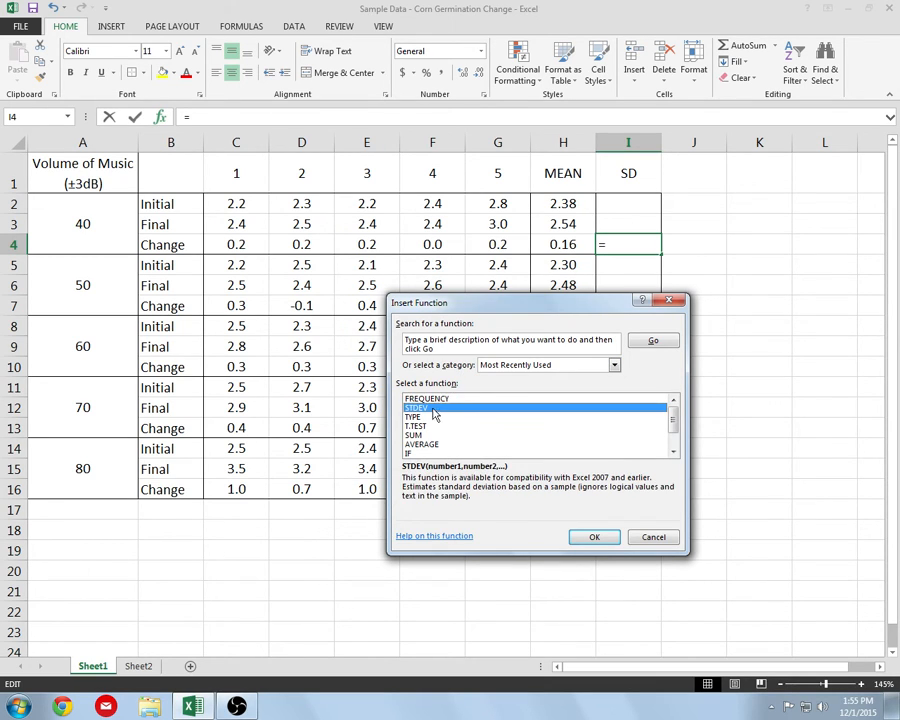
left_click(594, 536)
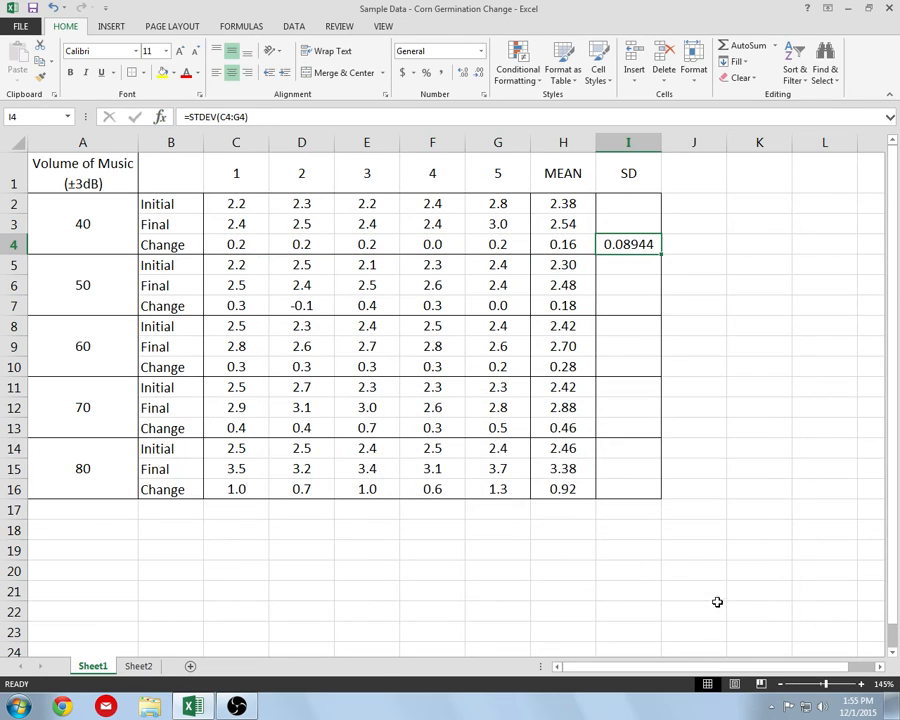
mouse_move(643, 244)
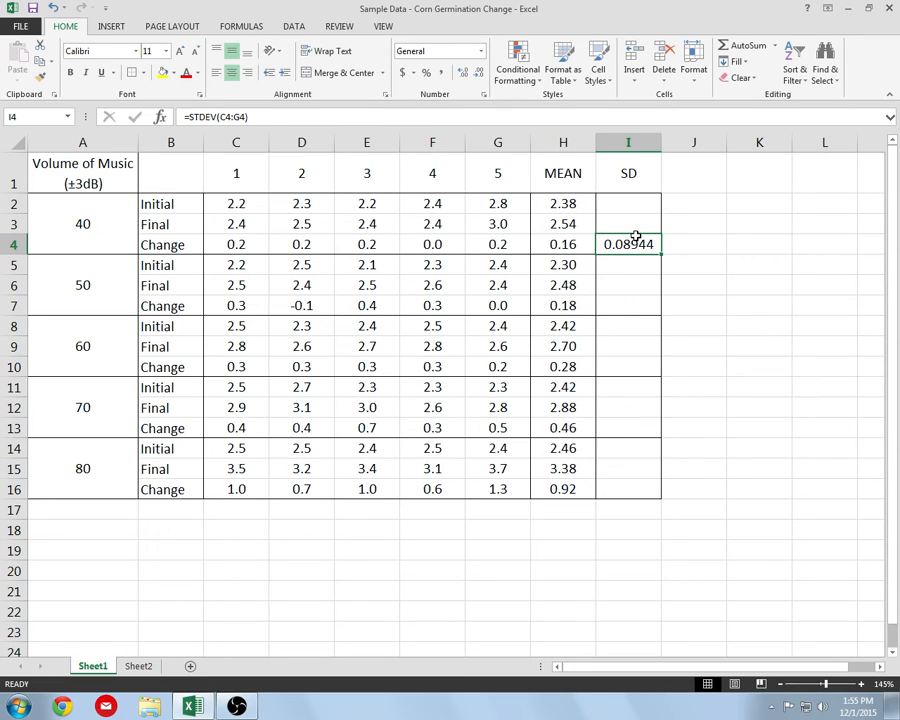
Step: Copy the I4 STDEV formula down the SD column from I2 to I16
key("ctrl+c")
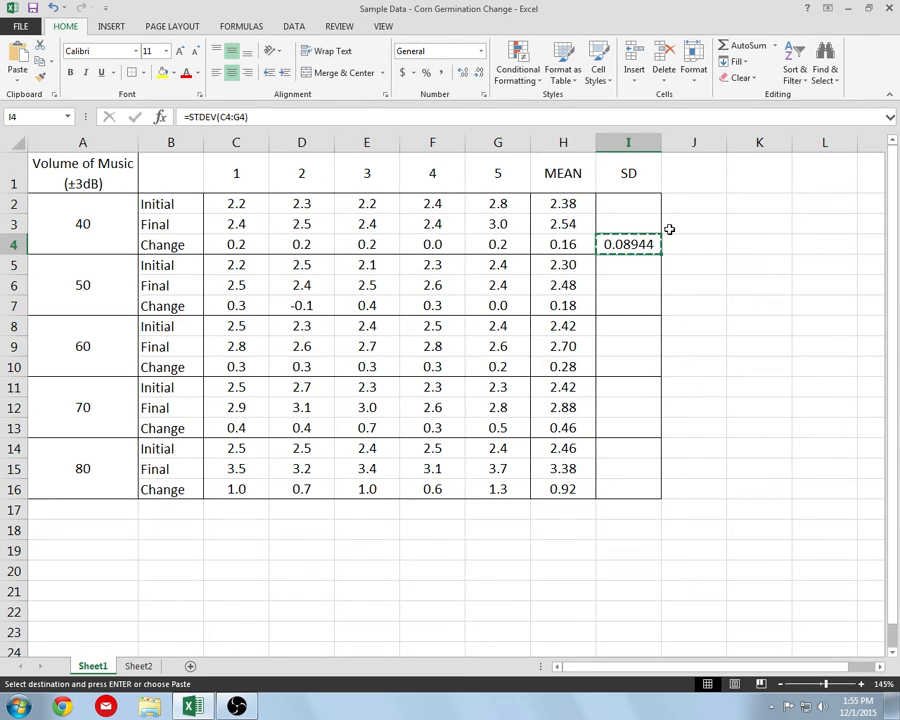
left_click(646, 305)
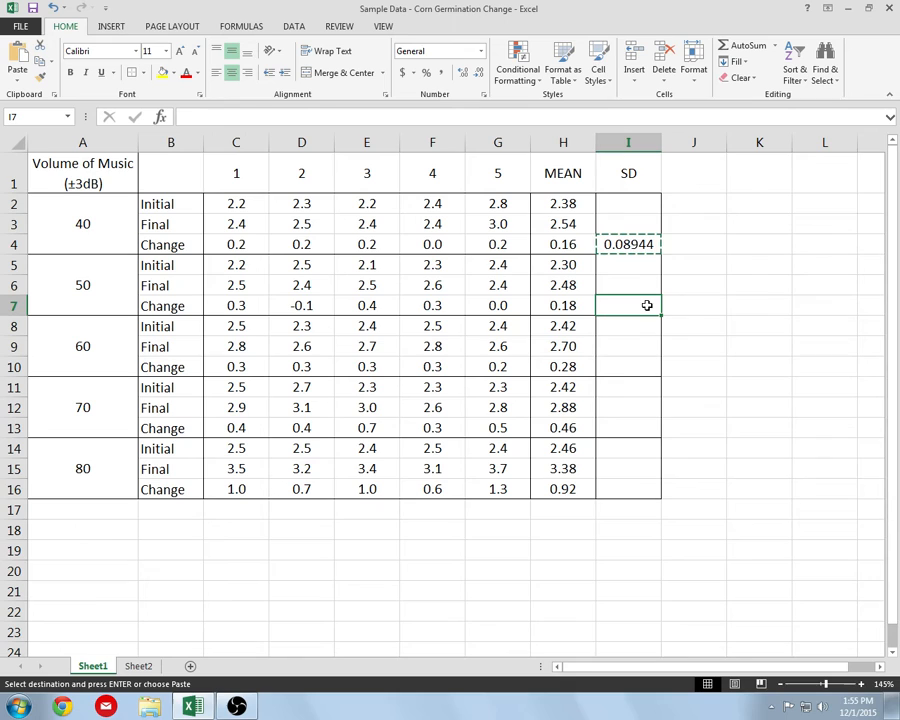
mouse_move(713, 366)
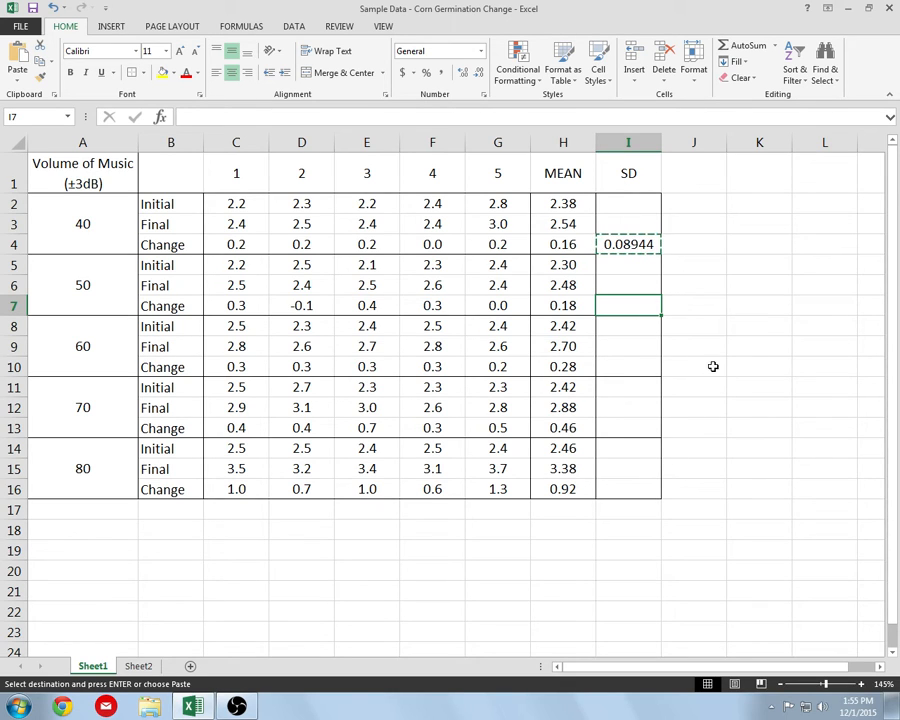
mouse_move(401, 214)
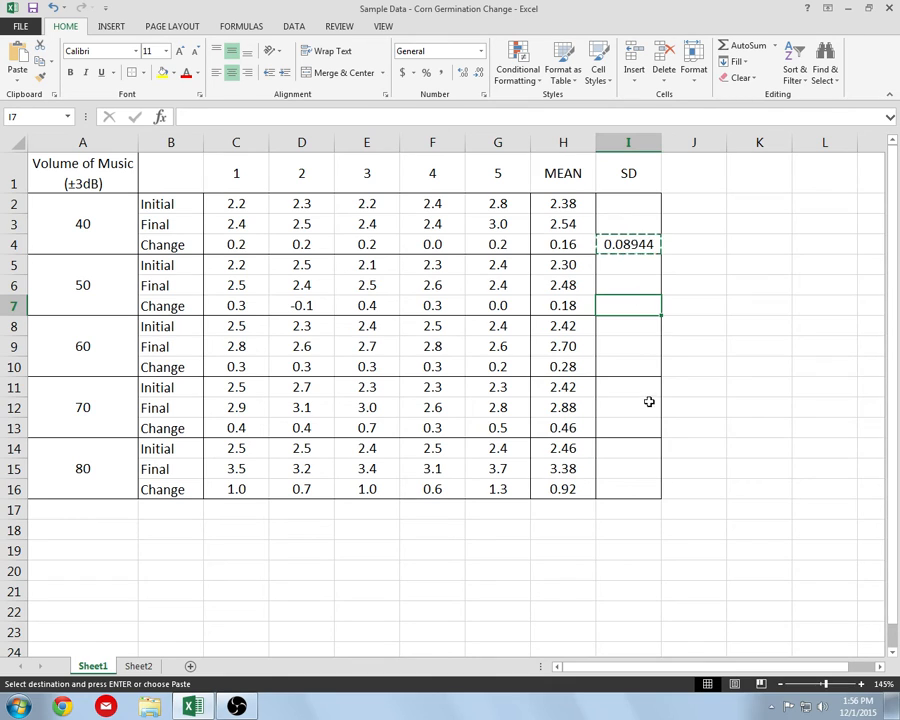
left_click_drag(628, 203, 628, 489)
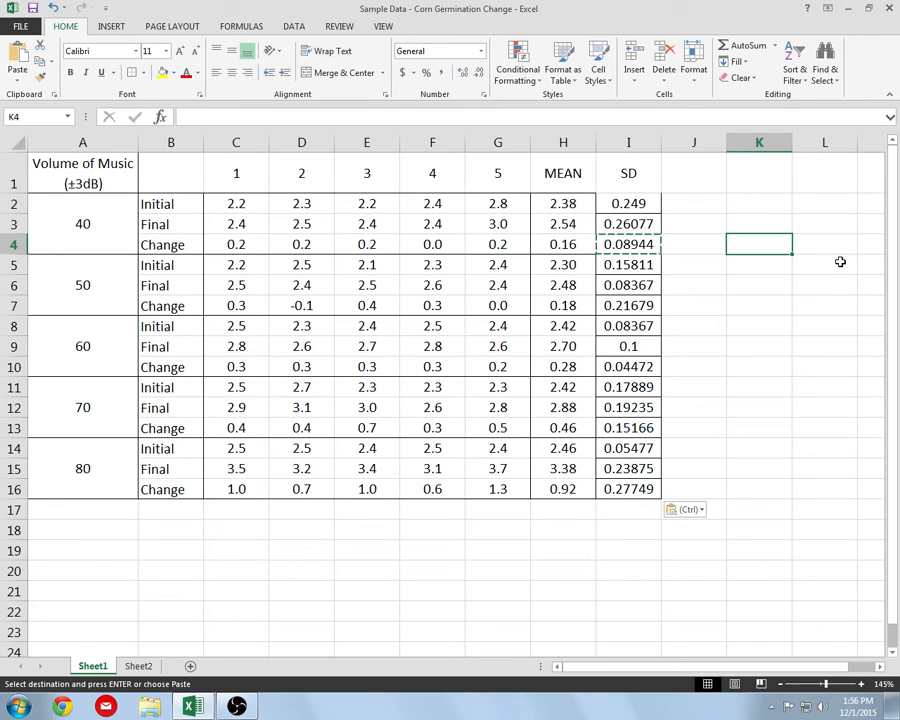
left_click(628, 203)
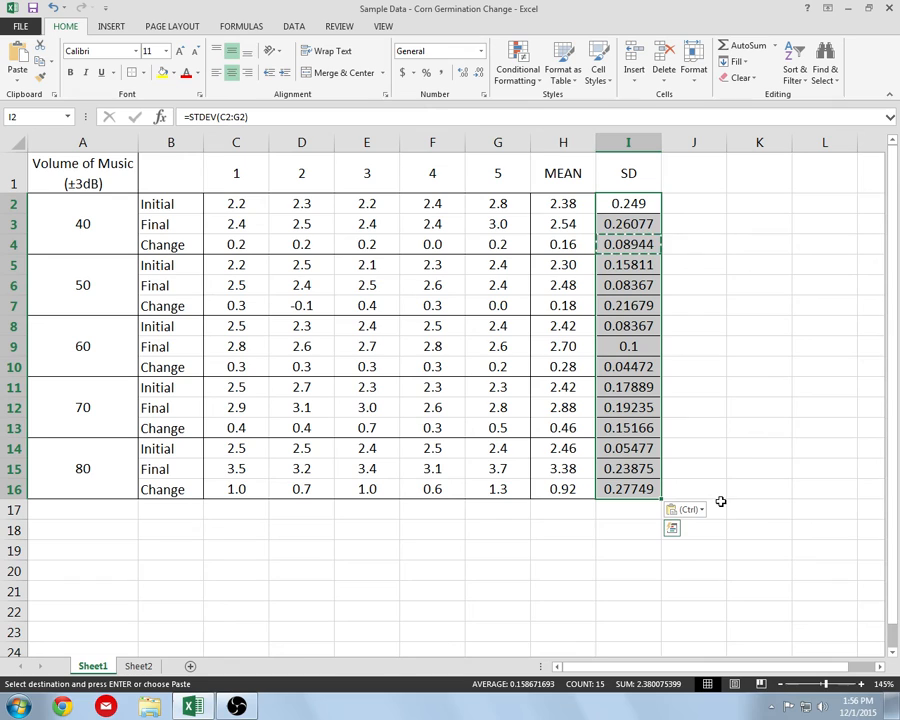
mouse_move(752, 434)
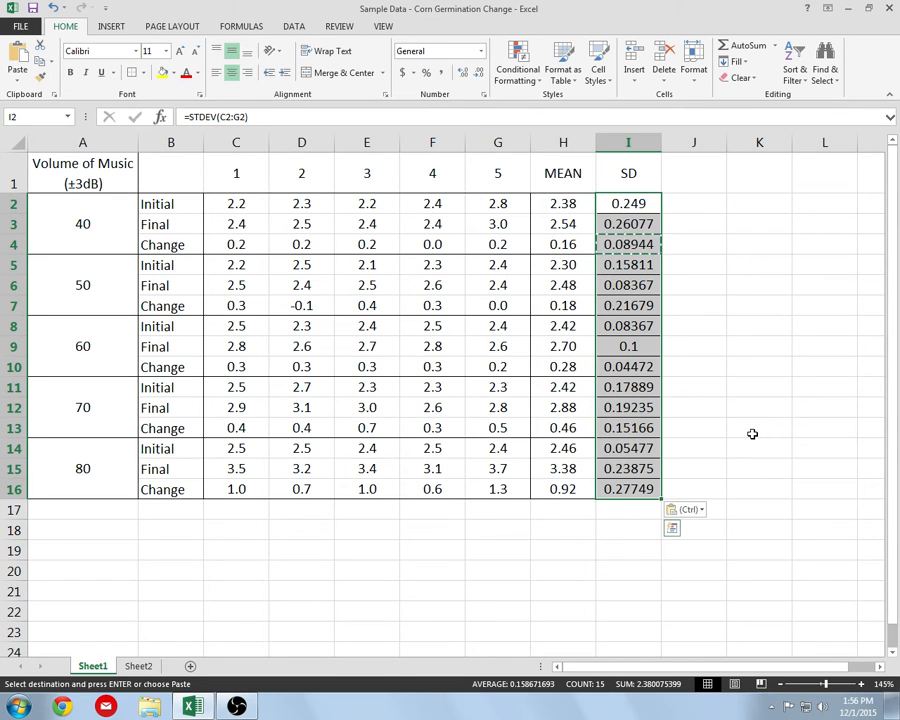
mouse_move(773, 428)
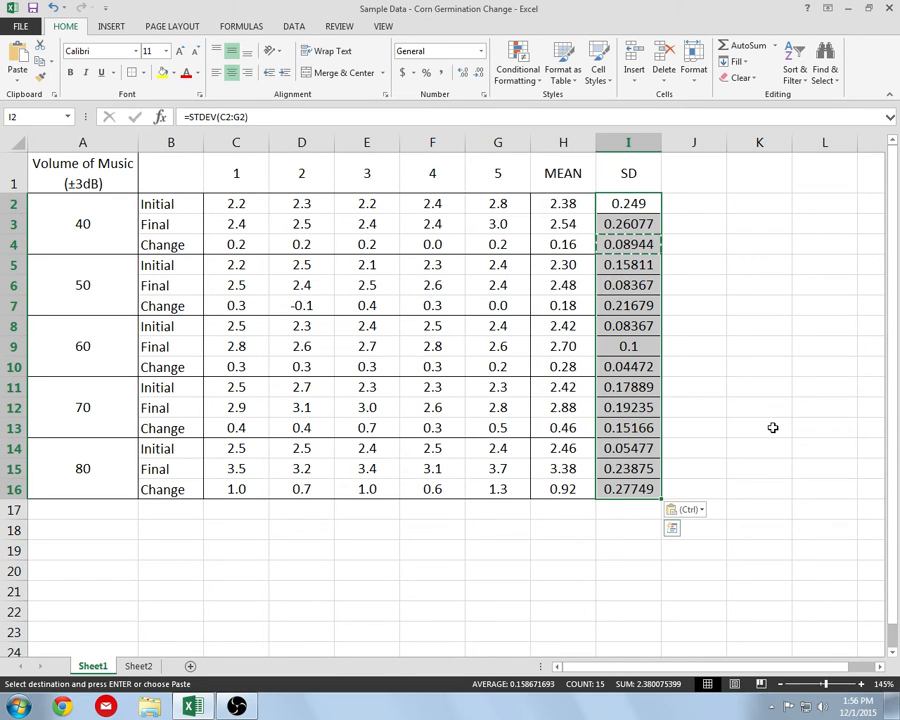
mouse_move(819, 445)
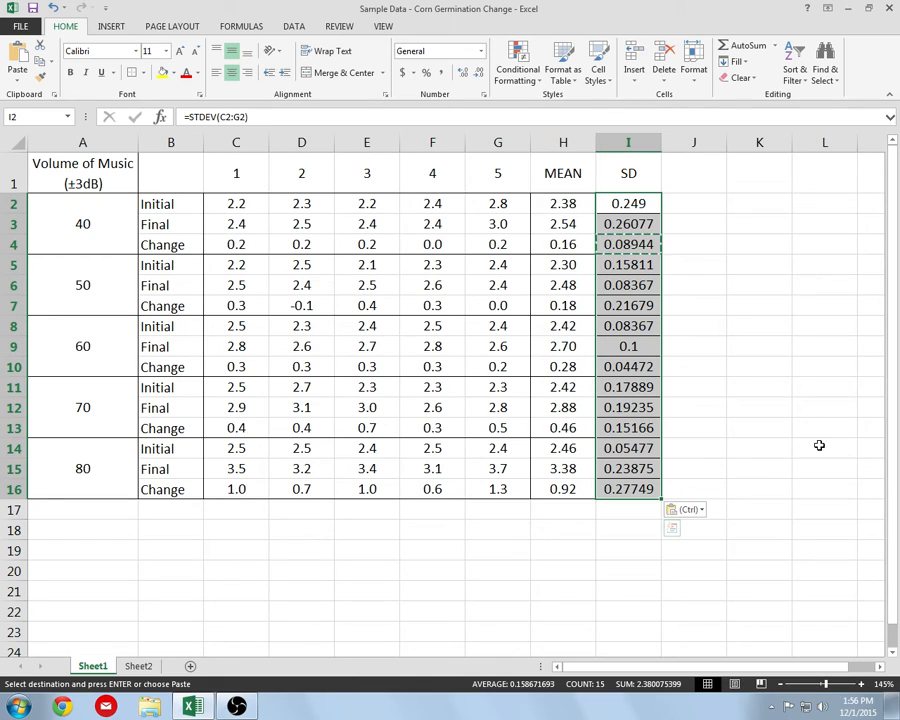
mouse_move(466, 168)
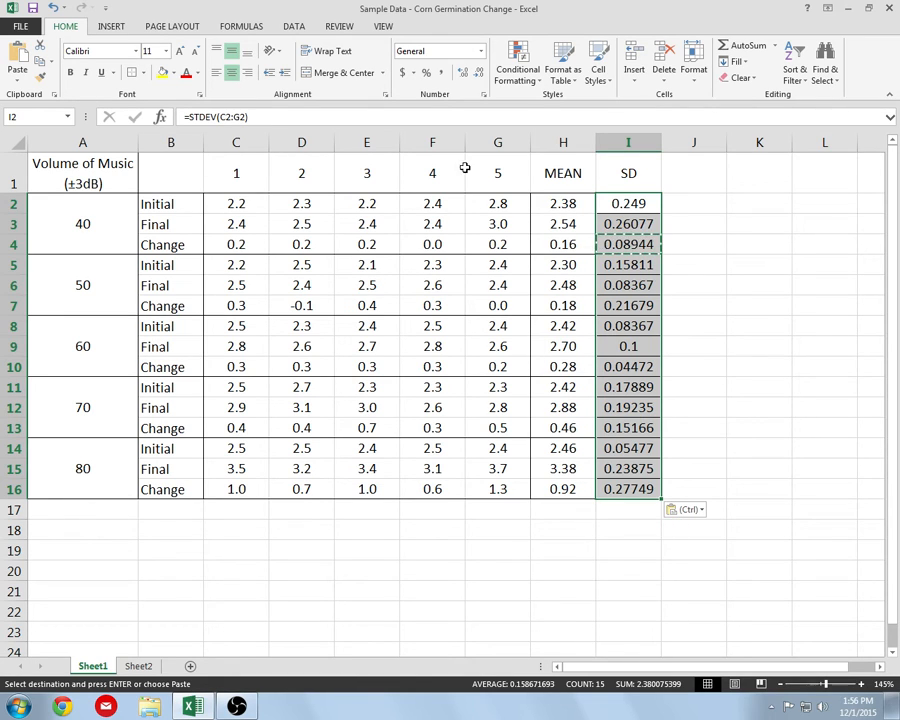
Step: Display the SD values with two decimal places, such as 0.25 and 0.28
left_click(474, 74)
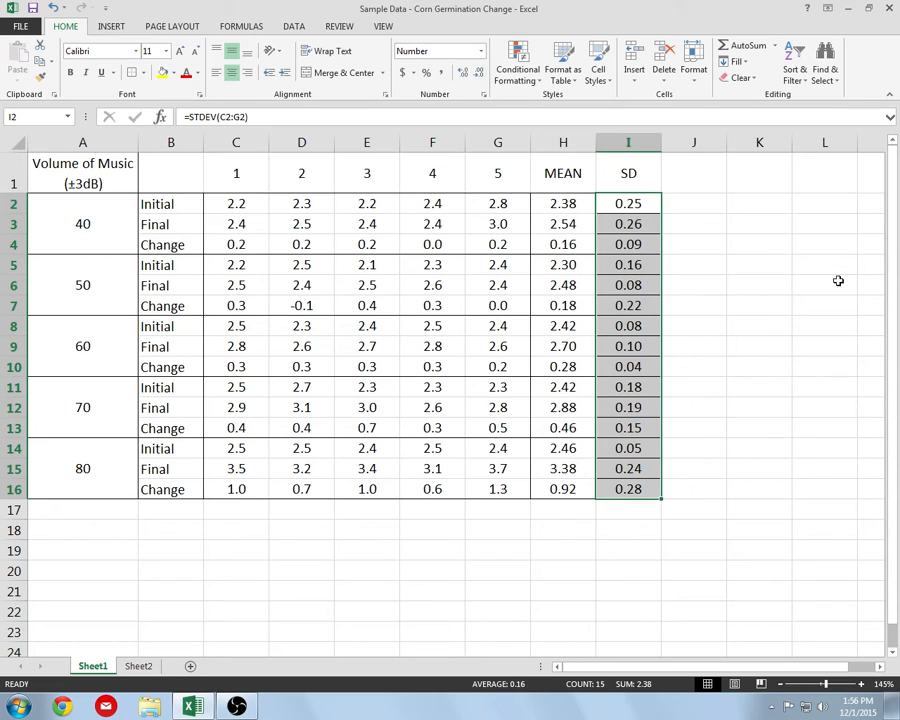
left_click(760, 529)
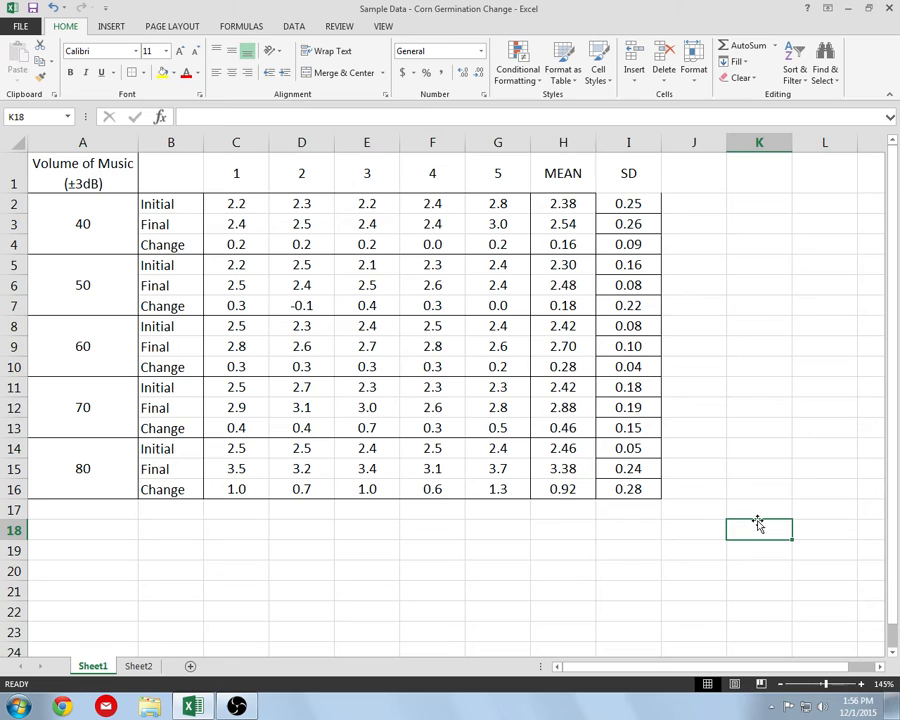
mouse_move(618, 306)
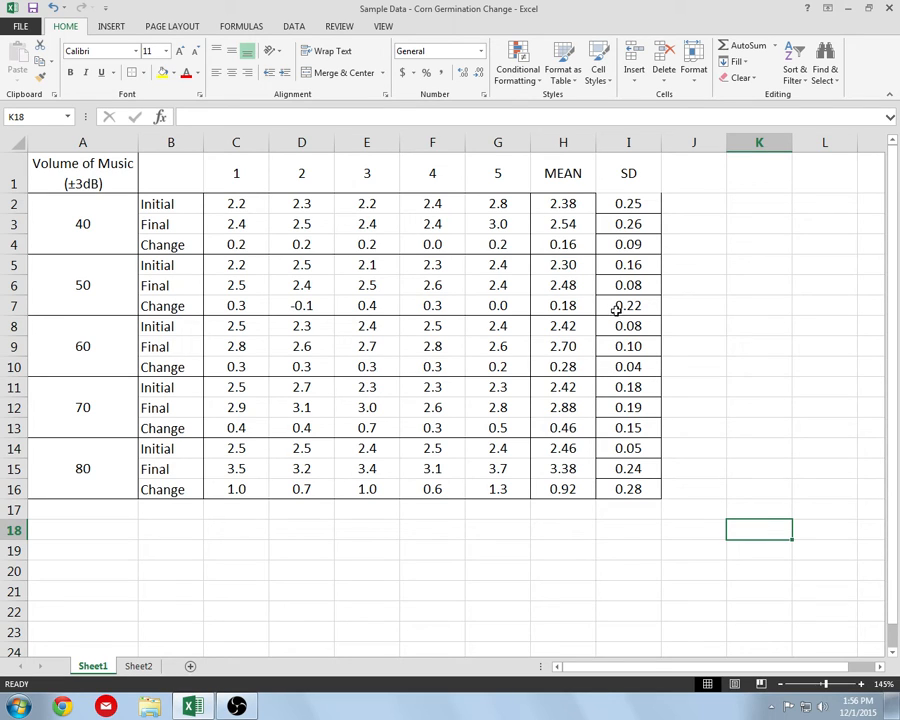
left_click(693, 203)
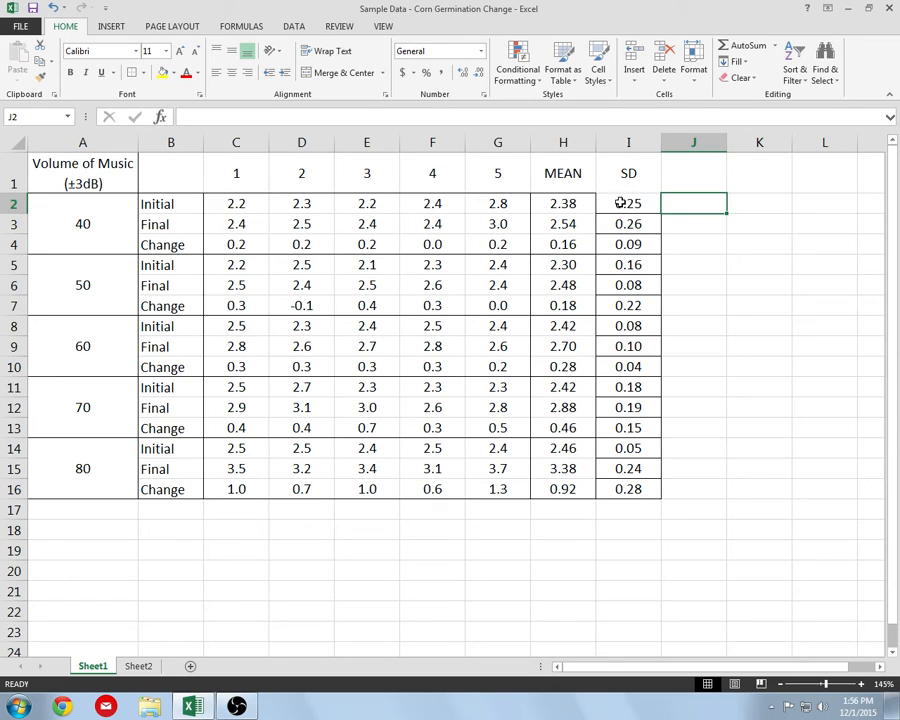
left_click(628, 203)
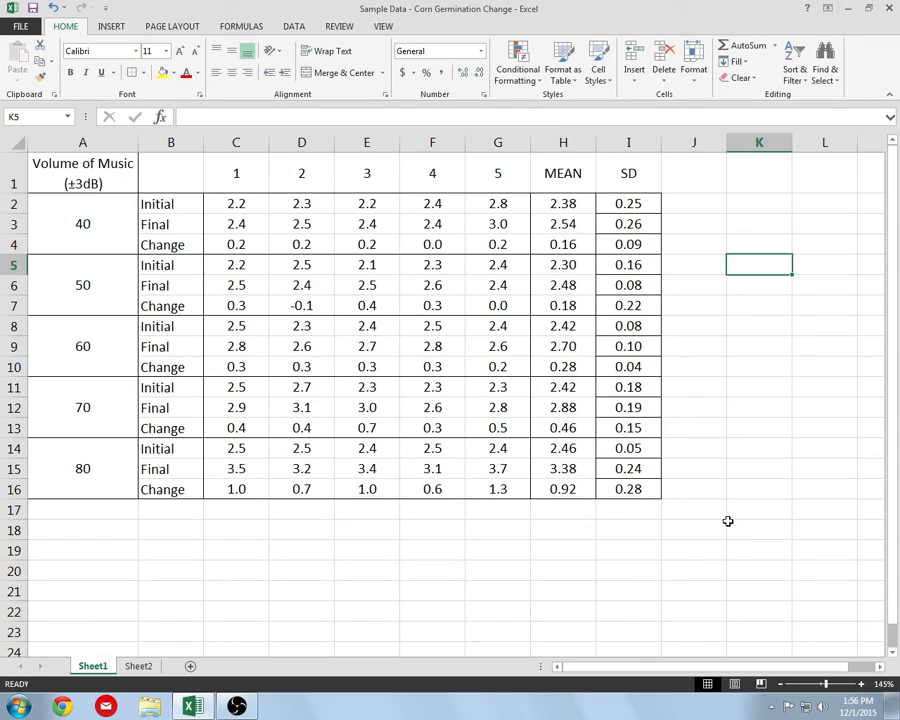
mouse_move(724, 519)
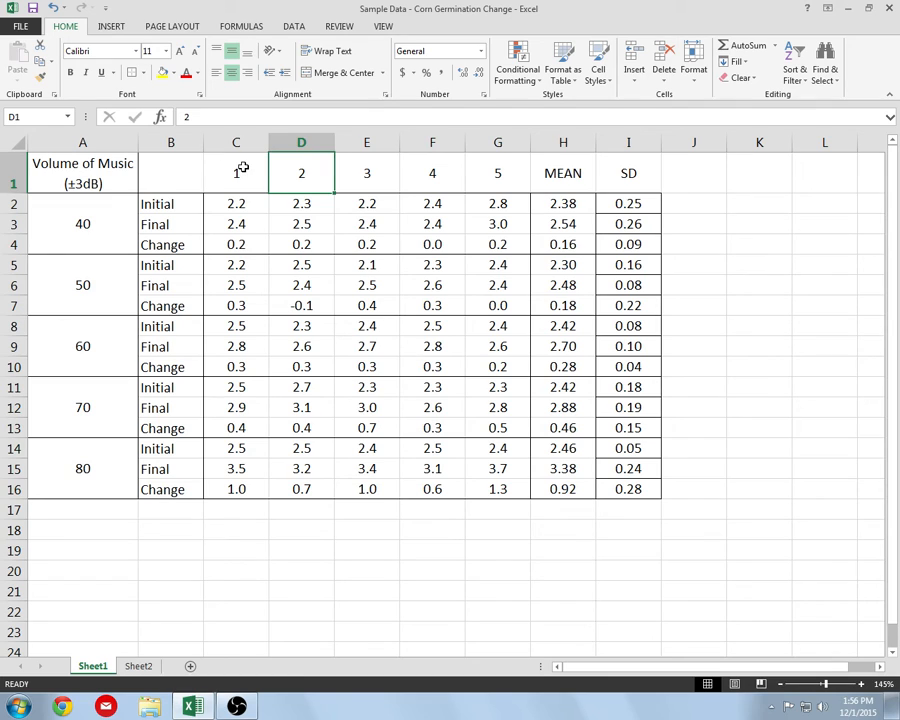
Step: Insert an entire blank row above the table headings, then select cell C1
left_click(236, 173)
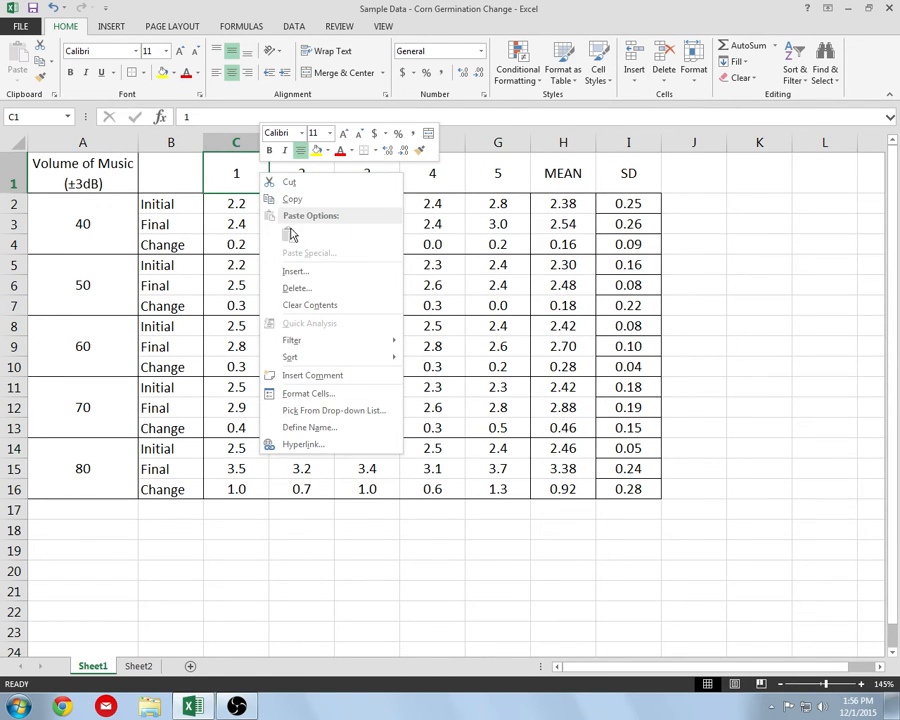
mouse_move(291, 357)
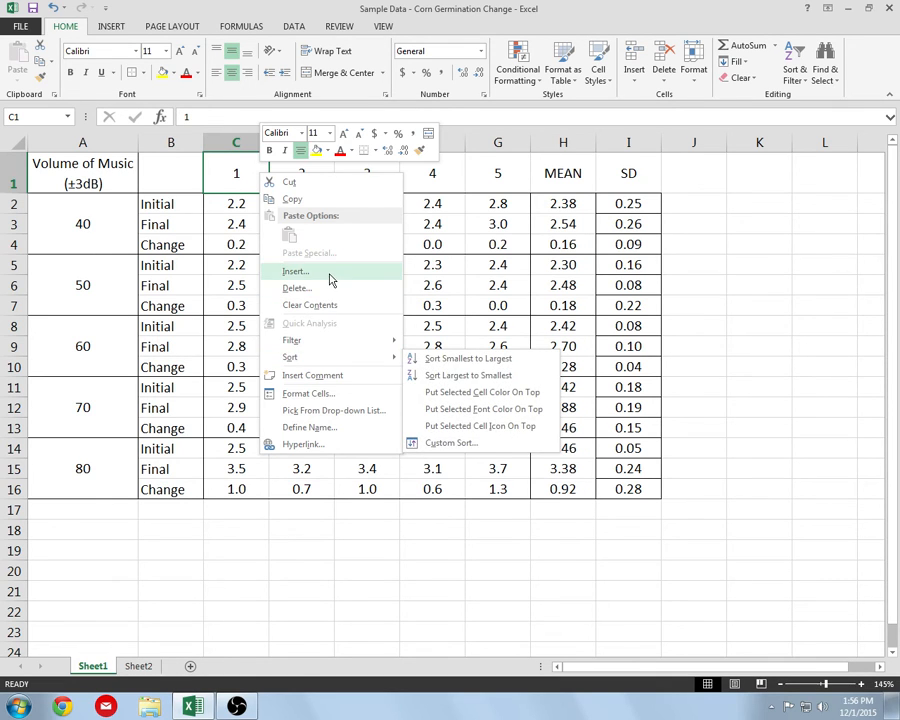
left_click(294, 271)
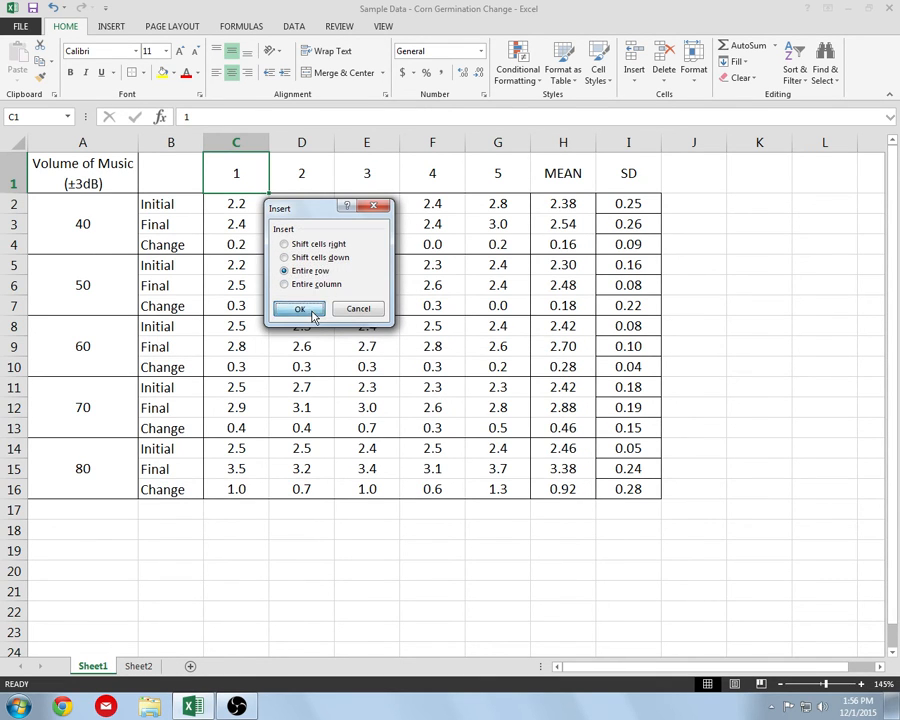
left_click(299, 308)
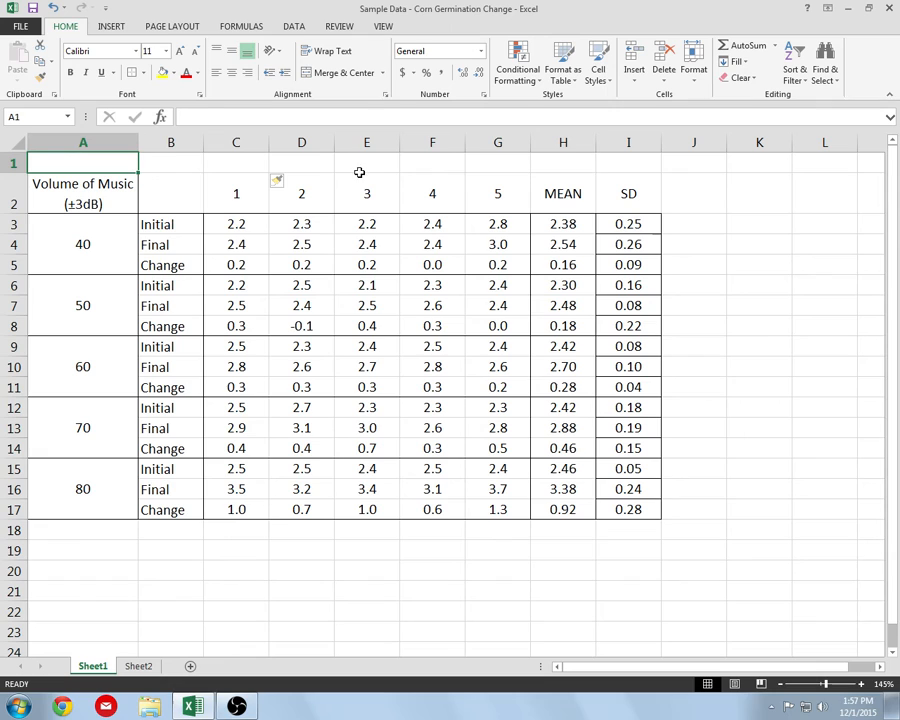
left_click(235, 162)
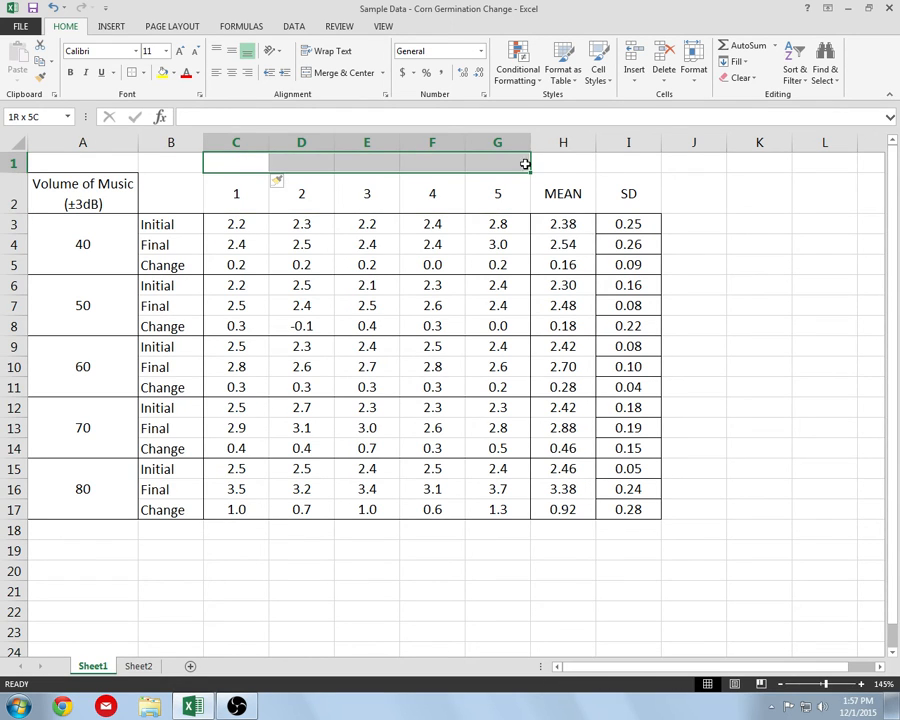
left_click_drag(236, 163, 497, 509)
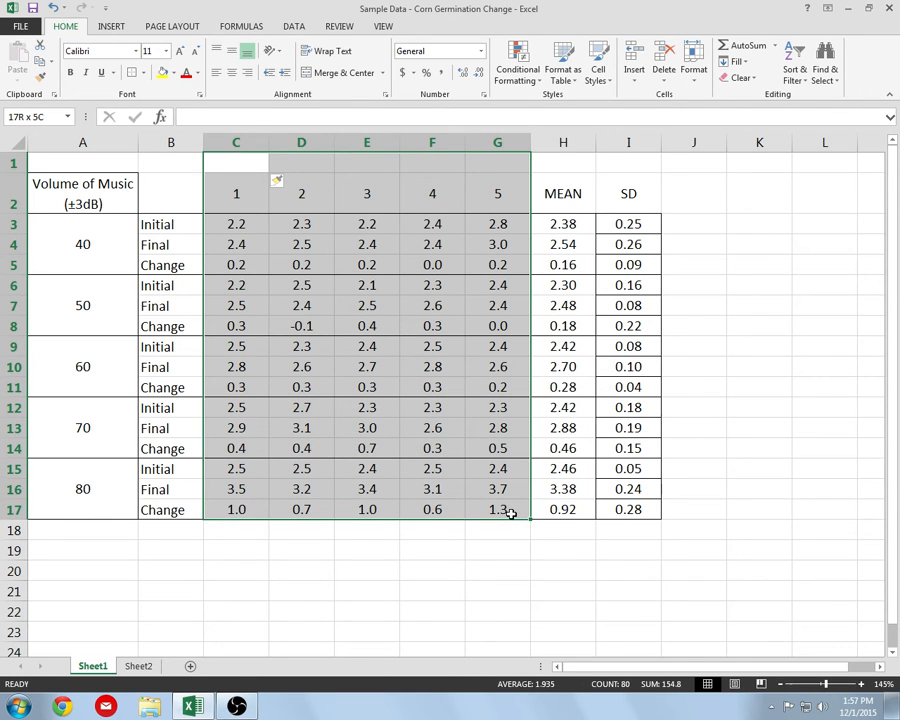
left_click(629, 188)
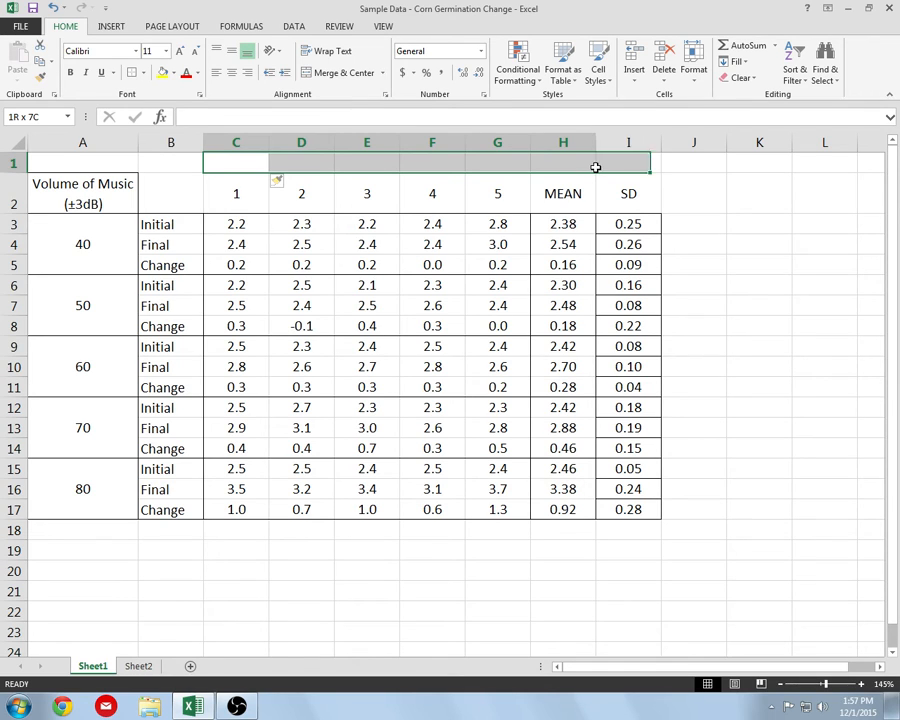
left_click(236, 163)
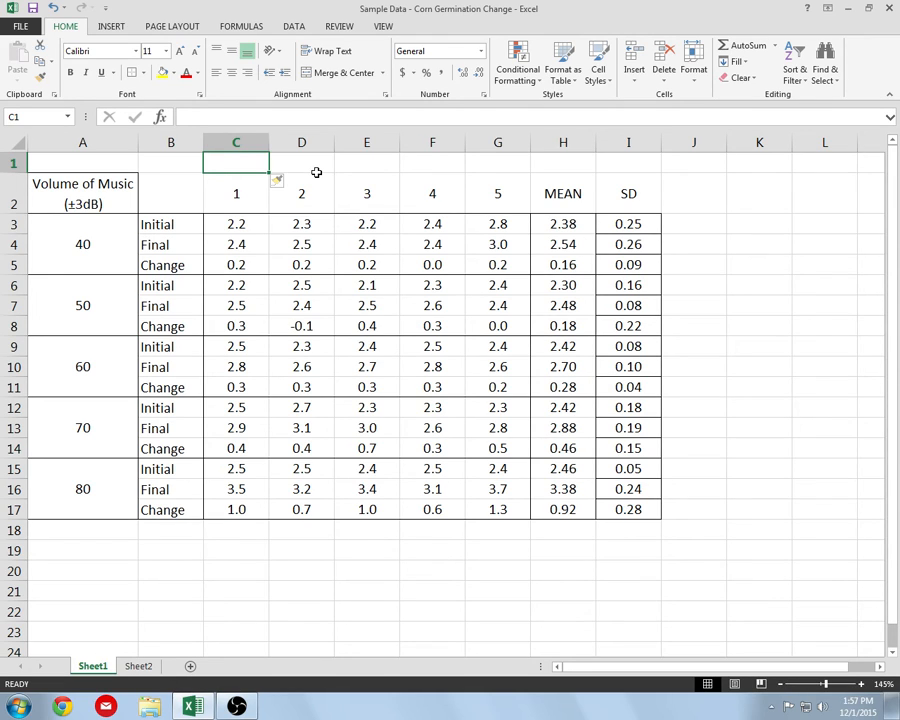
Step: Enter 'Mass of Zea mays (±0.1g)' in C1, inserting ± as a symbol
type("Mass of Zea M")
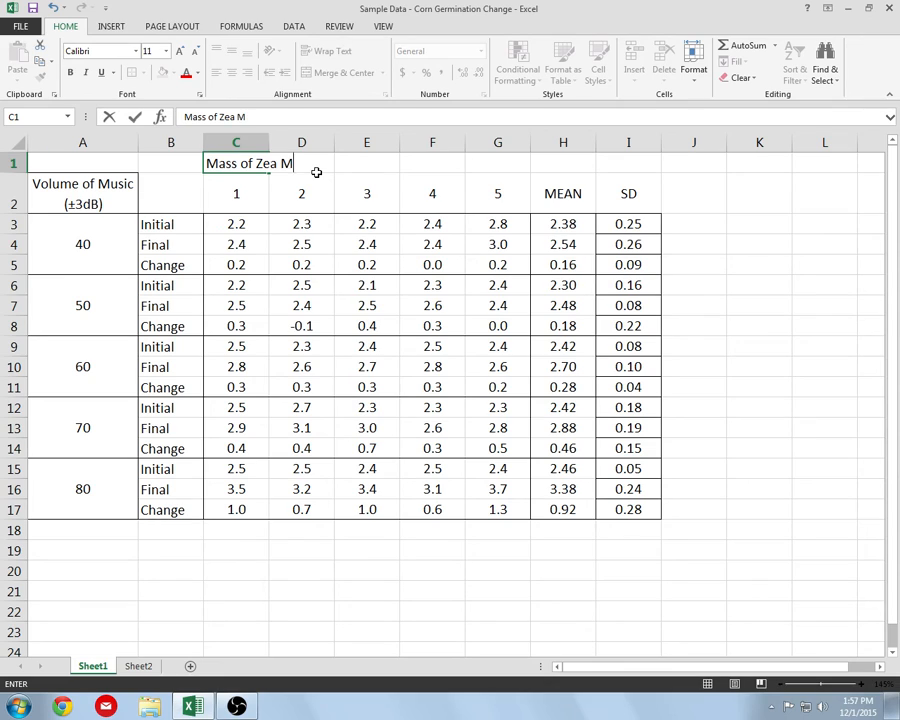
type("ay")
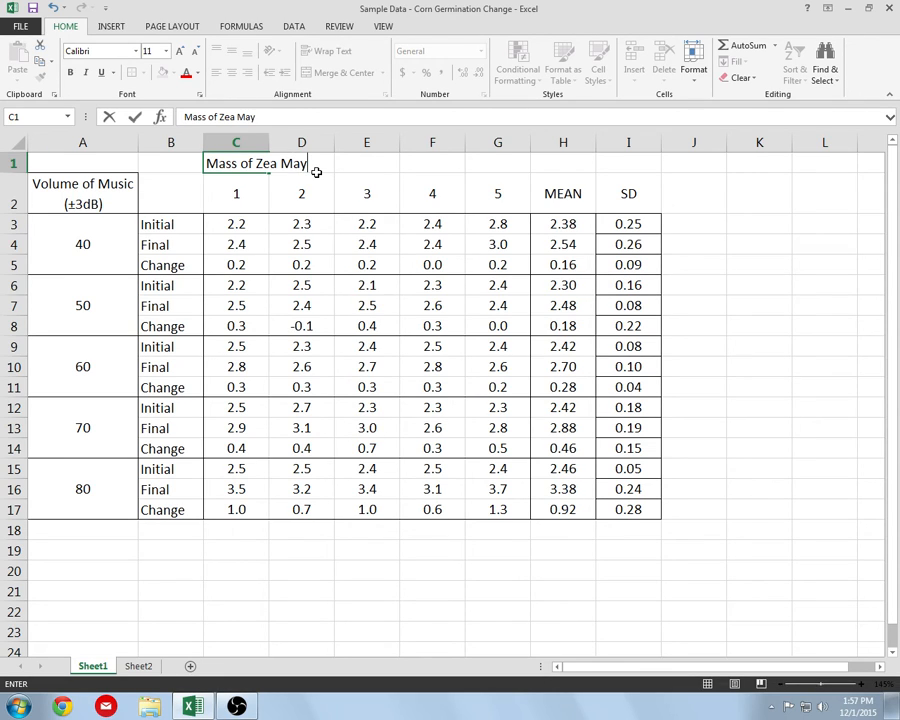
type("s")
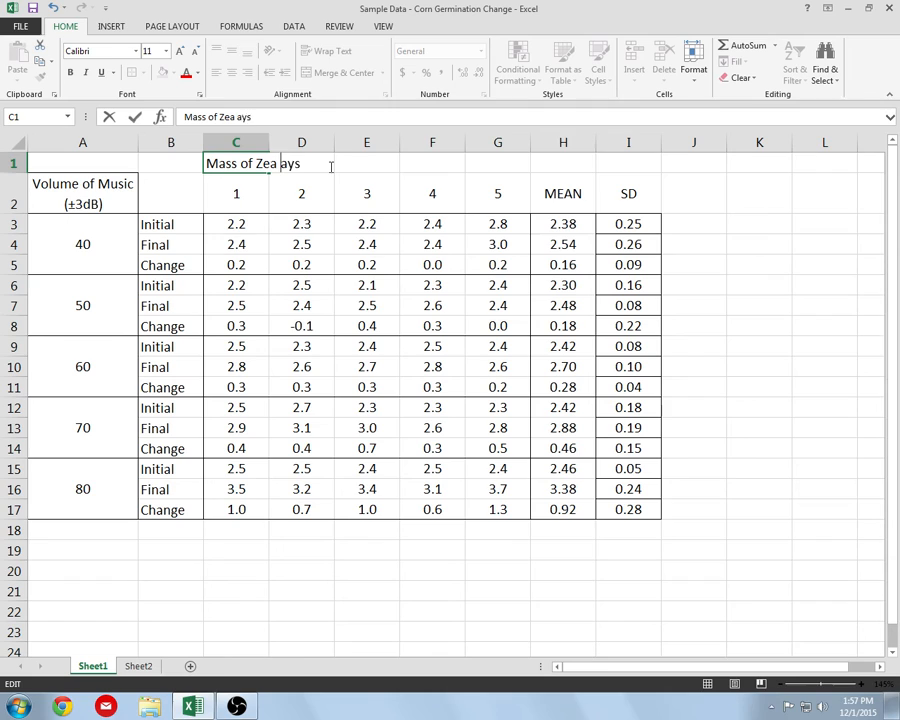
type("m")
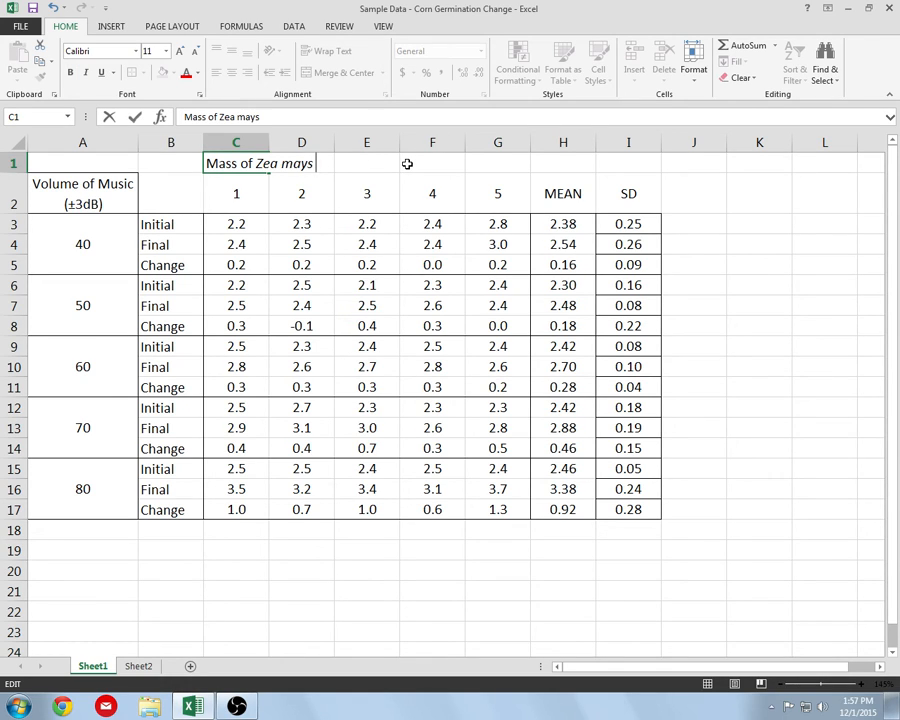
type("(")
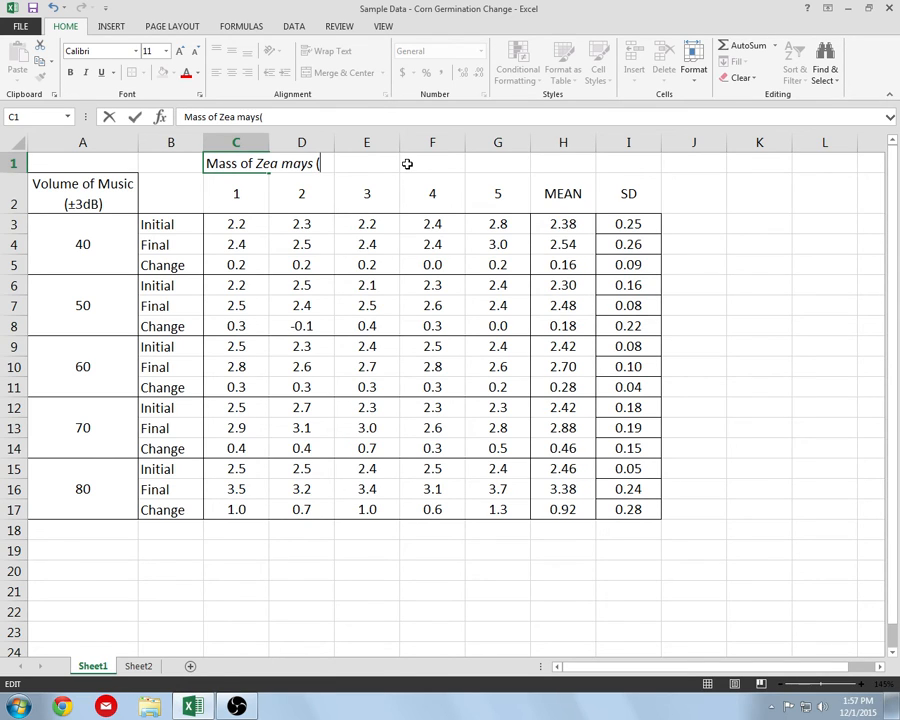
left_click(117, 26)
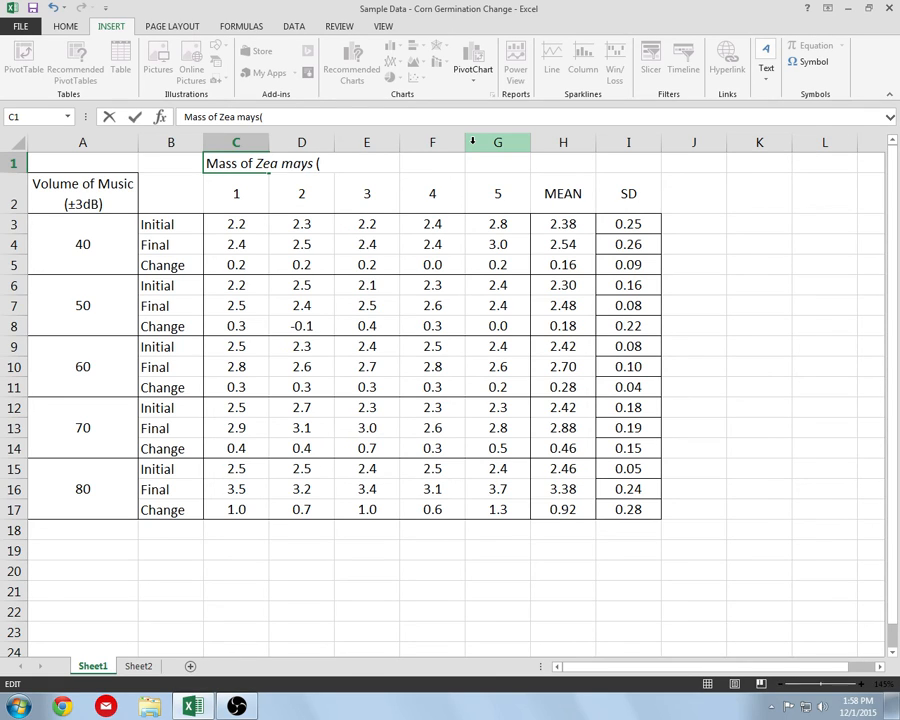
type("±")
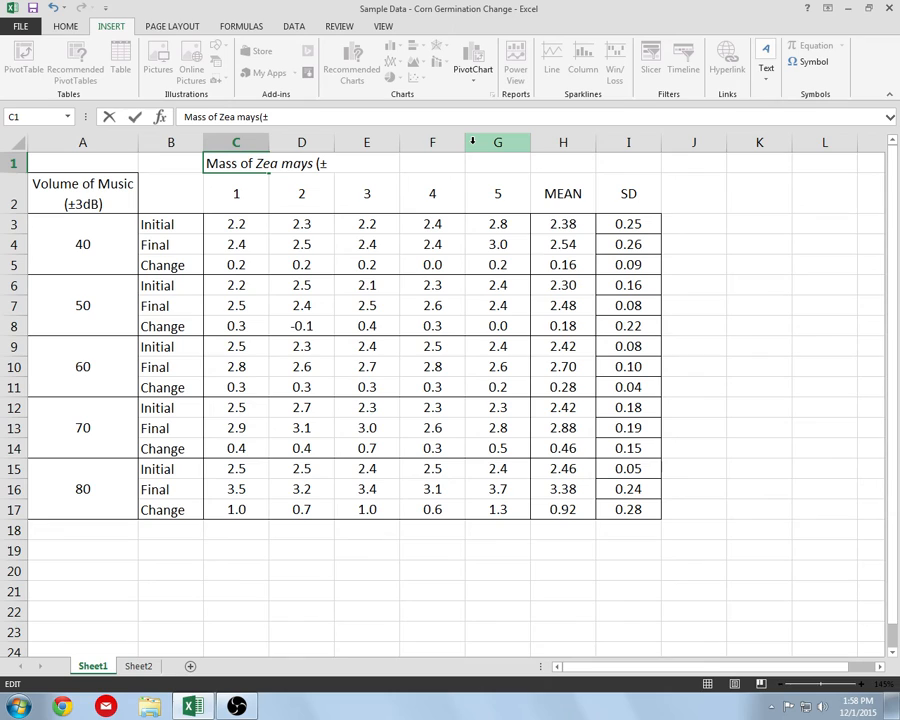
type("0.1")
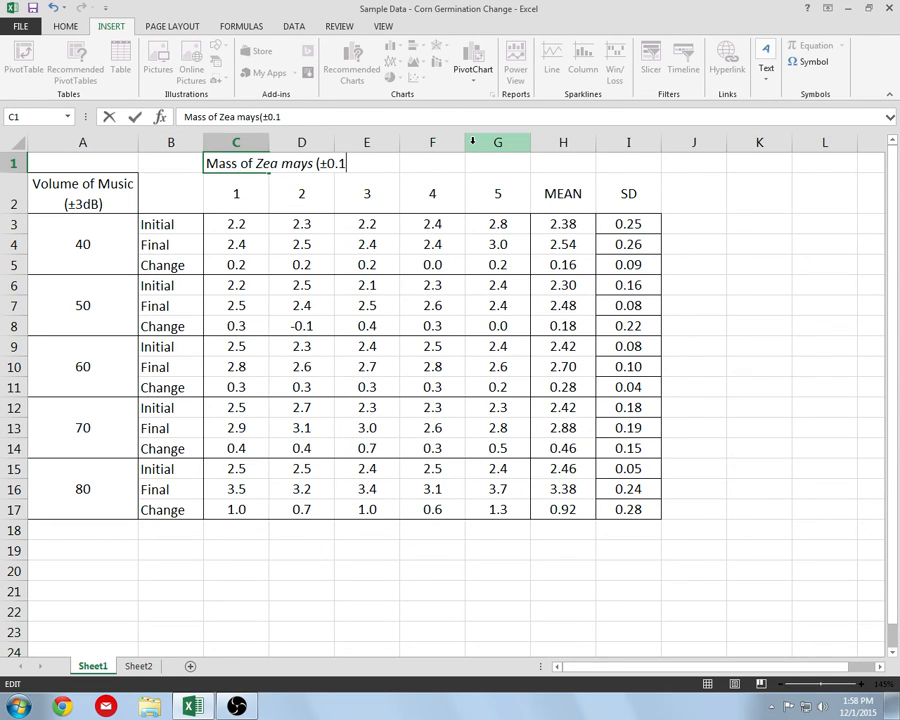
type("g)")
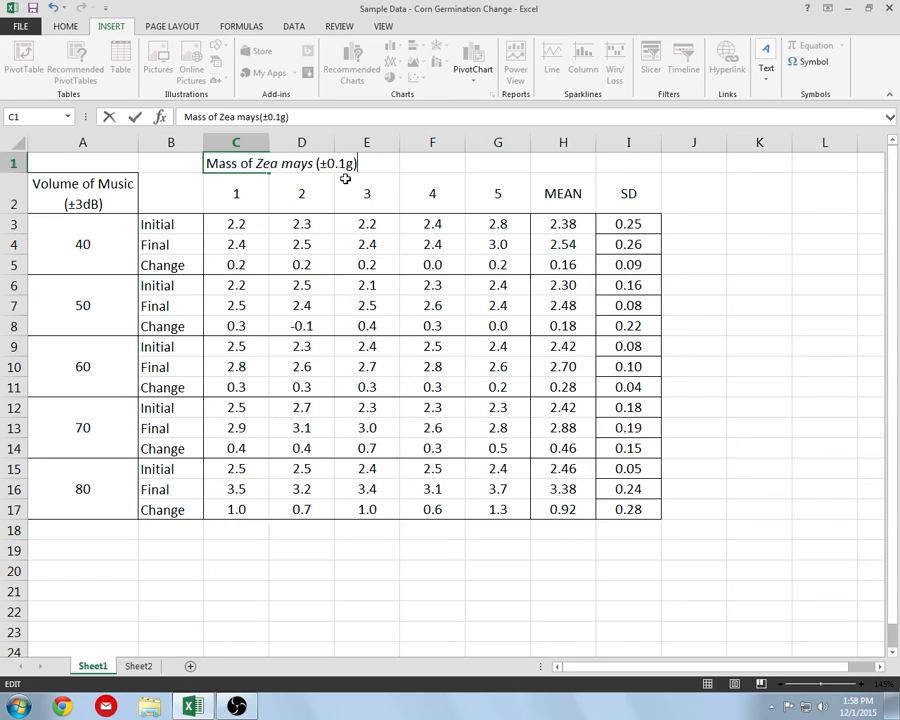
left_click(824, 410)
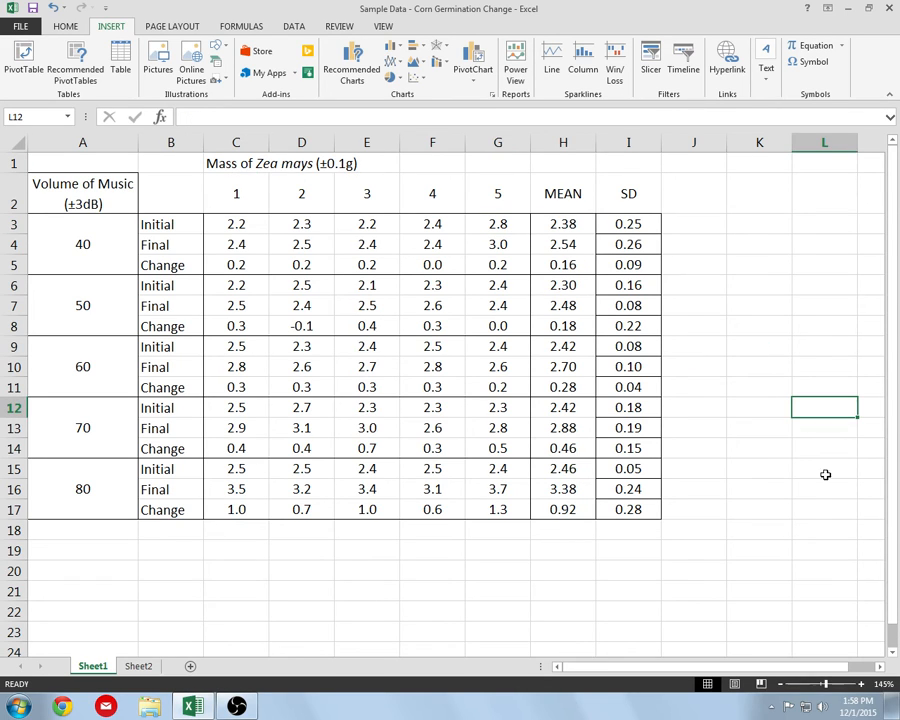
mouse_move(690, 163)
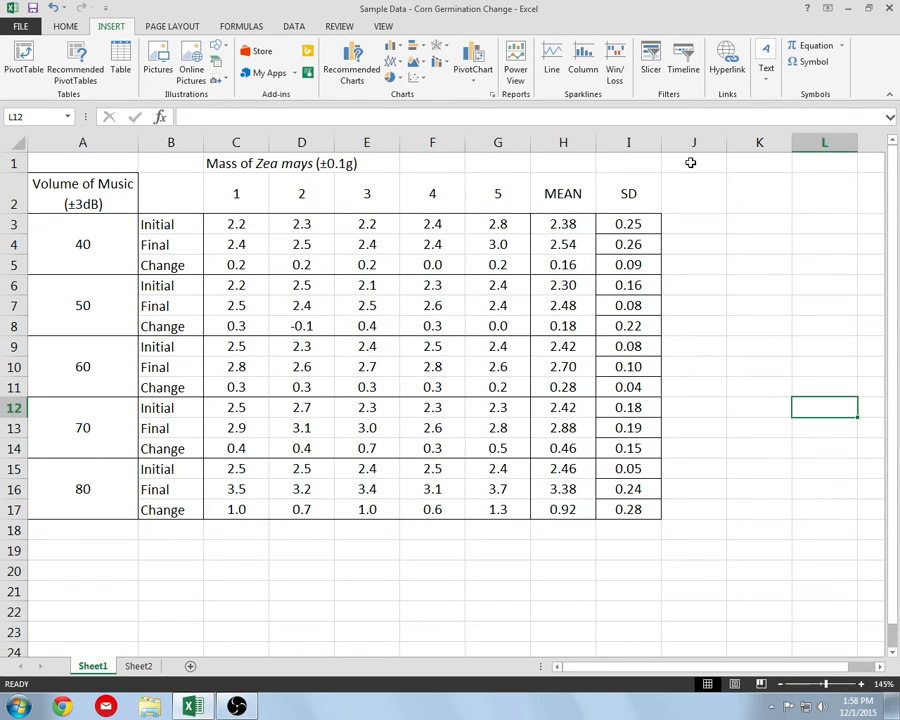
mouse_move(247, 174)
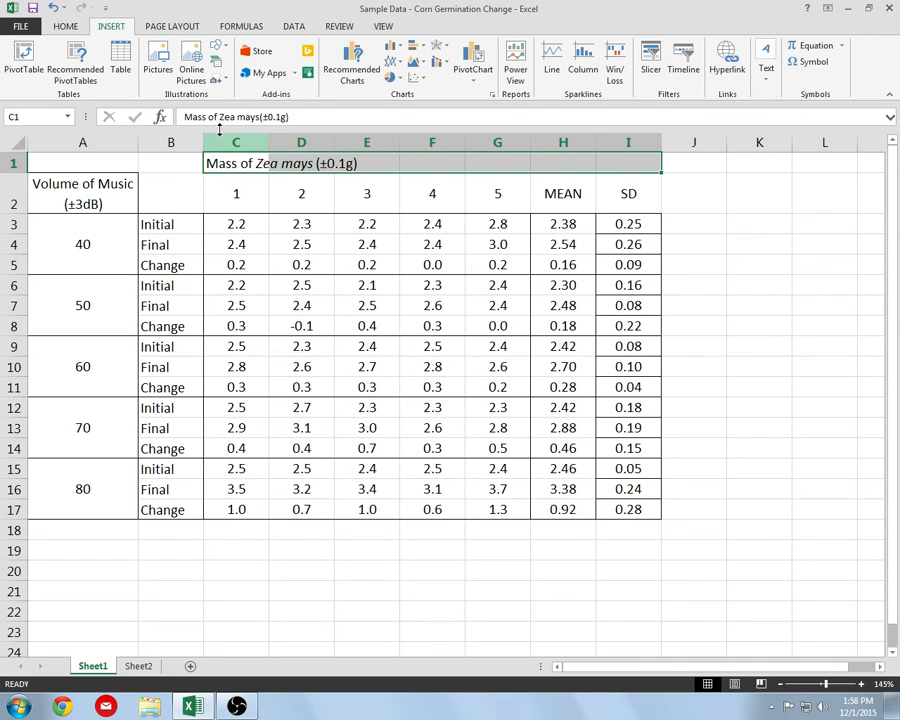
Step: Merge and centre the title over C1:I1 and add All Borders around it
left_click(72, 28)
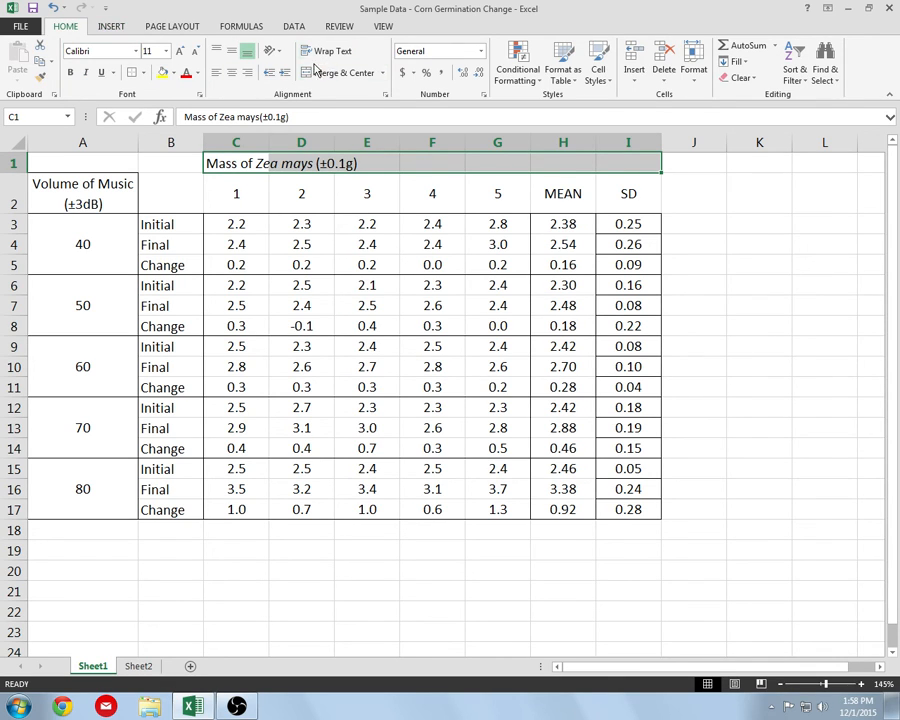
mouse_move(343, 72)
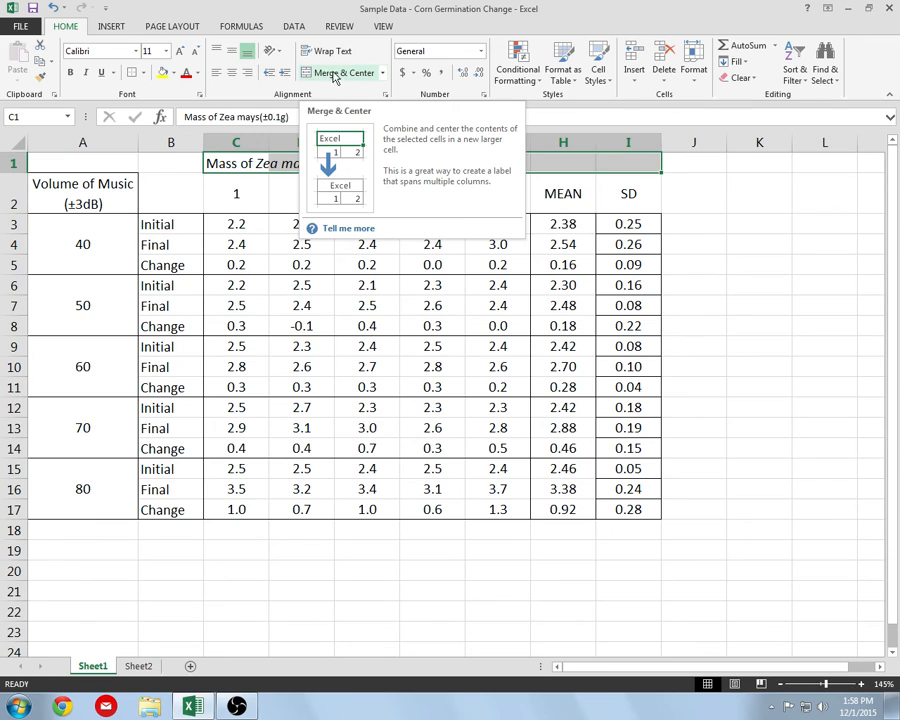
left_click(335, 72)
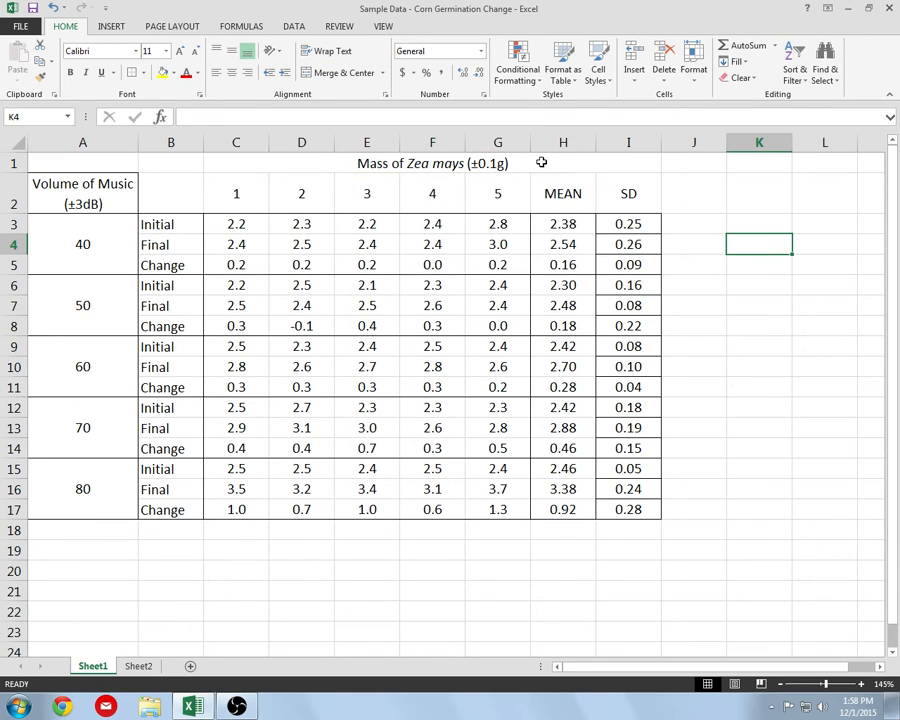
left_click(433, 163)
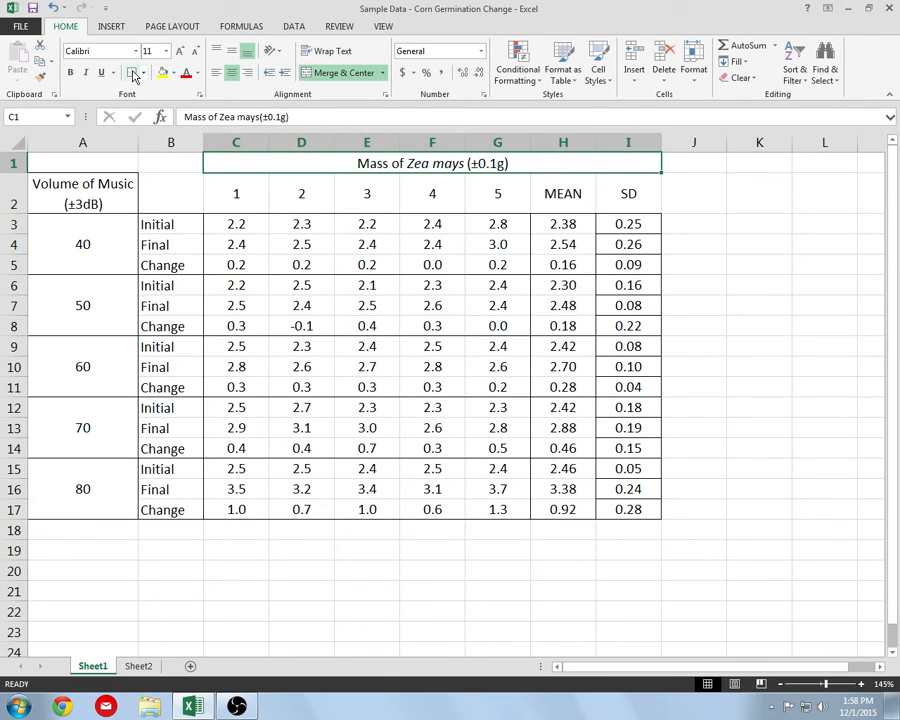
left_click(236, 193)
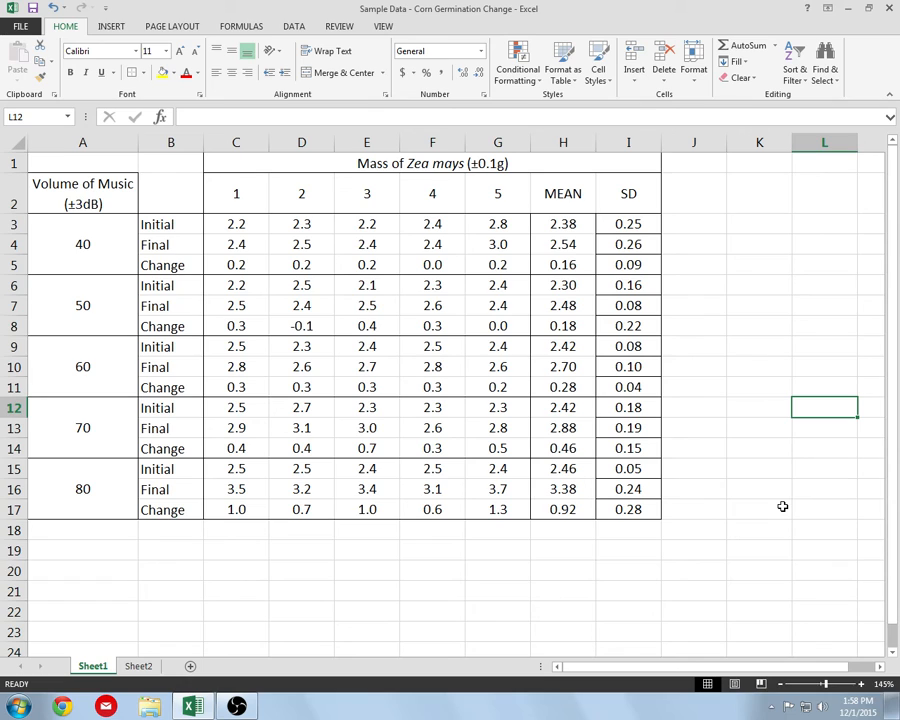
mouse_move(780, 507)
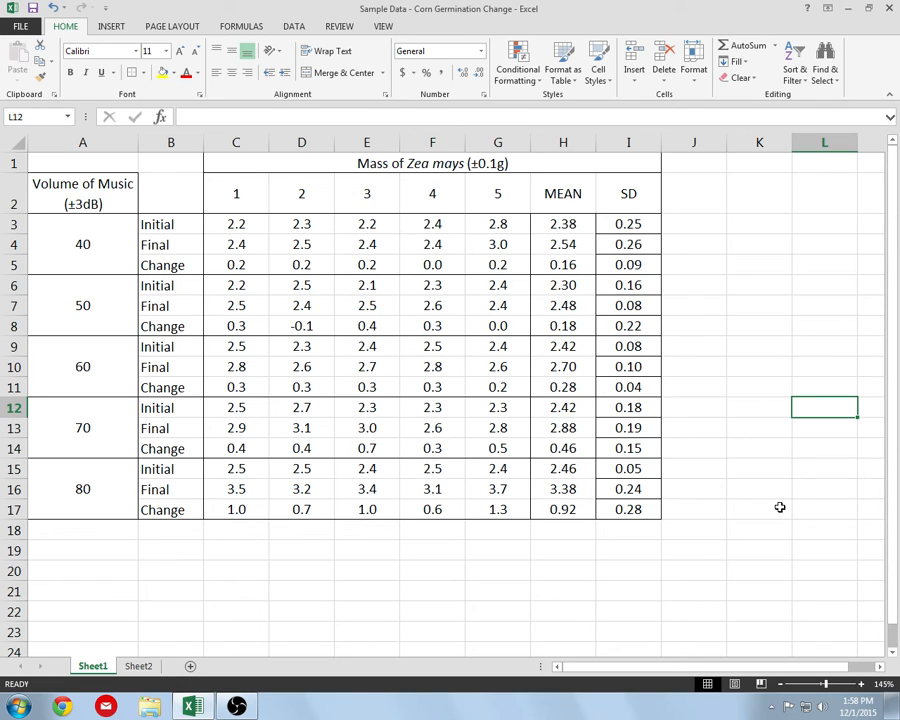
mouse_move(667, 450)
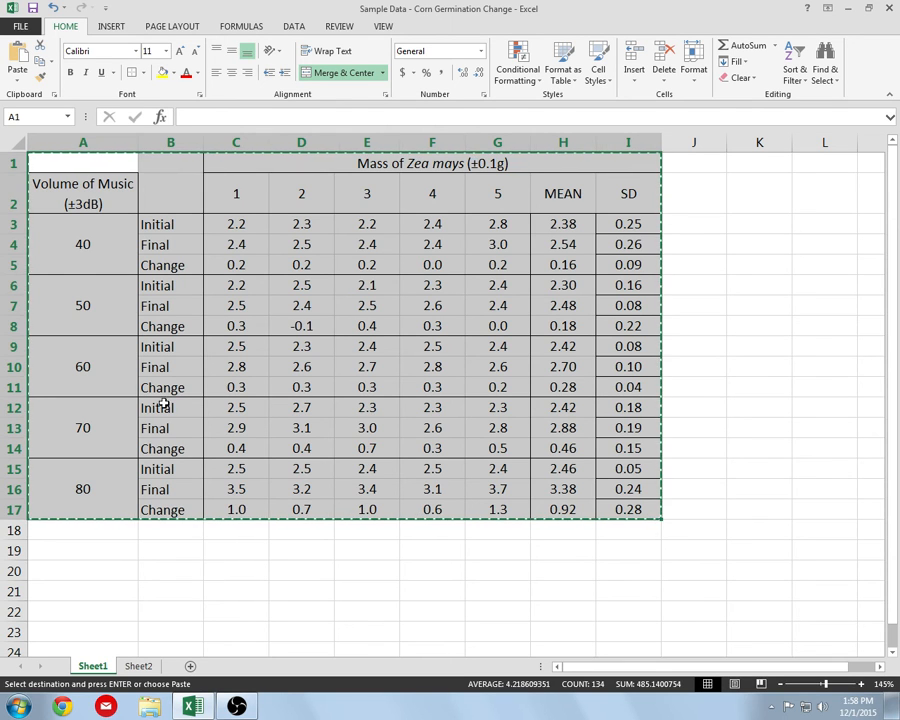
Step: Copy table A1:I17 and switch to a blank Word document
left_click(17, 702)
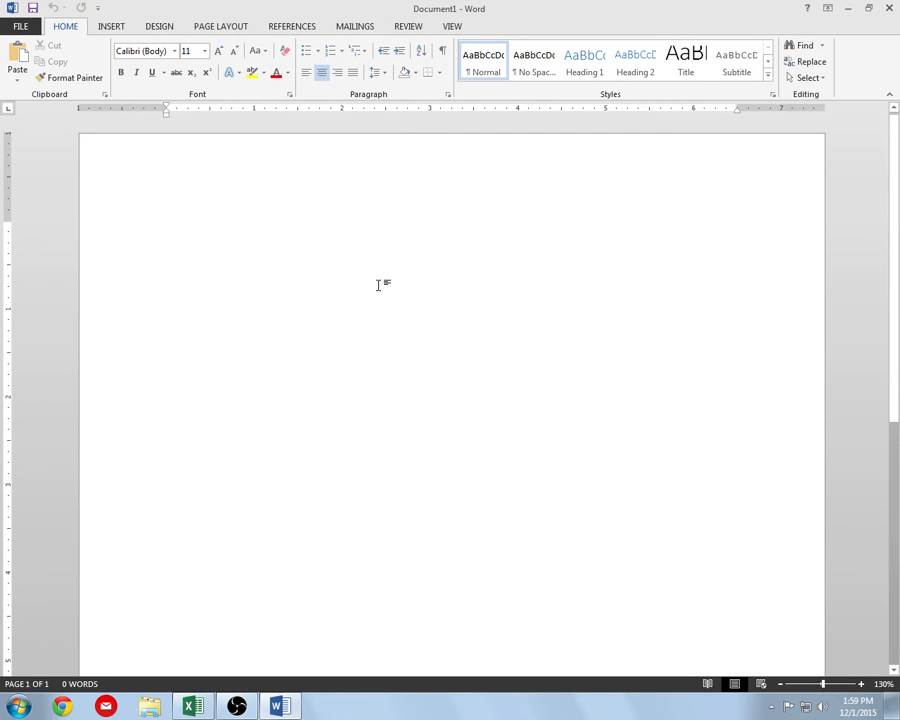
Step: Paste the copied germination table into the blank page and preview paste formats
left_click(861, 683)
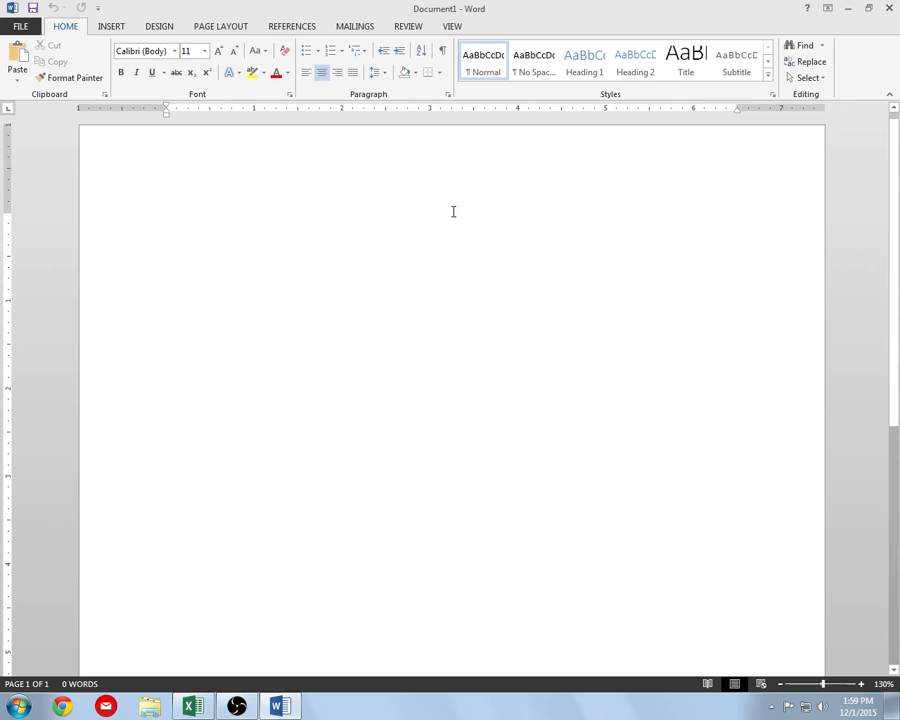
right_click(453, 211)
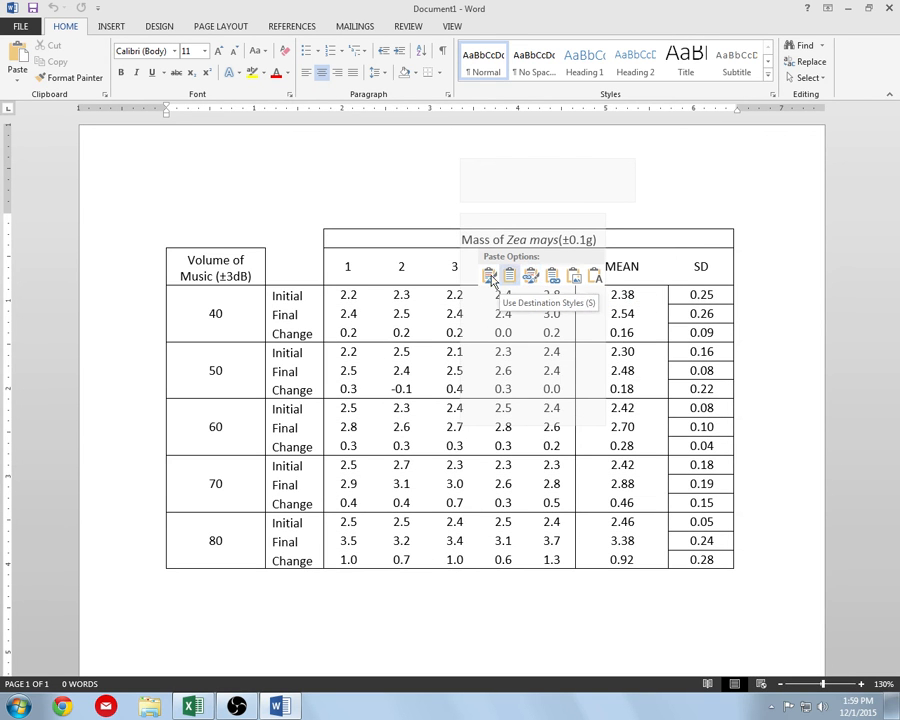
left_click(490, 277)
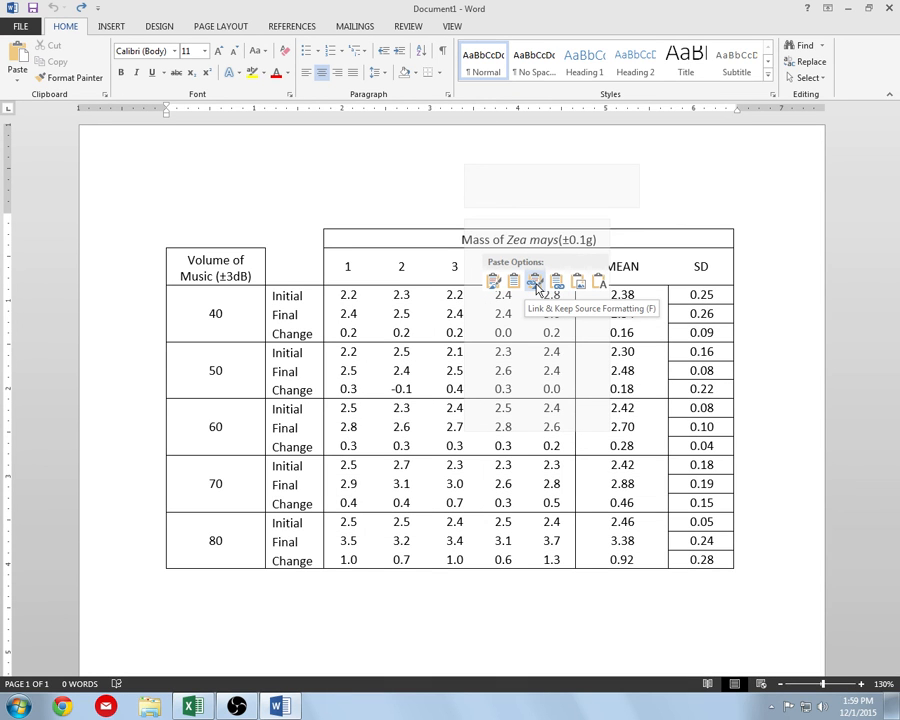
mouse_move(557, 281)
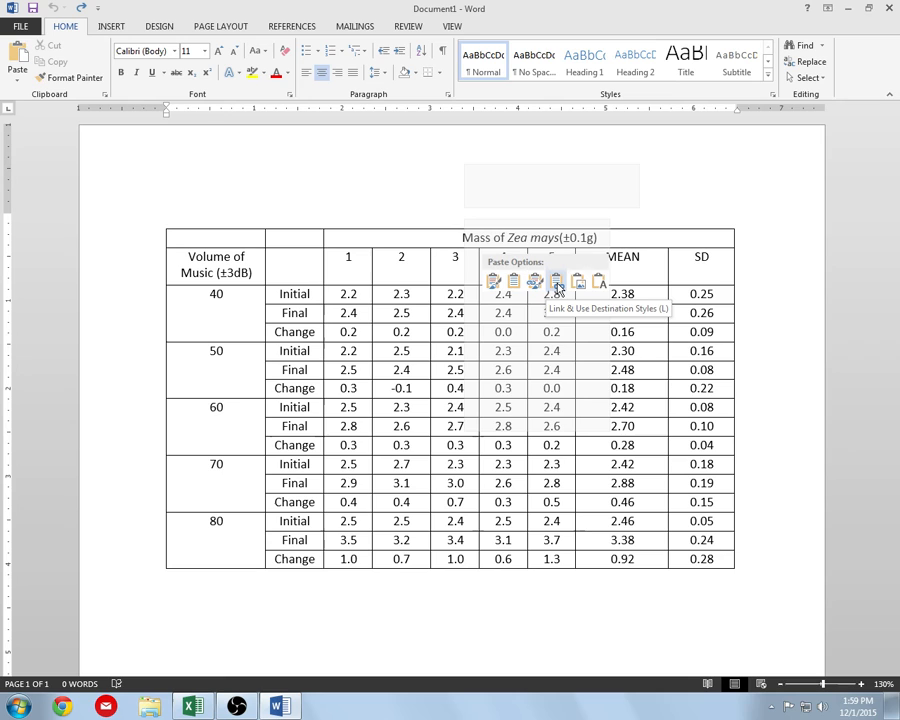
left_click(559, 281)
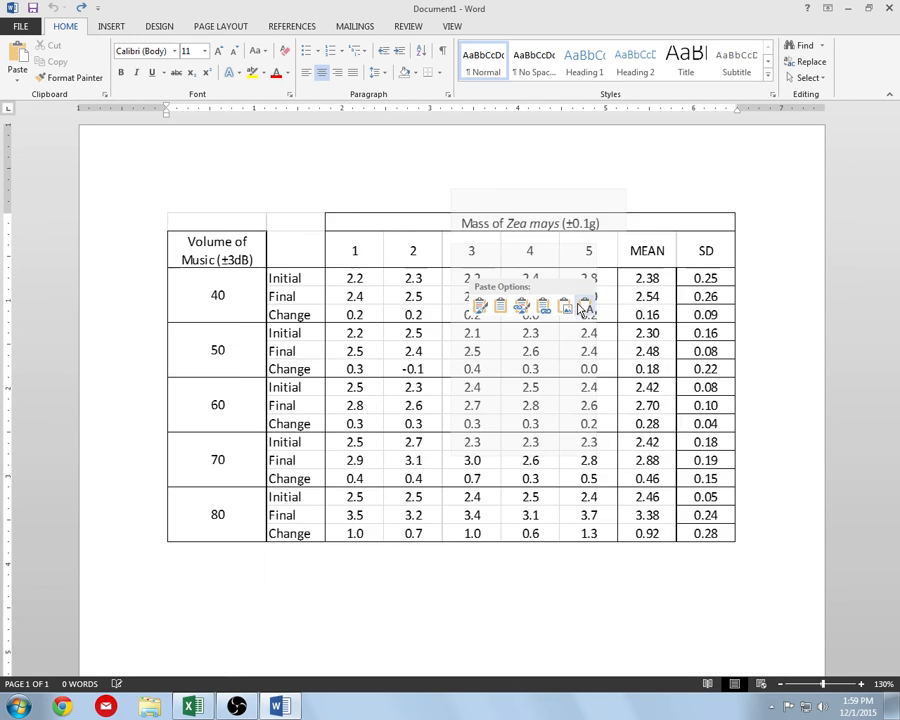
mouse_move(567, 307)
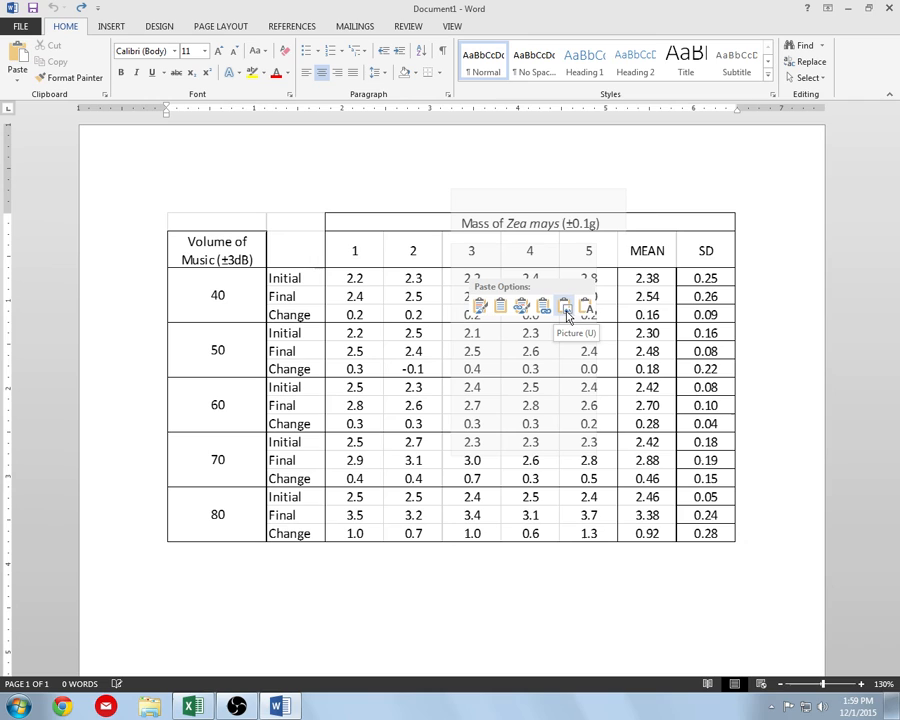
mouse_move(563, 310)
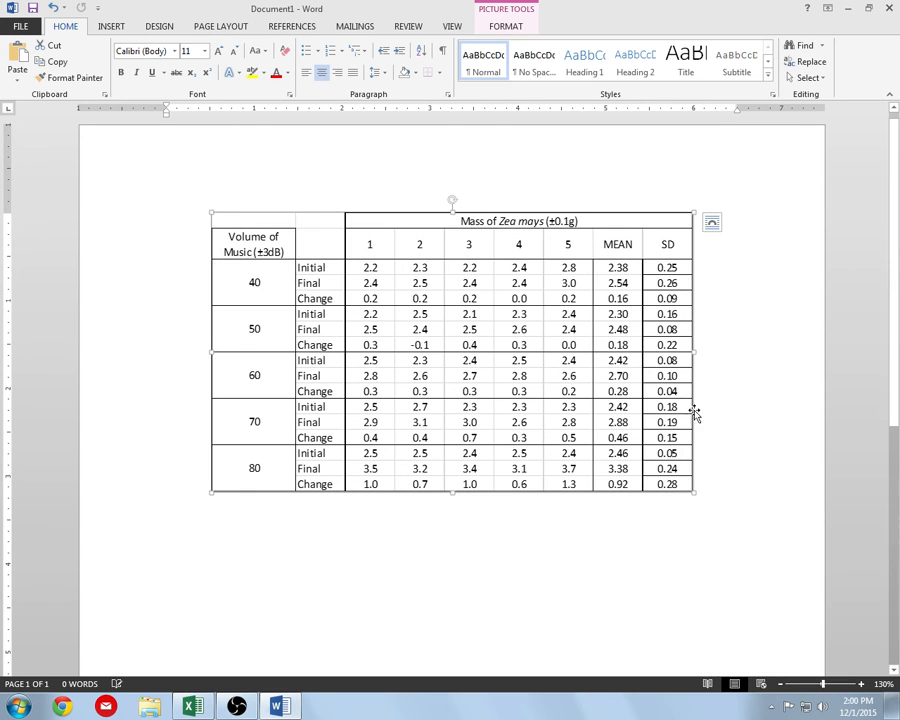
mouse_move(747, 376)
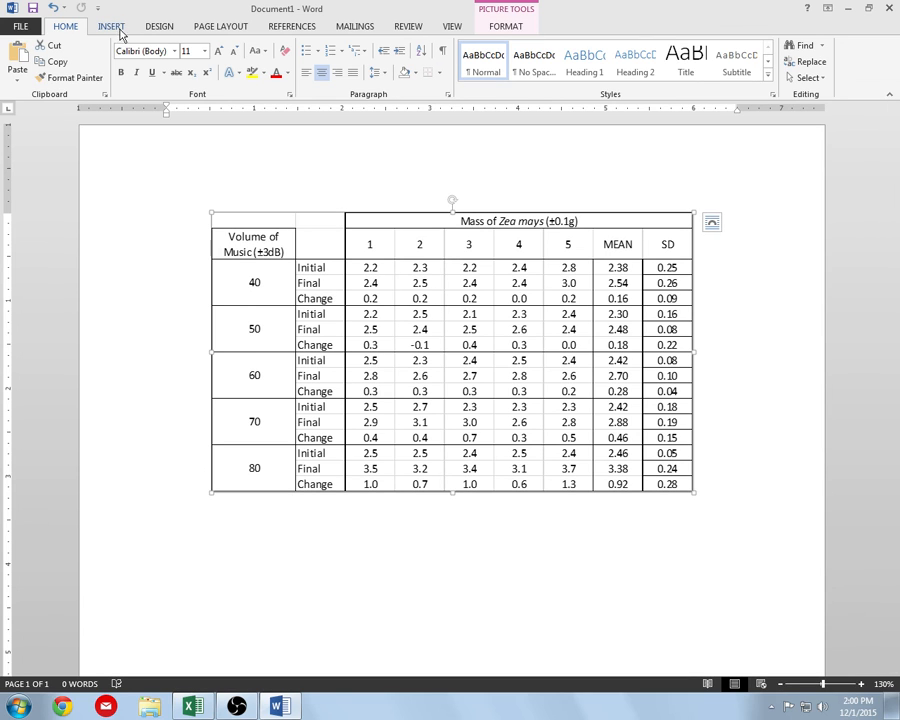
Step: Insert the table using the Picture paste option instead of editable cells
left_click(511, 22)
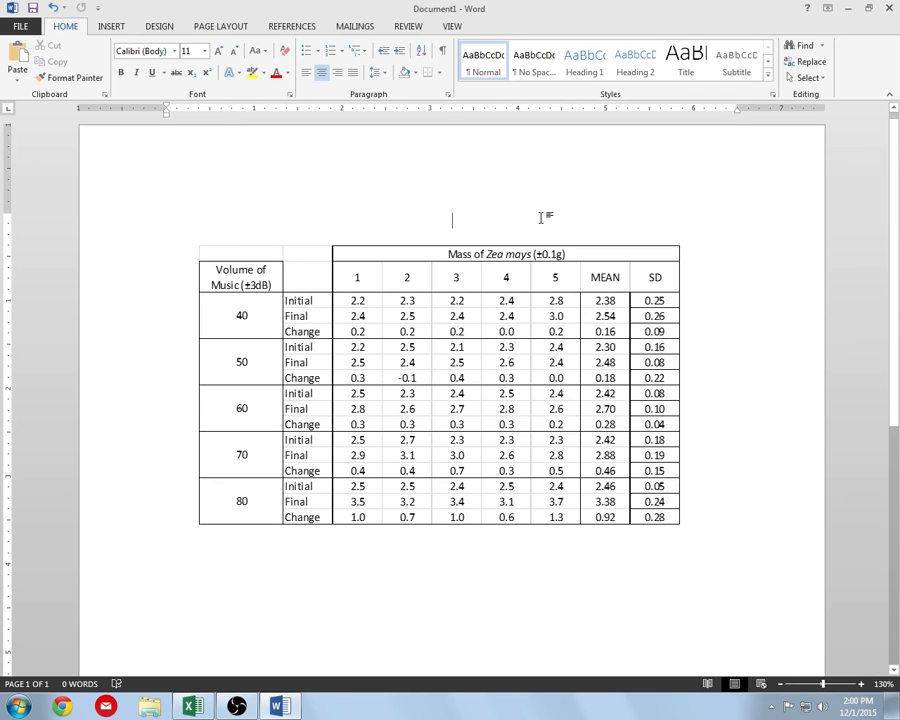
Step: Type 'Table: The Effect of Music Volume on the Mass of Zea mays' and select 'Zea mays'
type("Tabl")
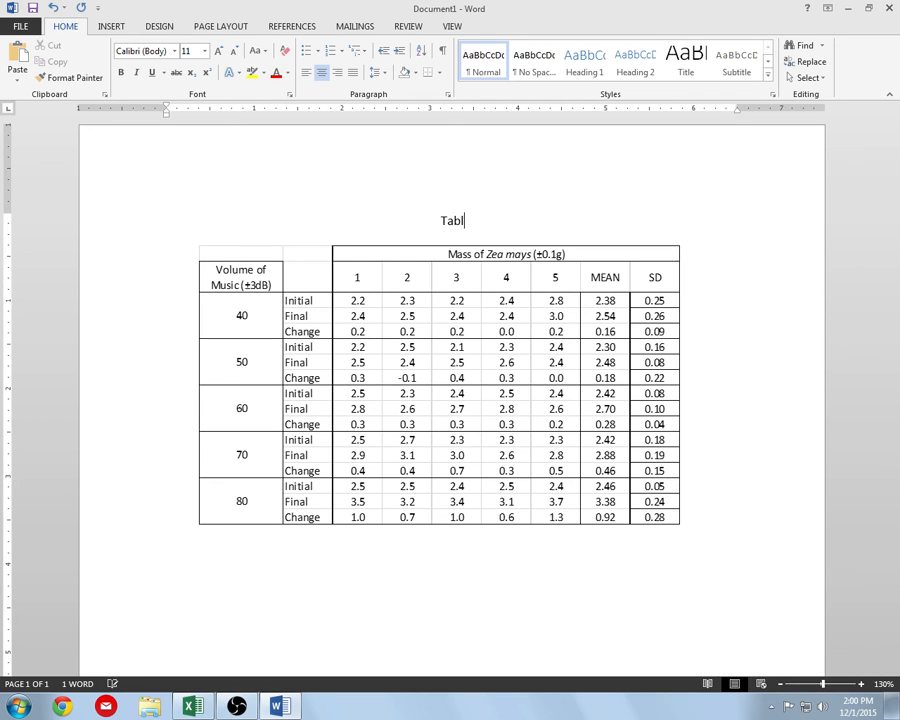
type("e")
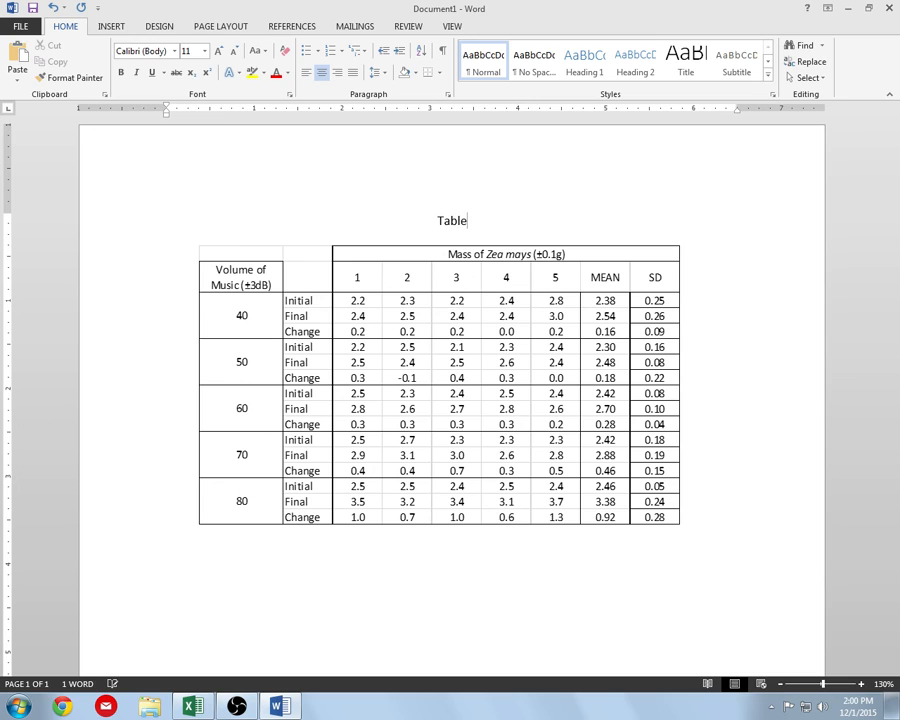
type(":")
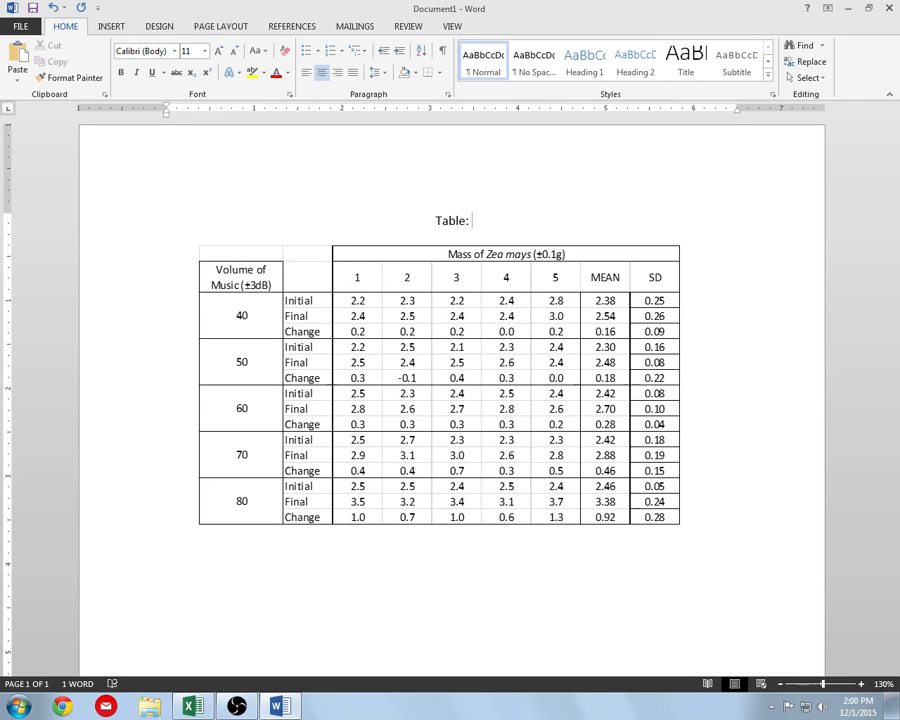
type("The E")
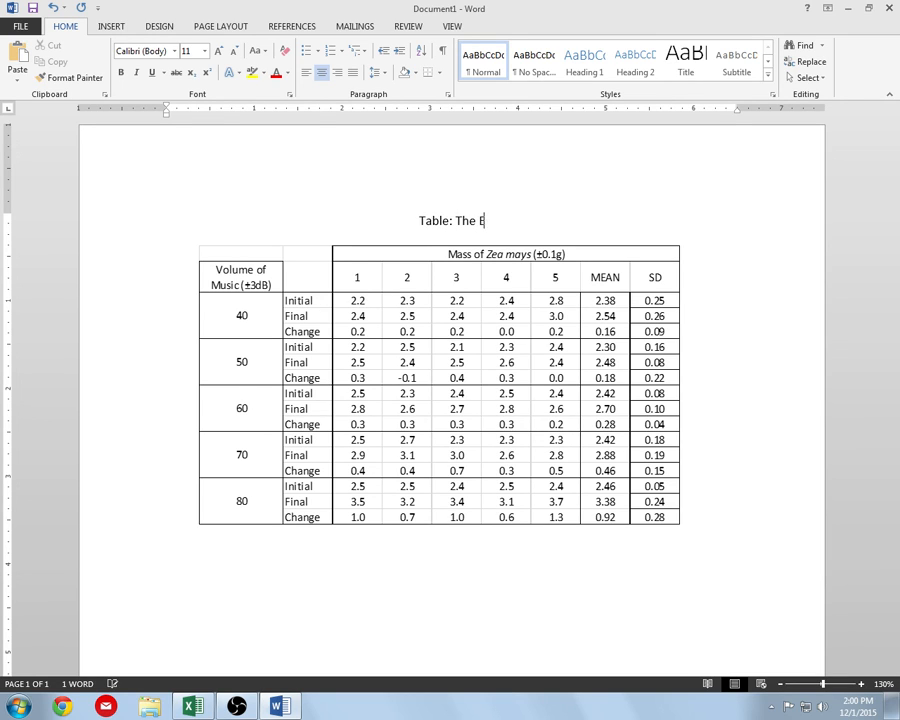
type("ffect of Volu")
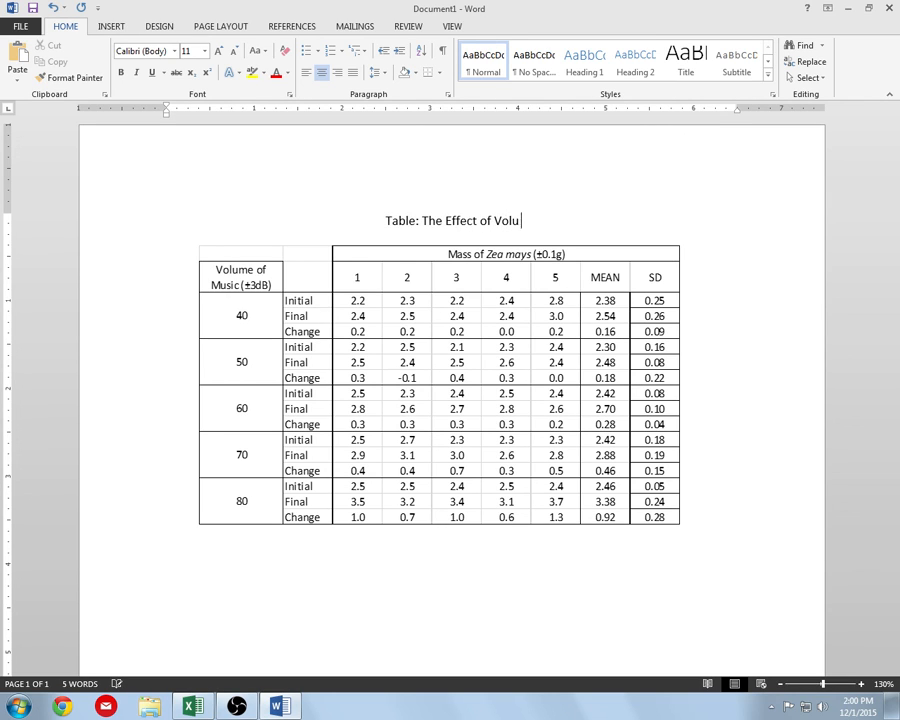
type("Music")
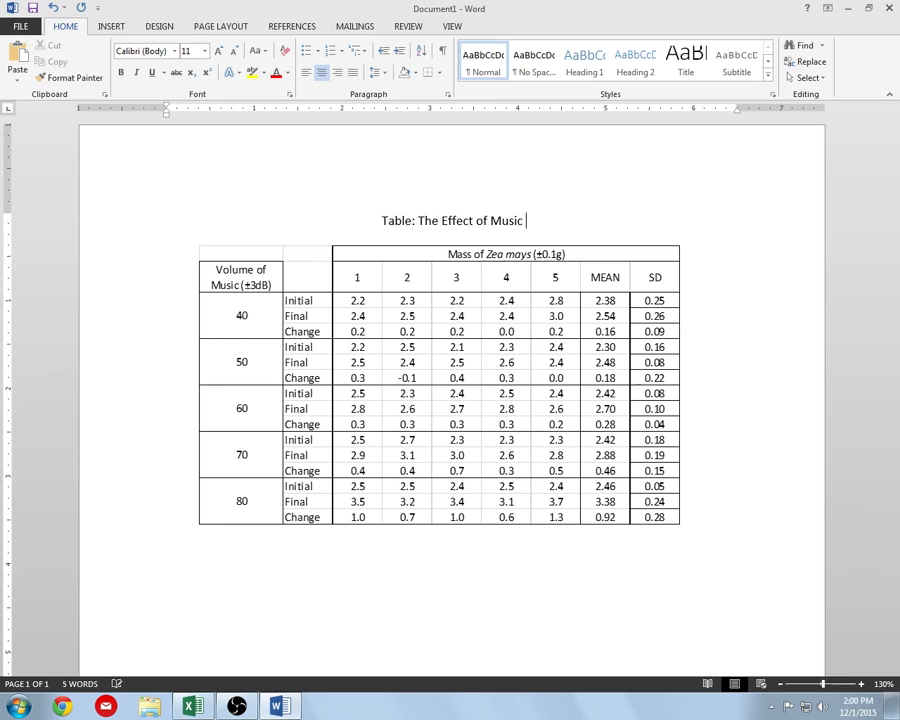
type("Volume on the")
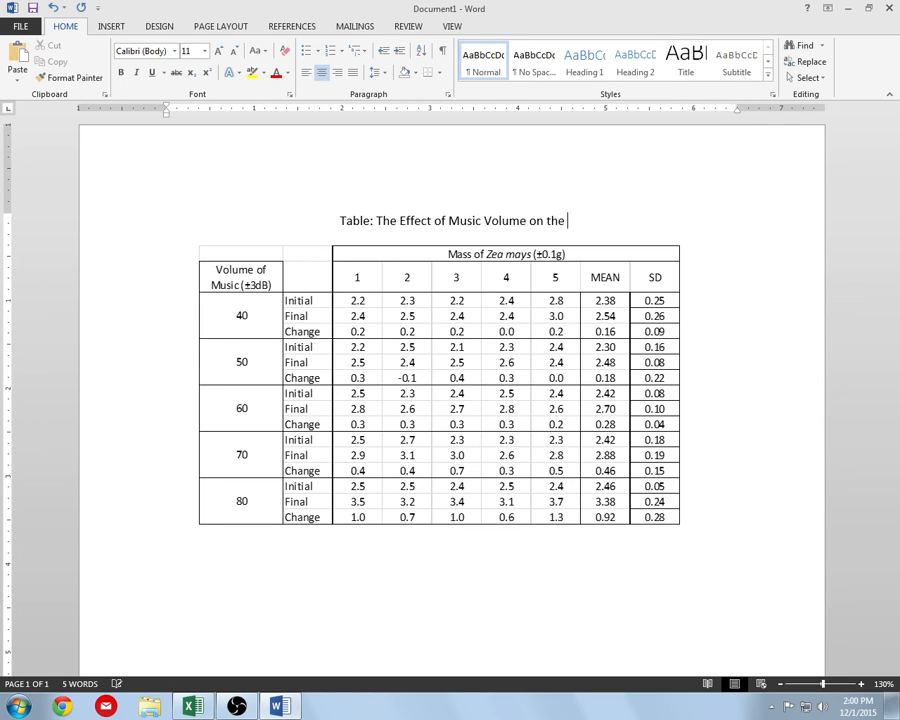
type("Mass of")
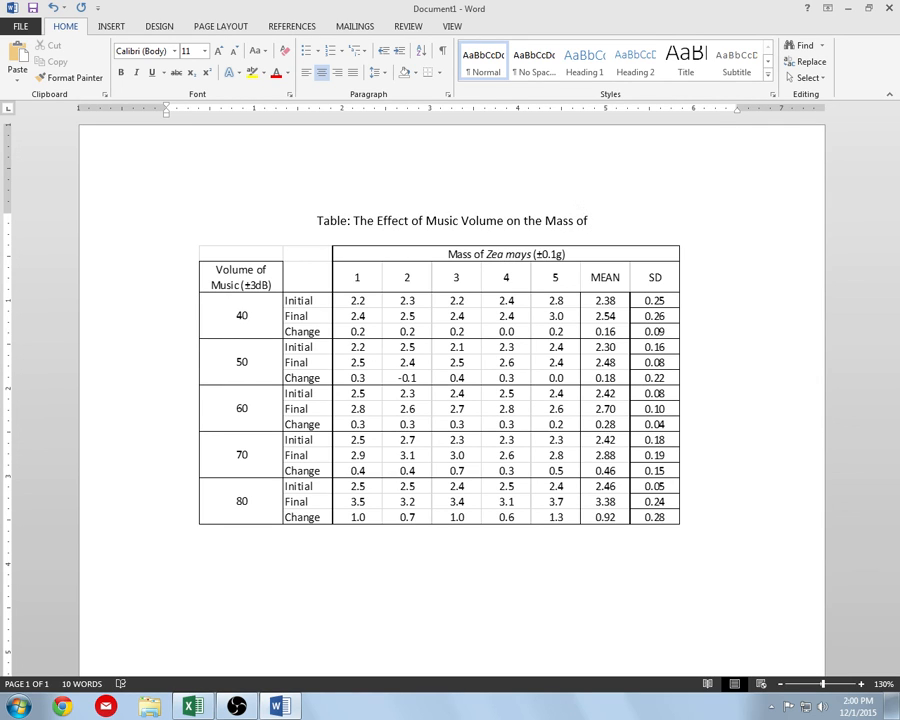
type("G")
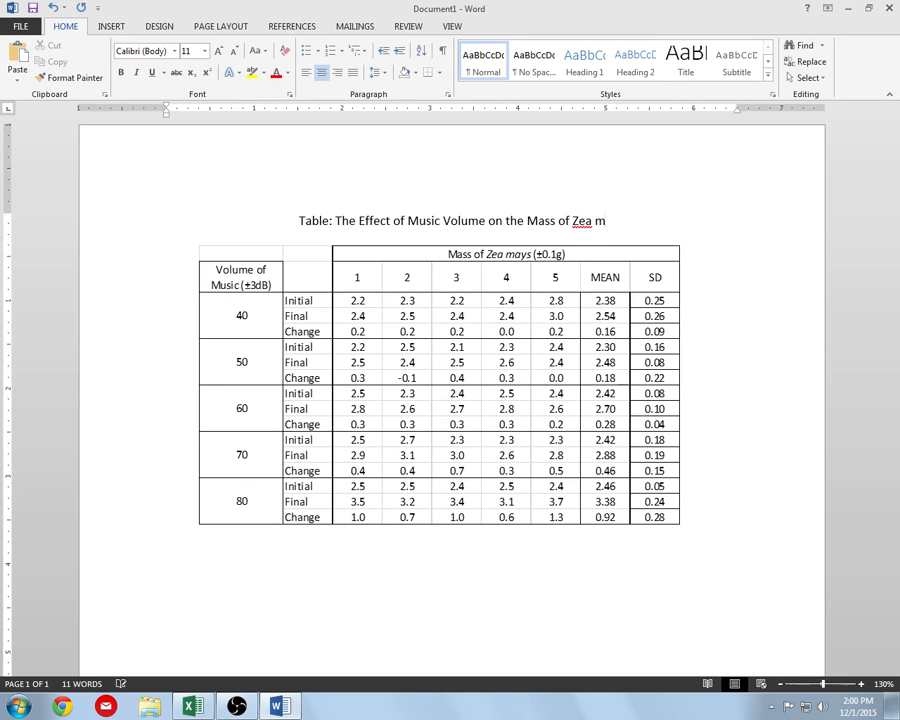
type("ays")
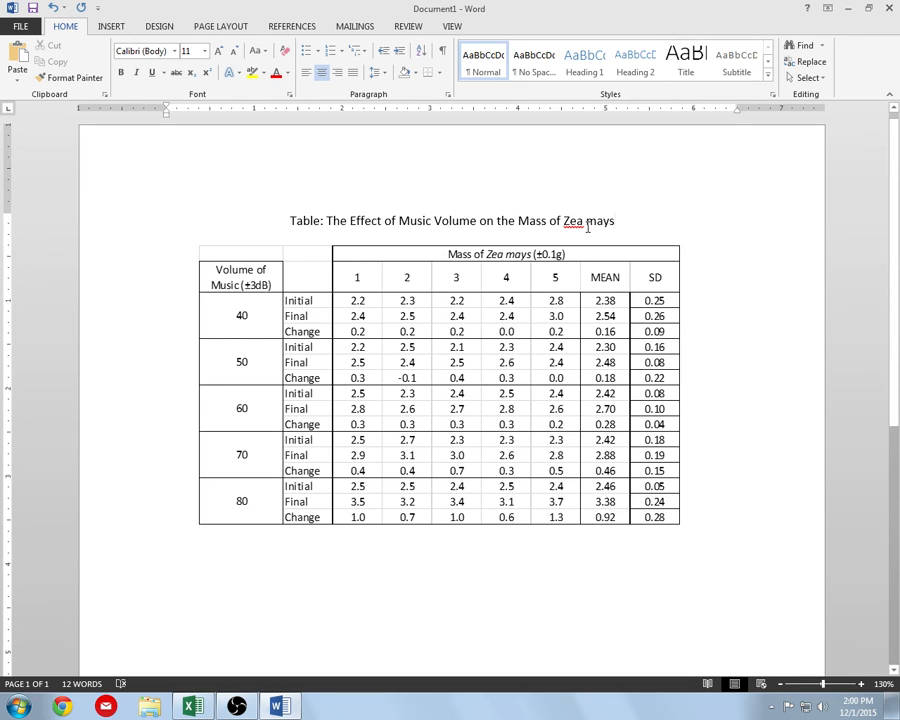
double_click(575, 221)
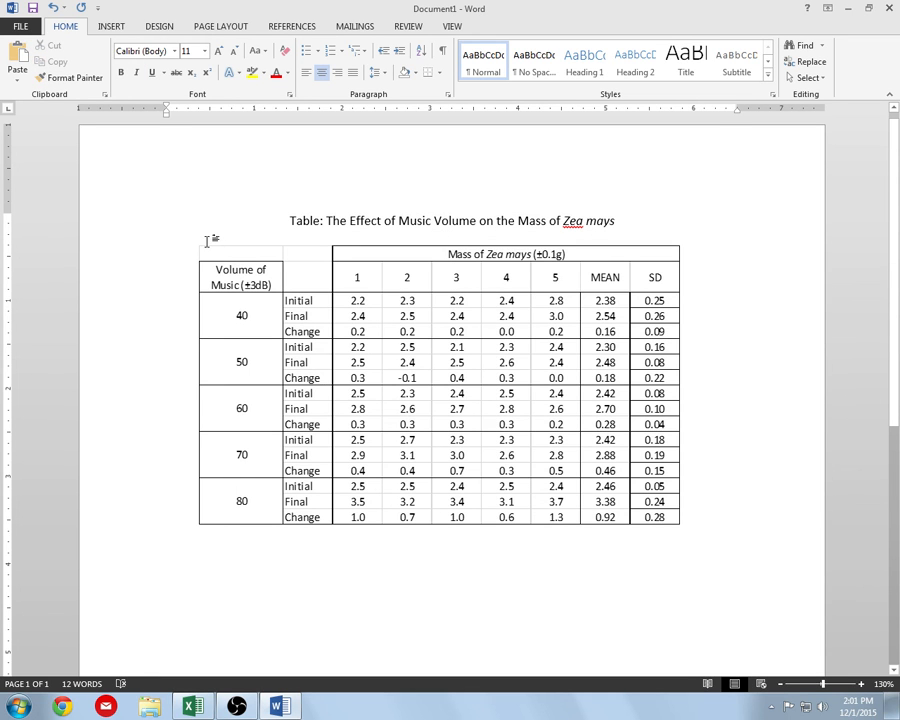
Step: Left-align the caption line, opening and cancelling the Paragraph settings
left_click(311, 72)
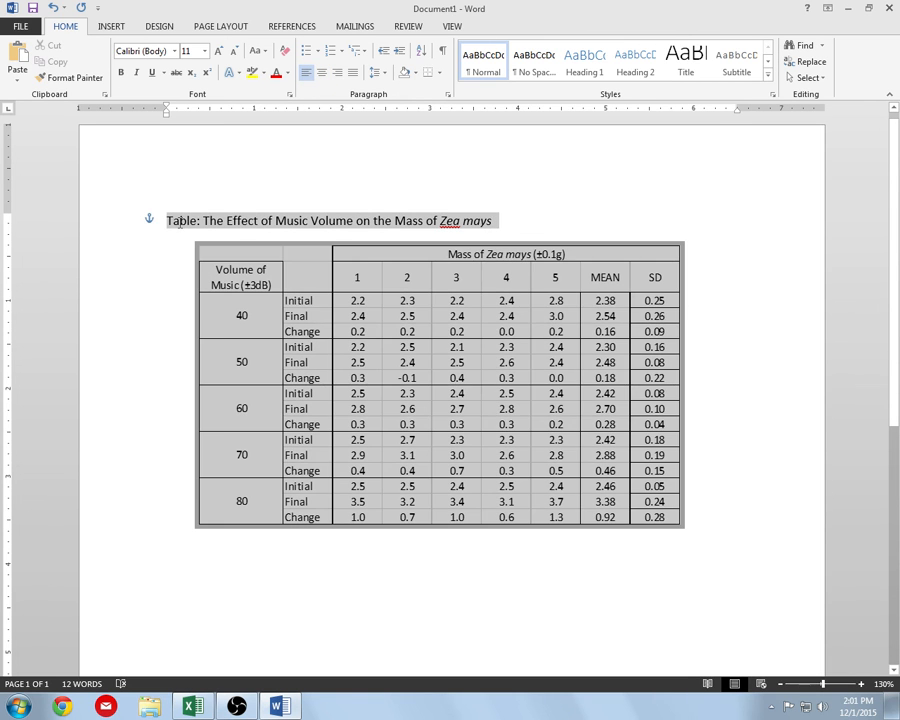
left_click(452, 89)
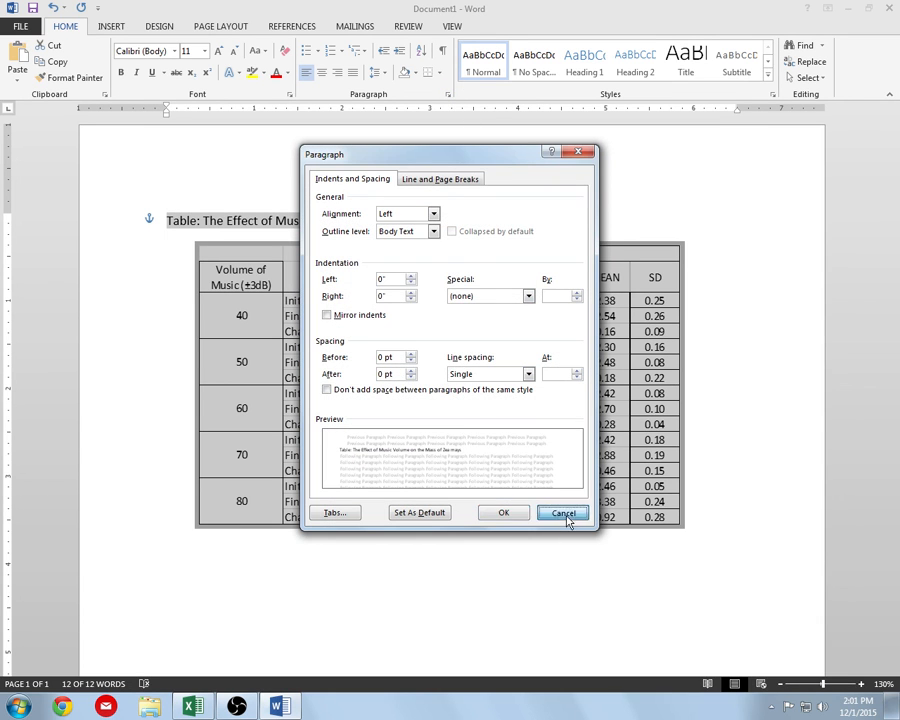
left_click(562, 512)
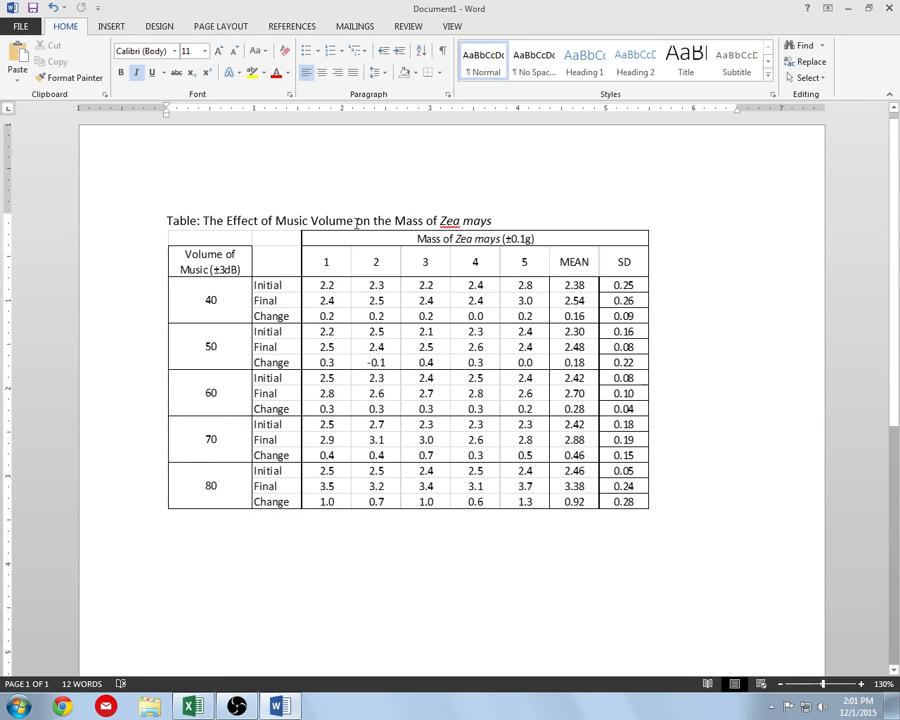
mouse_move(465, 268)
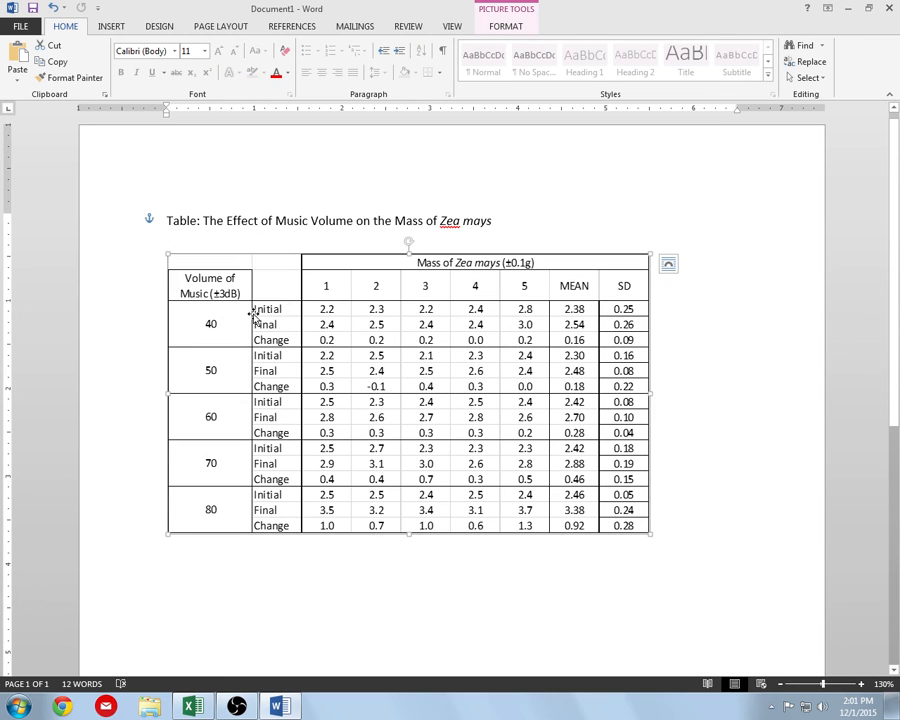
mouse_move(210, 286)
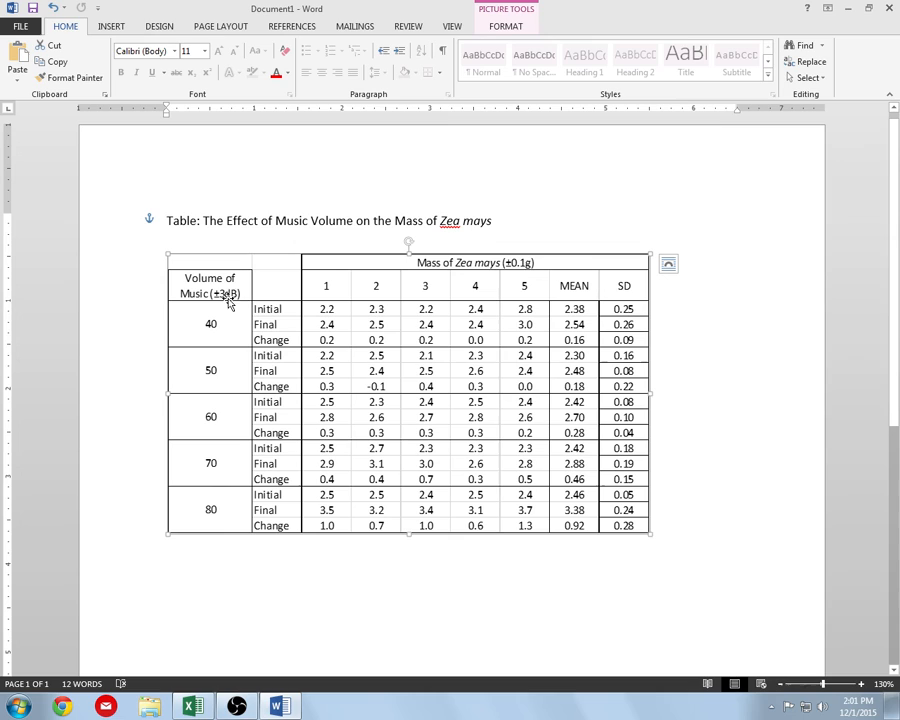
mouse_move(580, 406)
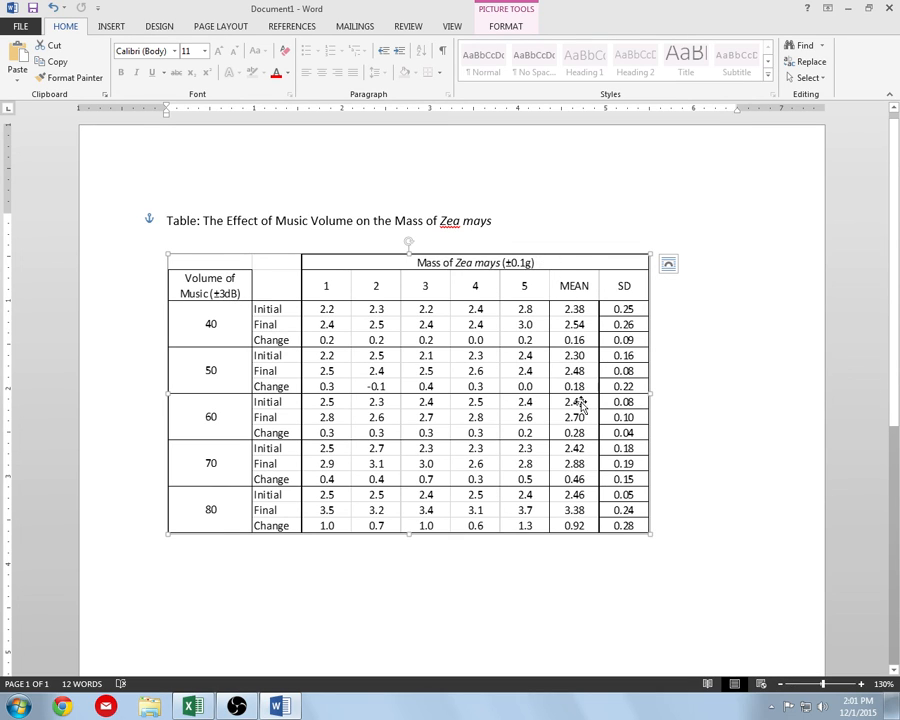